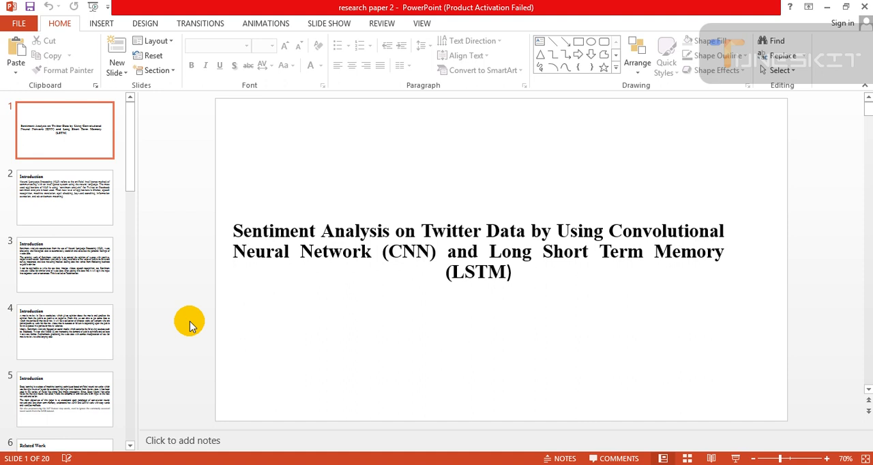
pyautogui.moveTo(429, 280)
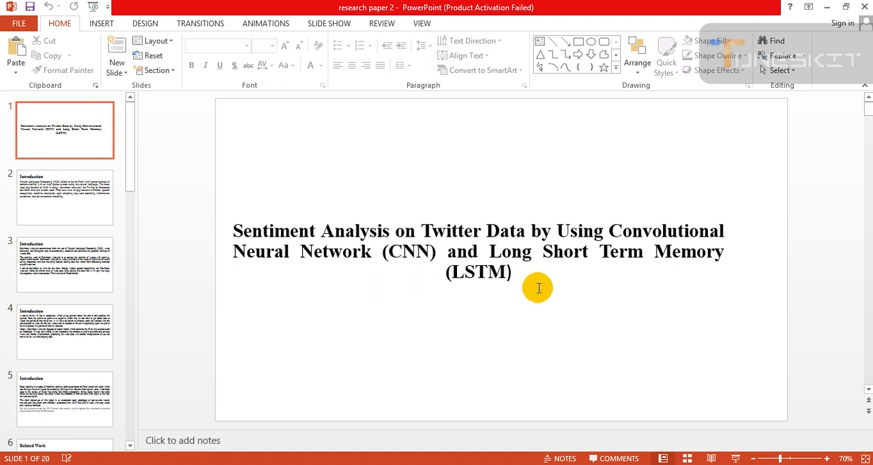
pyautogui.moveTo(532, 310)
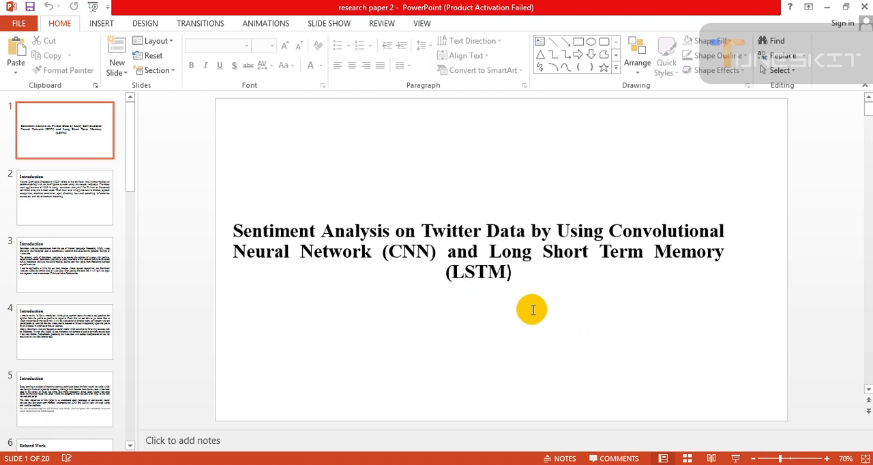
# Show slide 2, the Introduction on Natural Language Processing and sentiment analysis
pyautogui.click(65, 196)
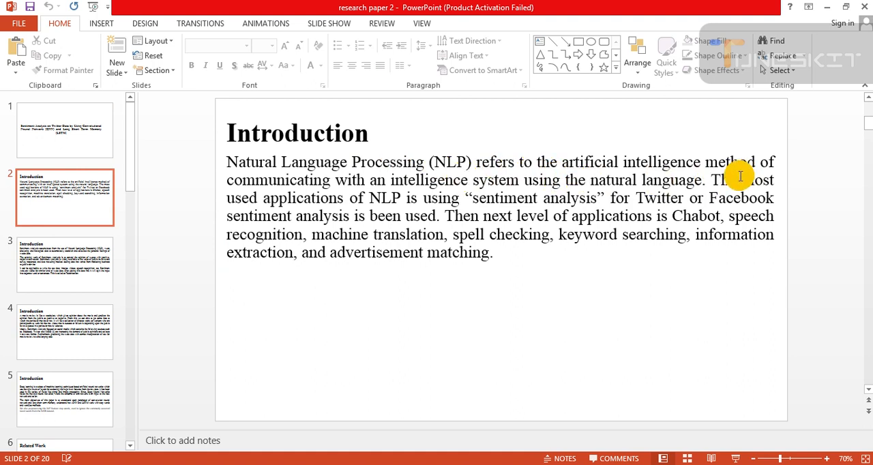
pyautogui.moveTo(517, 196)
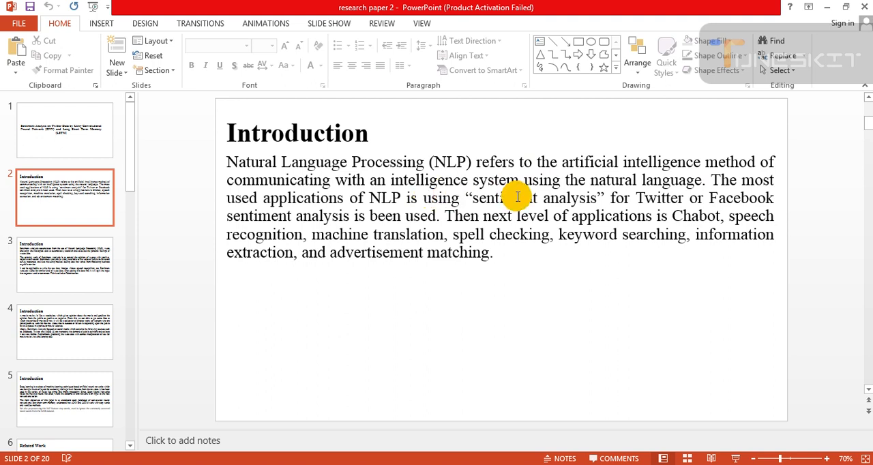
pyautogui.moveTo(580, 202)
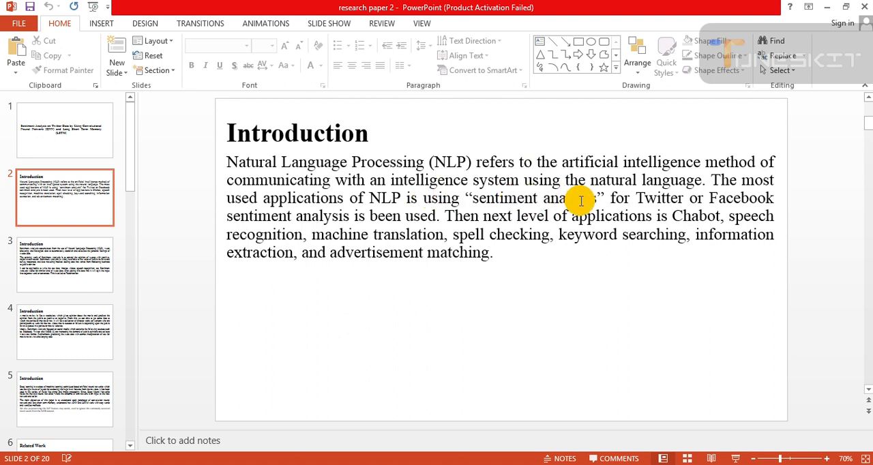
pyautogui.moveTo(386, 219)
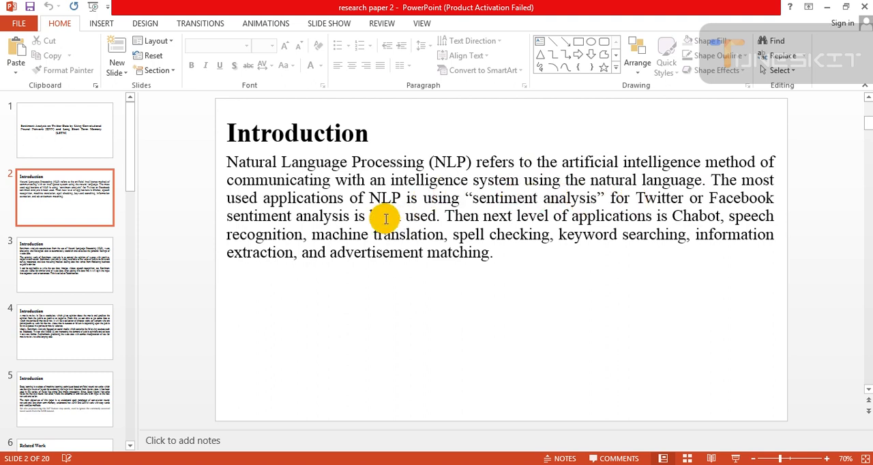
pyautogui.write('been')
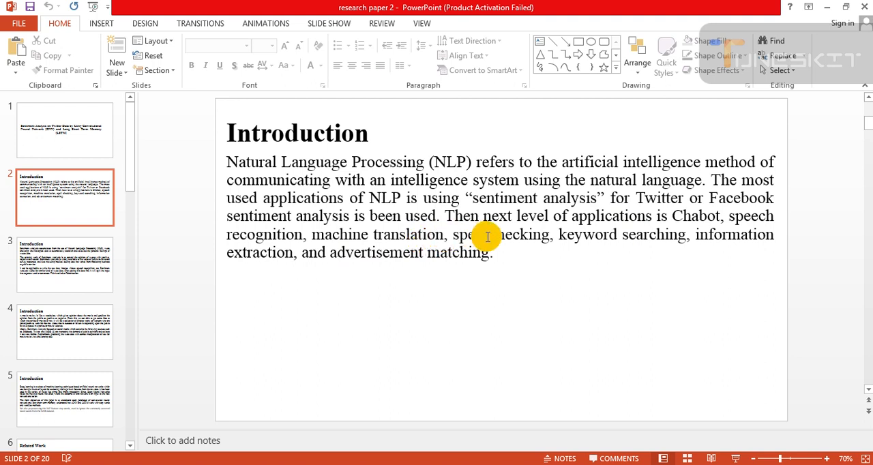
pyautogui.moveTo(658, 234)
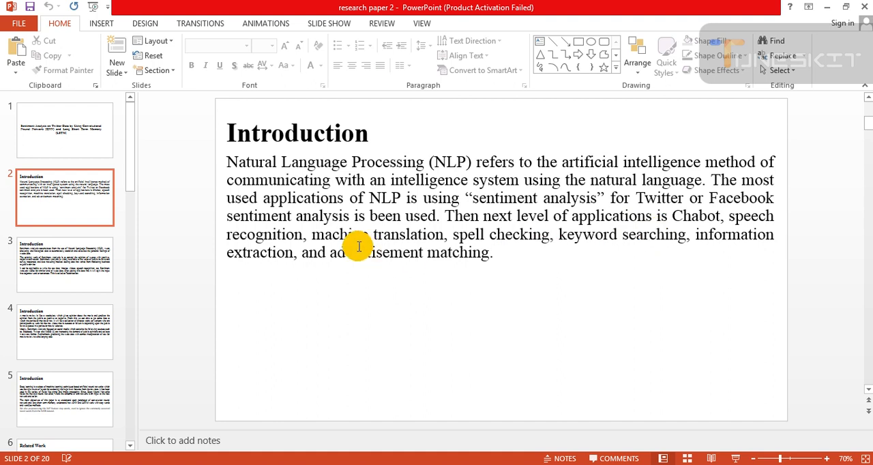
pyautogui.moveTo(549, 244)
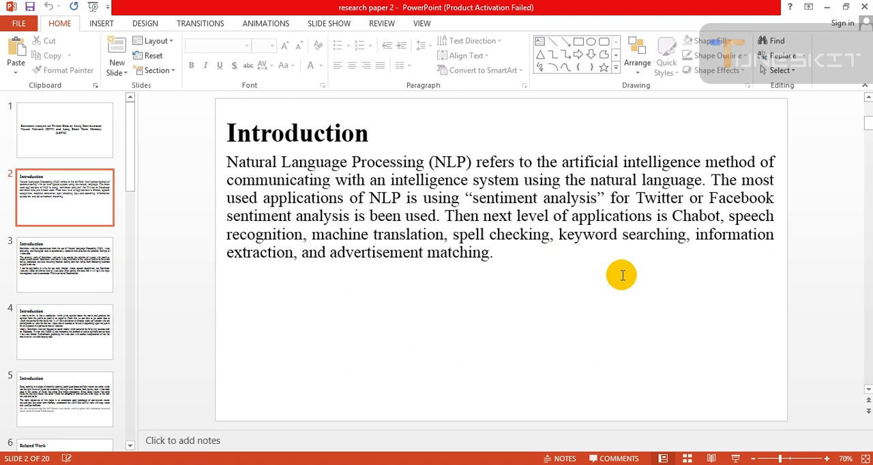
pyautogui.moveTo(311, 271)
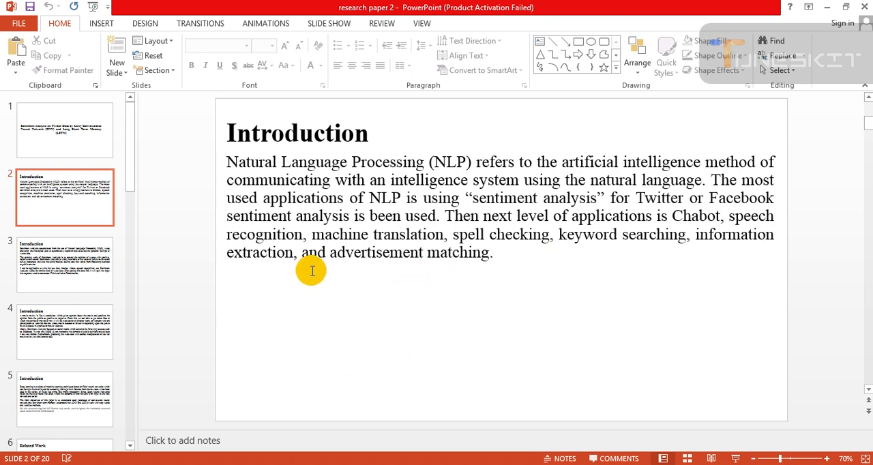
# Show slide 3, the Introduction covering sentiment analysis uses and tokenization
pyautogui.click(65, 264)
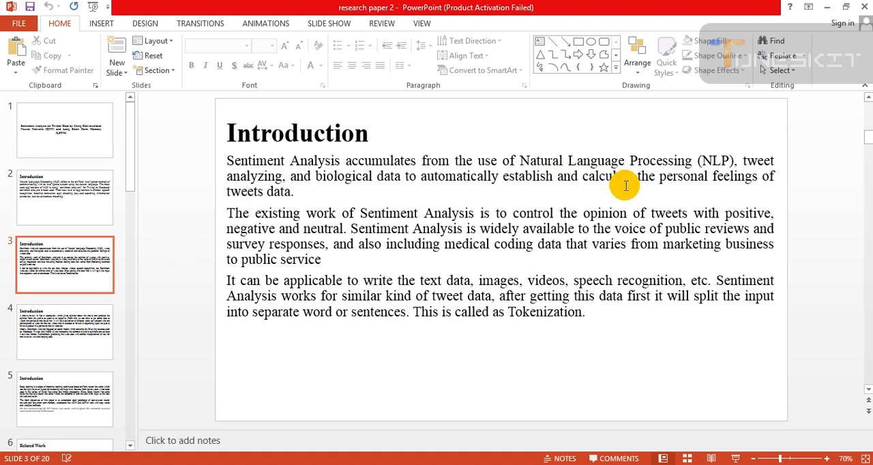
pyautogui.moveTo(382, 186)
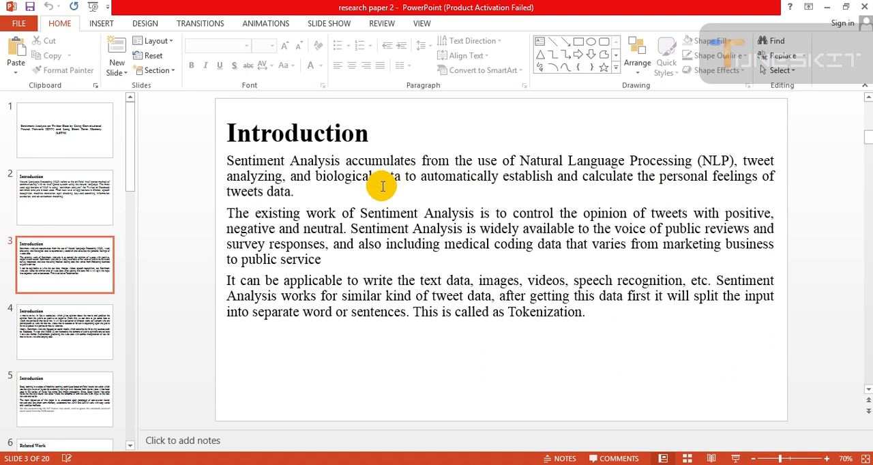
pyautogui.moveTo(456, 197)
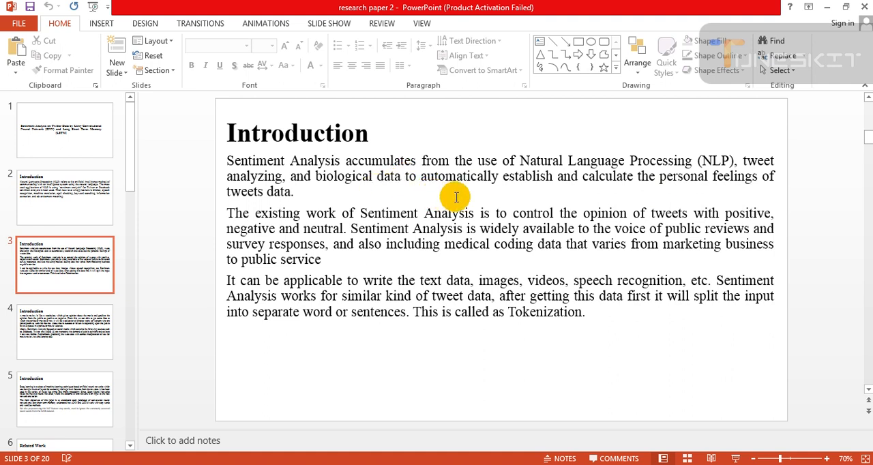
pyautogui.moveTo(556, 185)
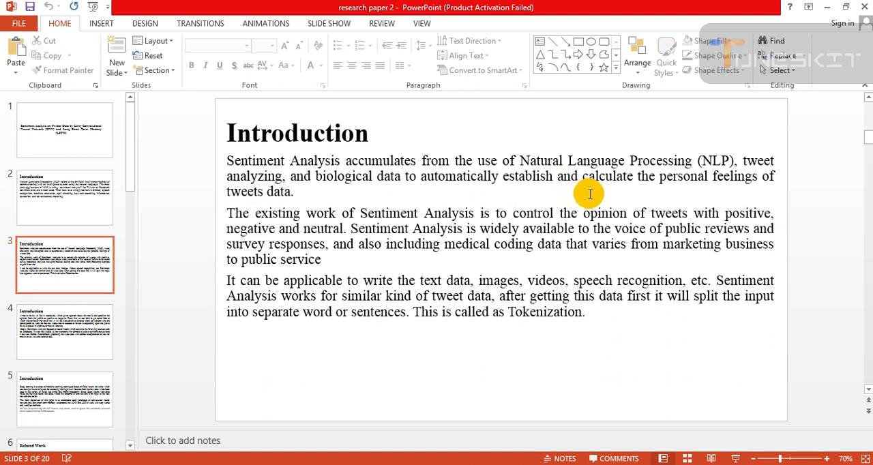
pyautogui.moveTo(334, 204)
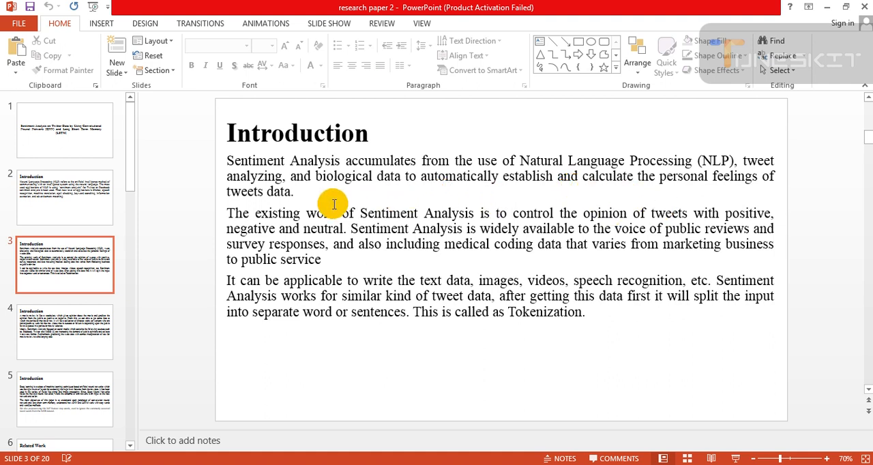
pyautogui.moveTo(433, 220)
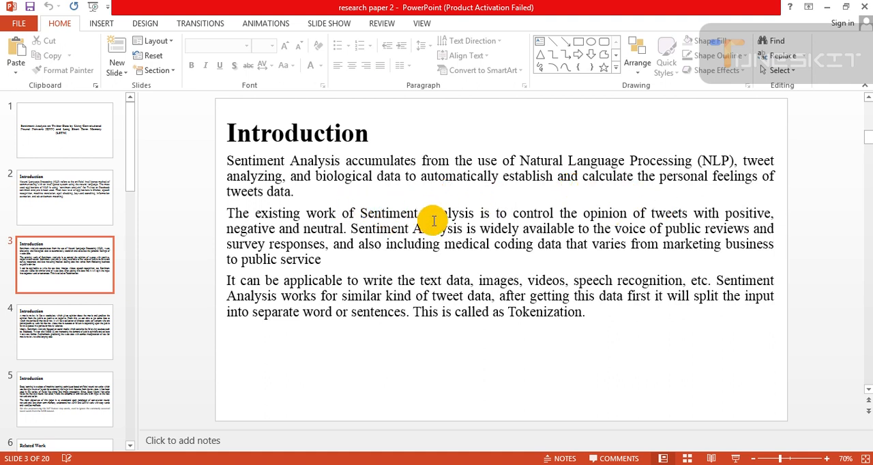
pyautogui.moveTo(551, 232)
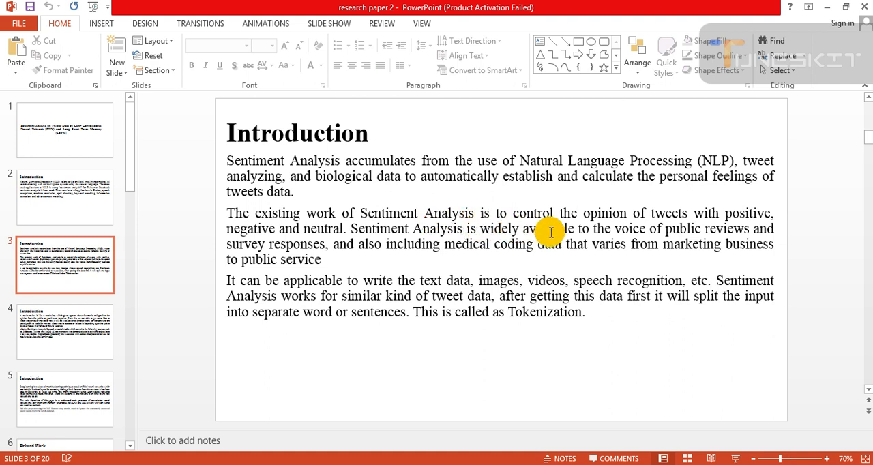
pyautogui.moveTo(568, 234)
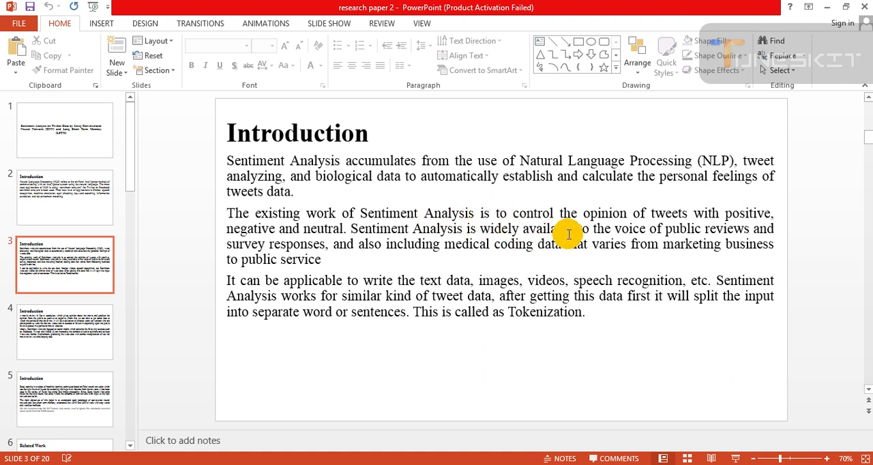
pyautogui.moveTo(360, 254)
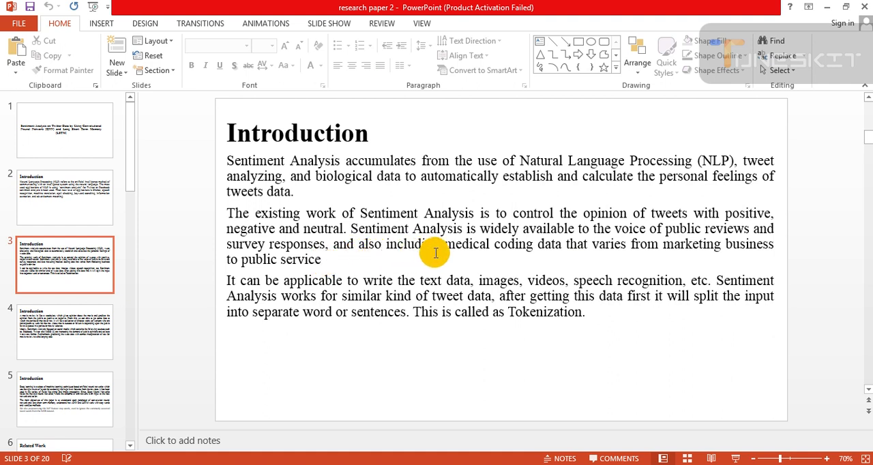
pyautogui.moveTo(500, 242)
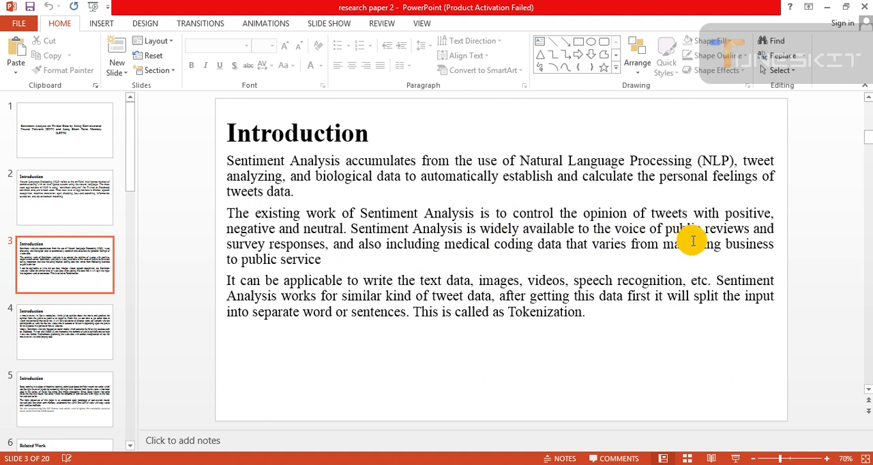
pyautogui.moveTo(365, 261)
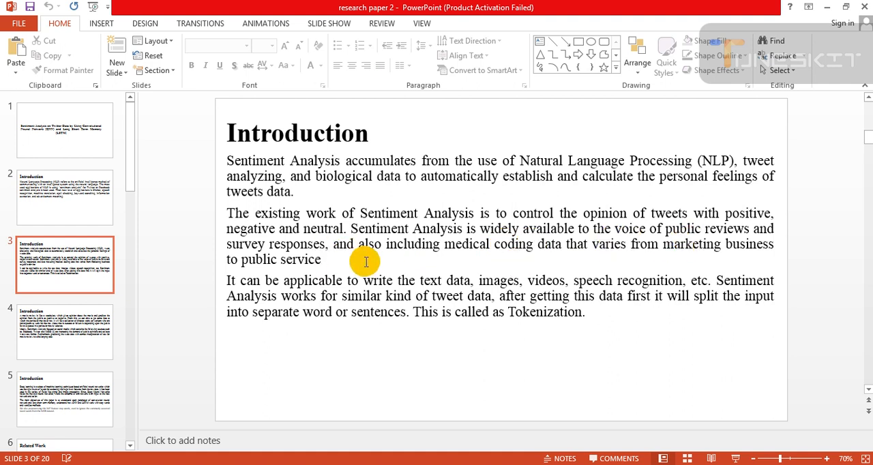
pyautogui.moveTo(425, 264)
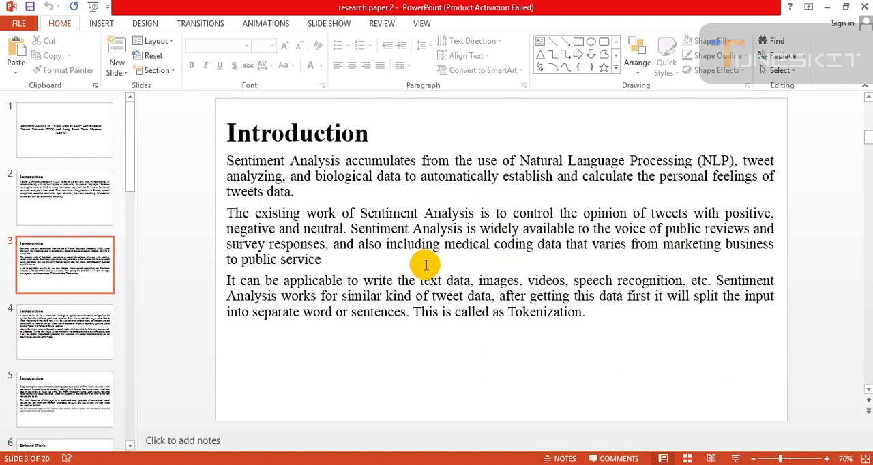
pyautogui.moveTo(563, 272)
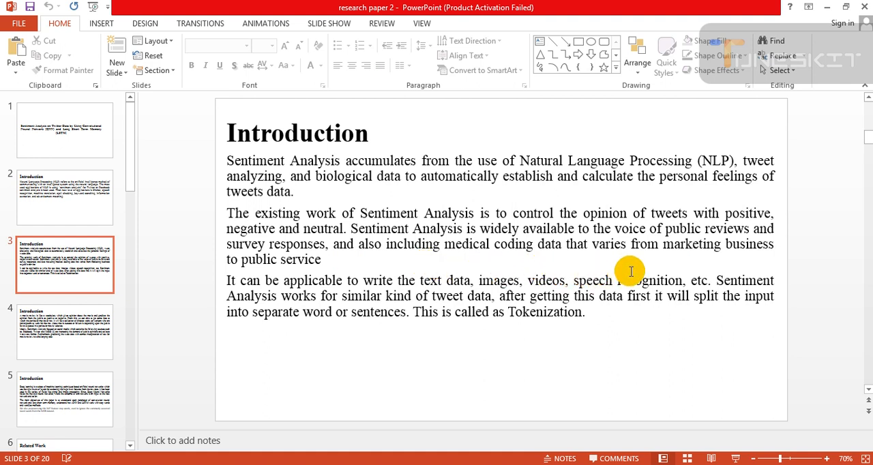
pyautogui.moveTo(694, 267)
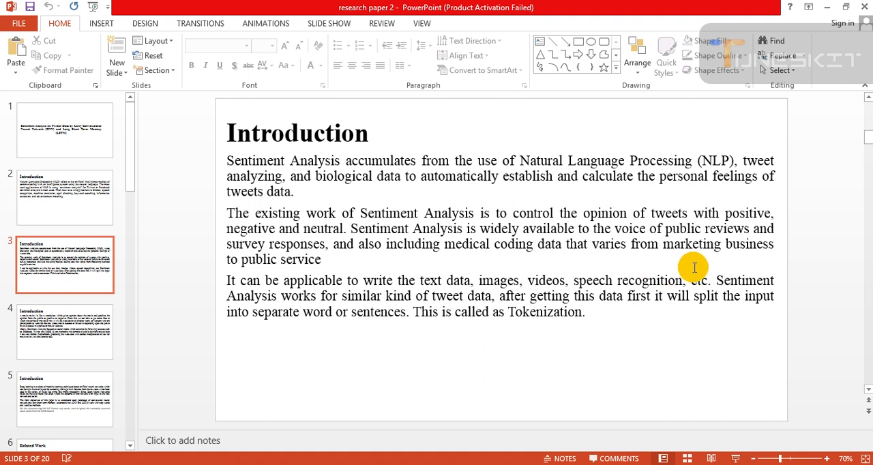
pyautogui.moveTo(335, 286)
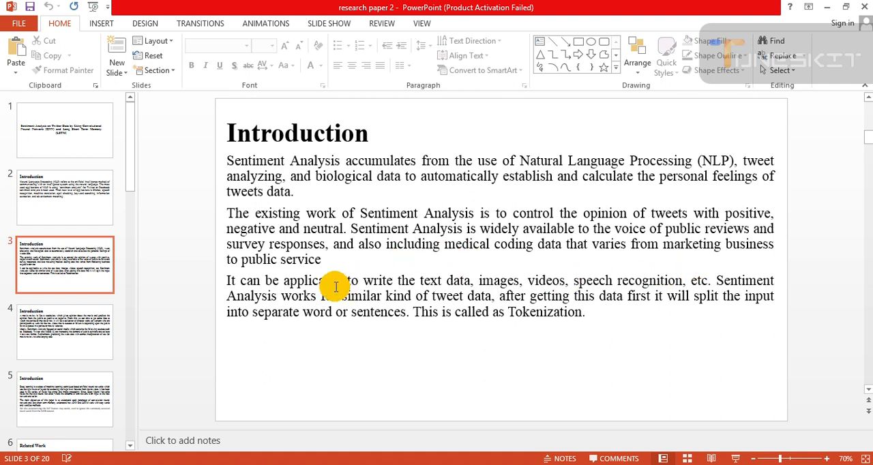
pyautogui.moveTo(482, 290)
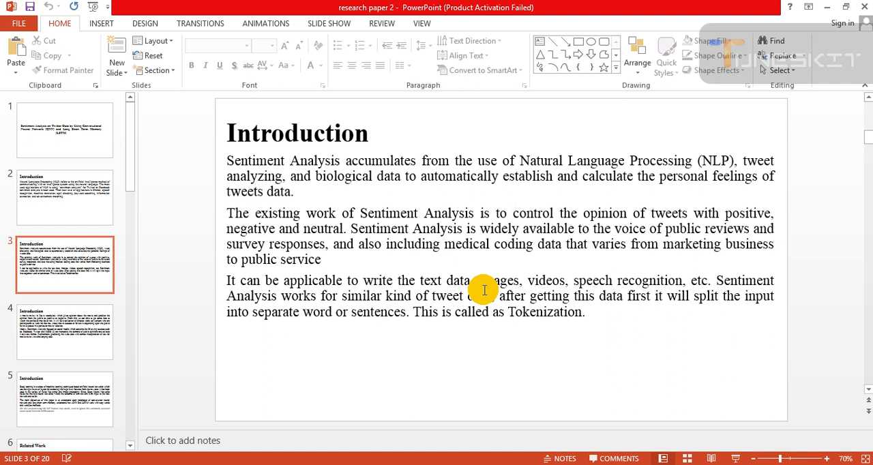
pyautogui.moveTo(599, 273)
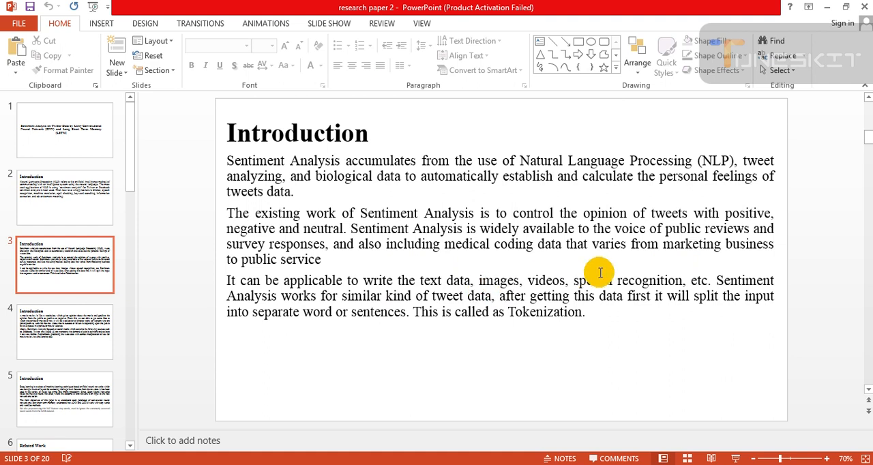
pyautogui.moveTo(707, 295)
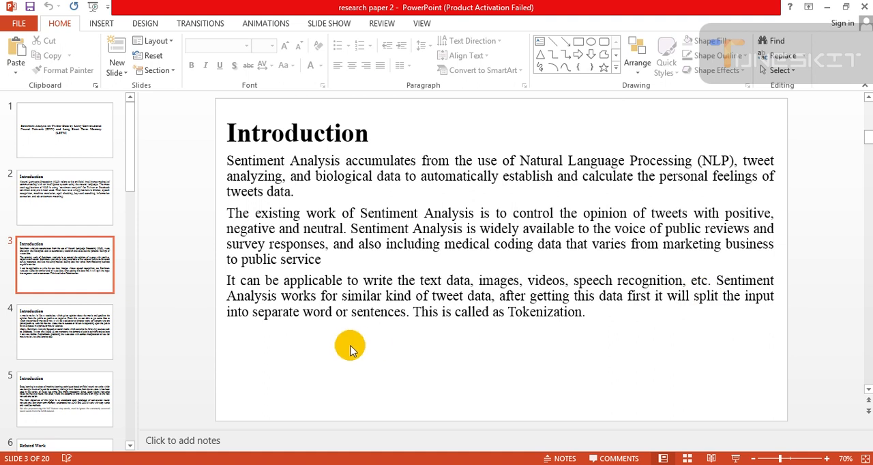
pyautogui.moveTo(497, 348)
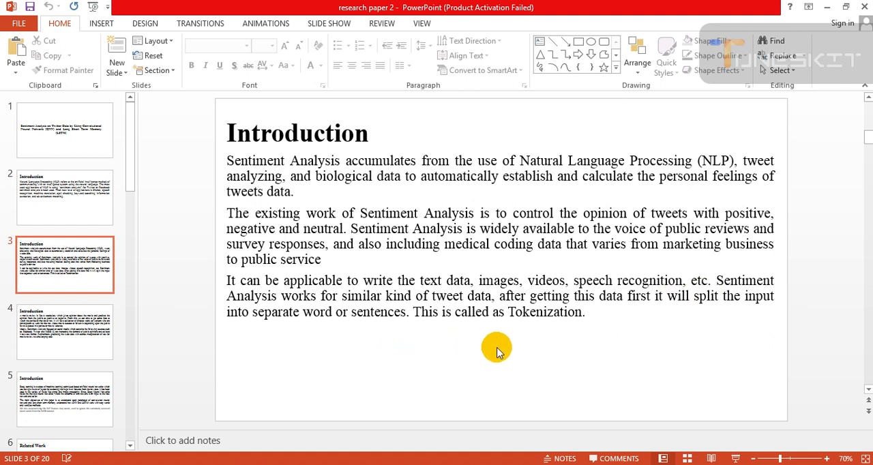
pyautogui.moveTo(580, 343)
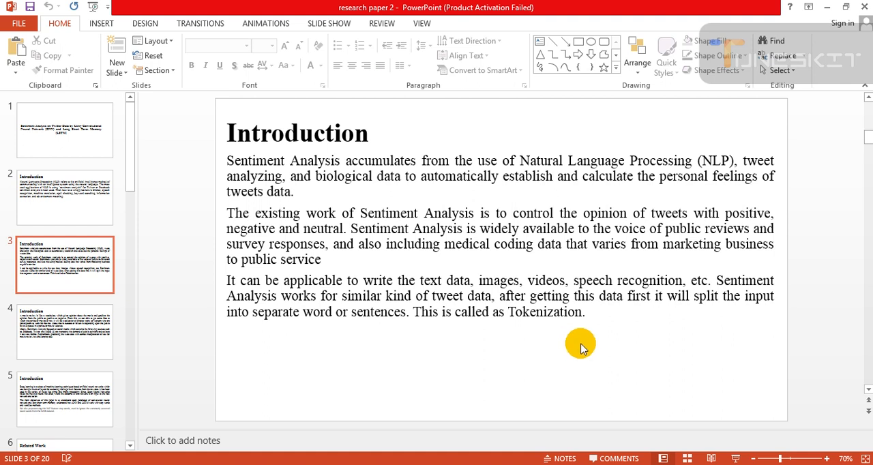
pyautogui.moveTo(697, 331)
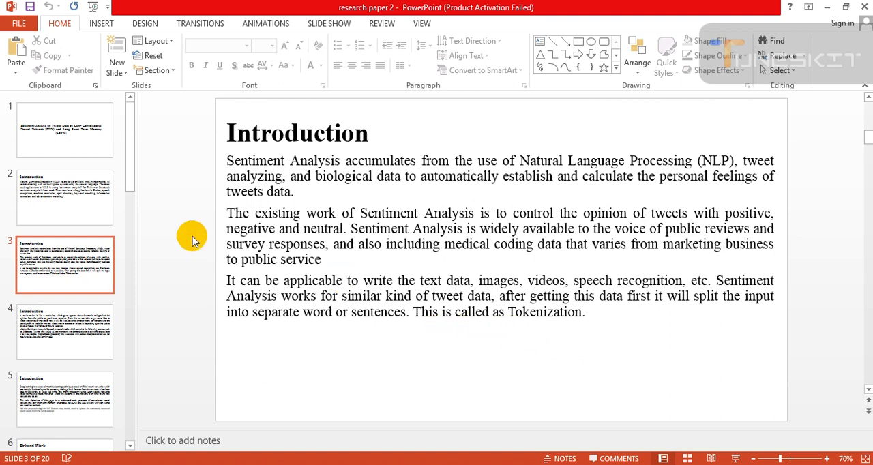
# Show slide 4, the Introduction on movie reviews and social media sources
pyautogui.click(64, 332)
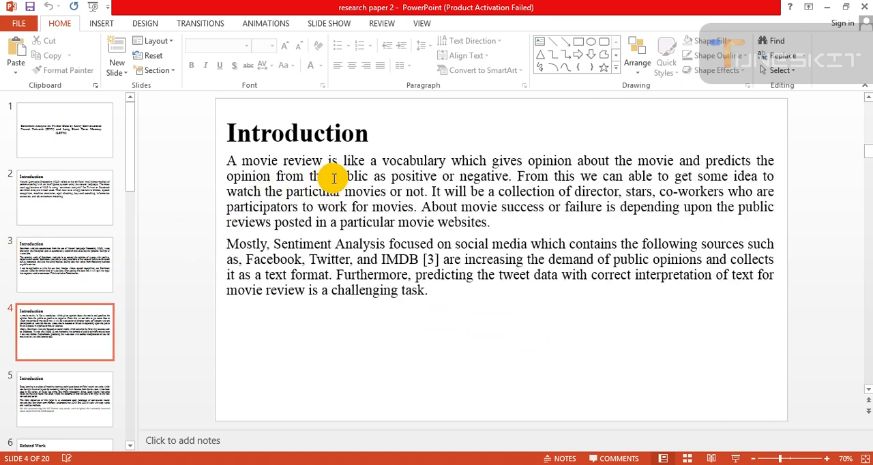
pyautogui.moveTo(510, 183)
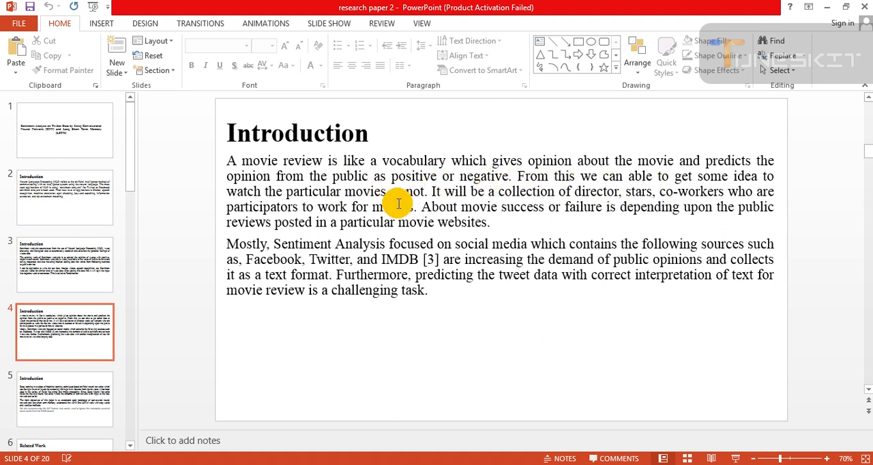
pyautogui.moveTo(401, 199)
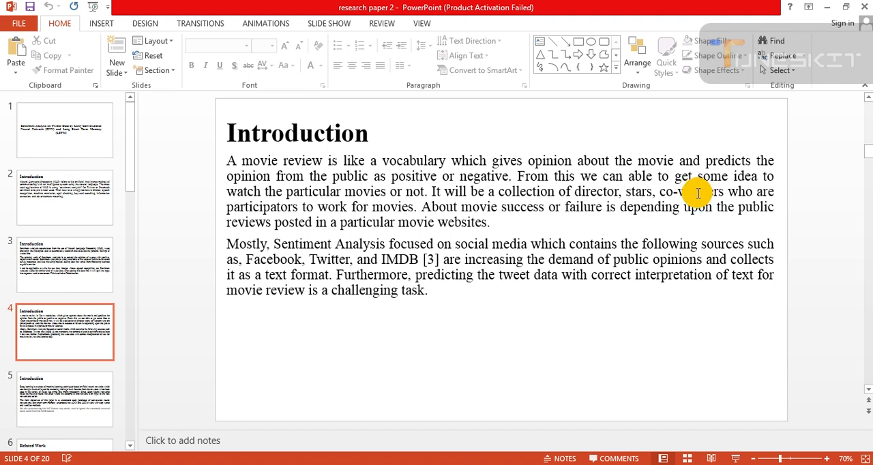
pyautogui.moveTo(372, 205)
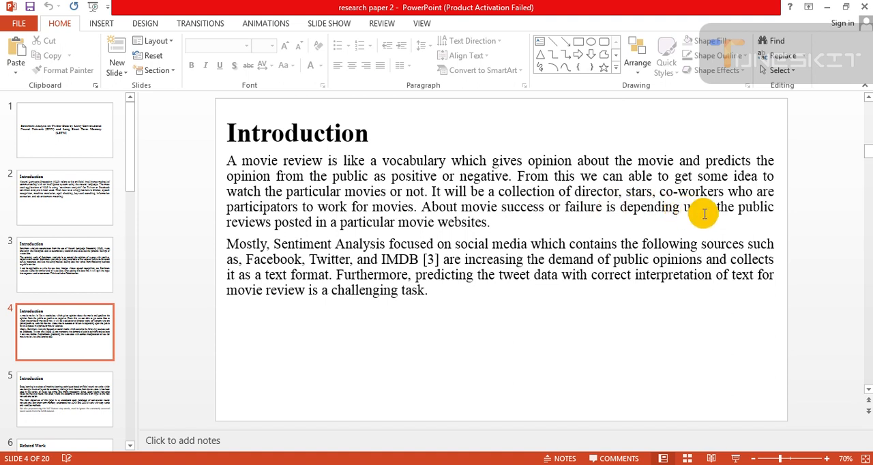
pyautogui.moveTo(476, 198)
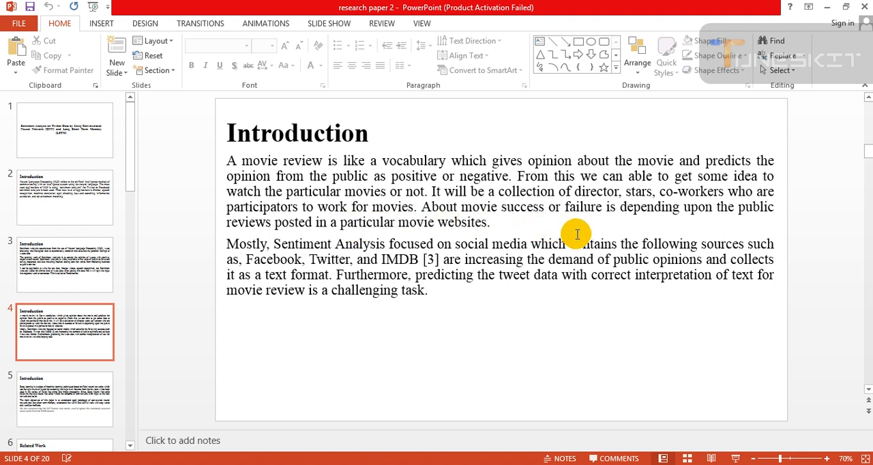
pyautogui.moveTo(670, 239)
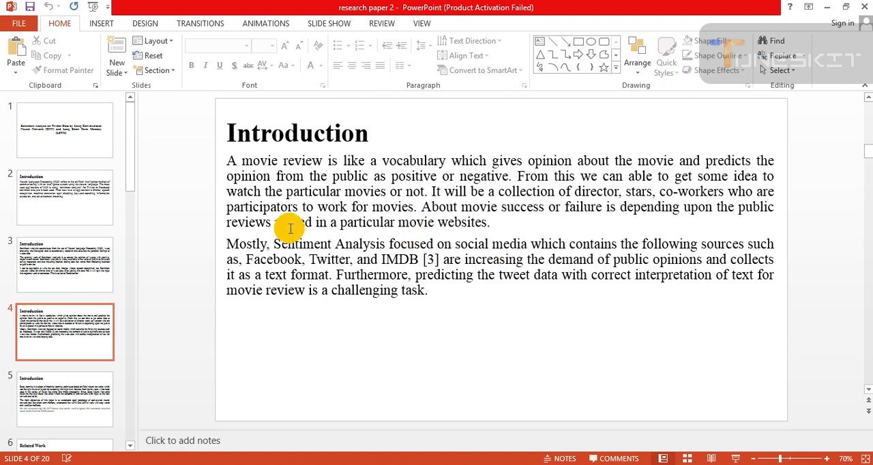
pyautogui.moveTo(482, 258)
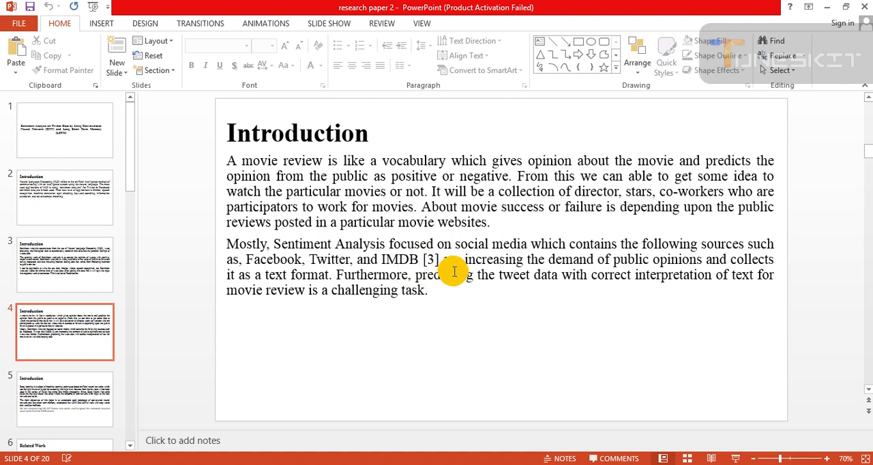
pyautogui.moveTo(633, 293)
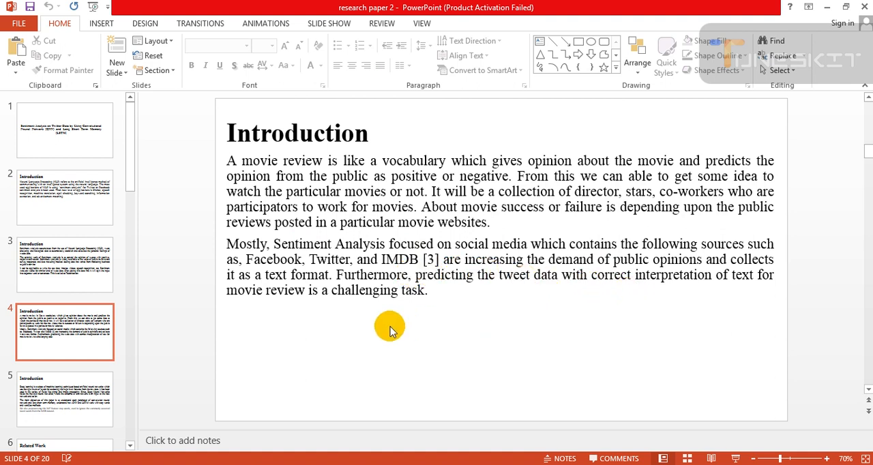
pyautogui.moveTo(504, 318)
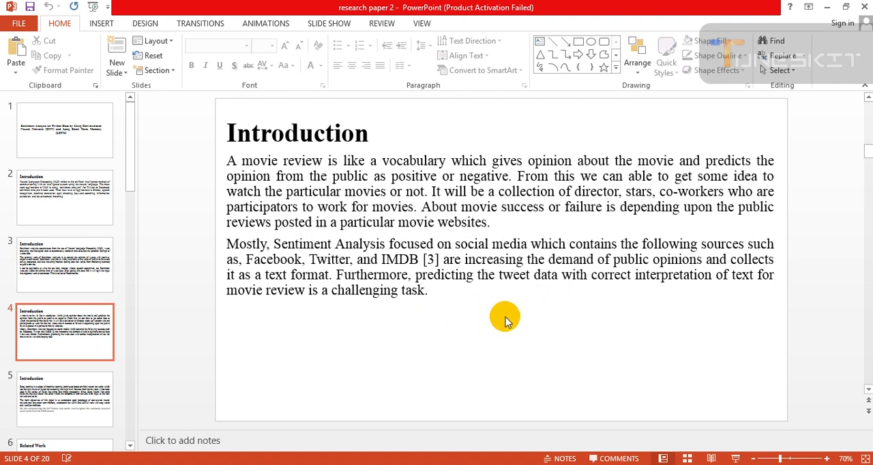
pyautogui.moveTo(622, 319)
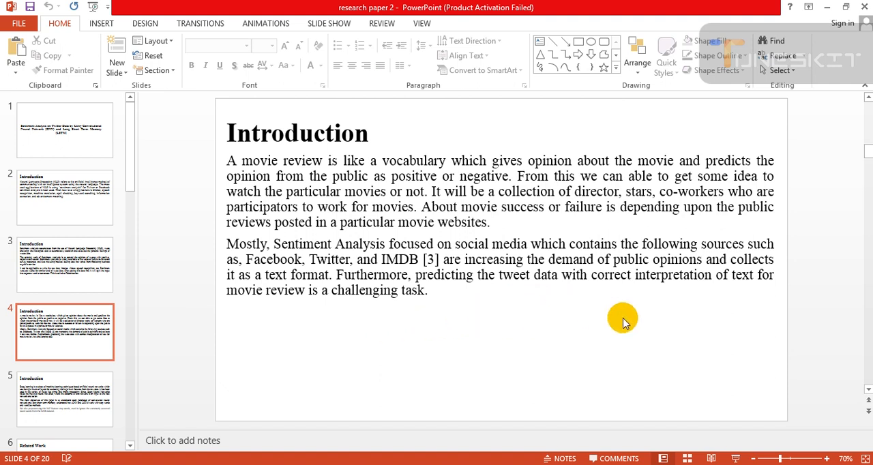
pyautogui.moveTo(738, 314)
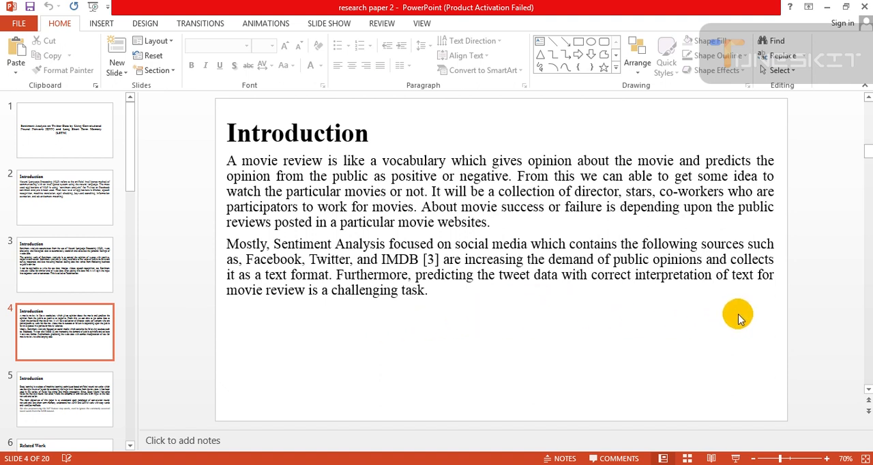
pyautogui.moveTo(574, 339)
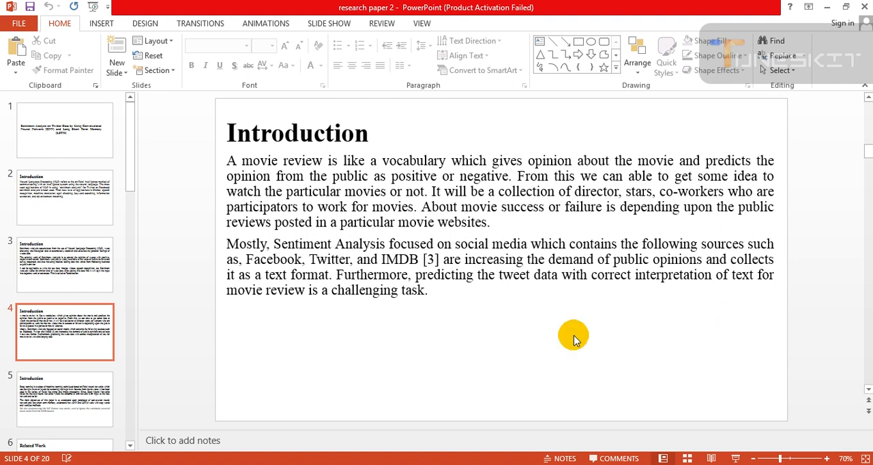
pyautogui.moveTo(501, 322)
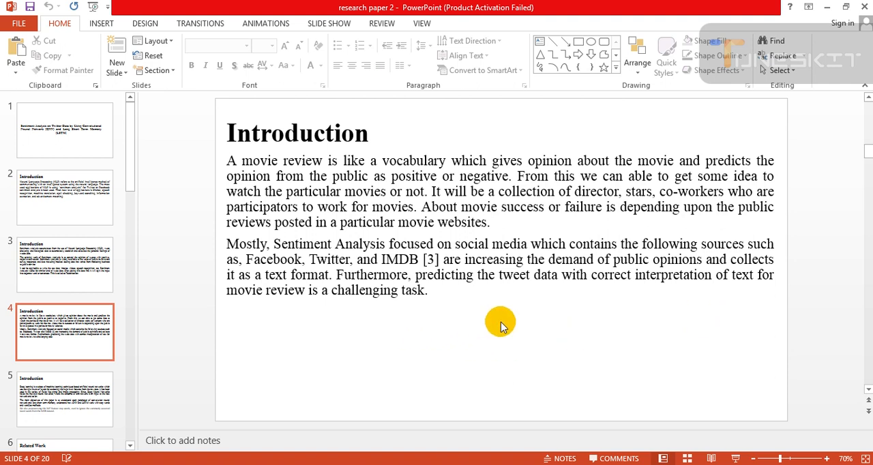
# Show slide 5 on deep learning, CNN/LSTM objectives and stop-word preprocessing
pyautogui.click(65, 399)
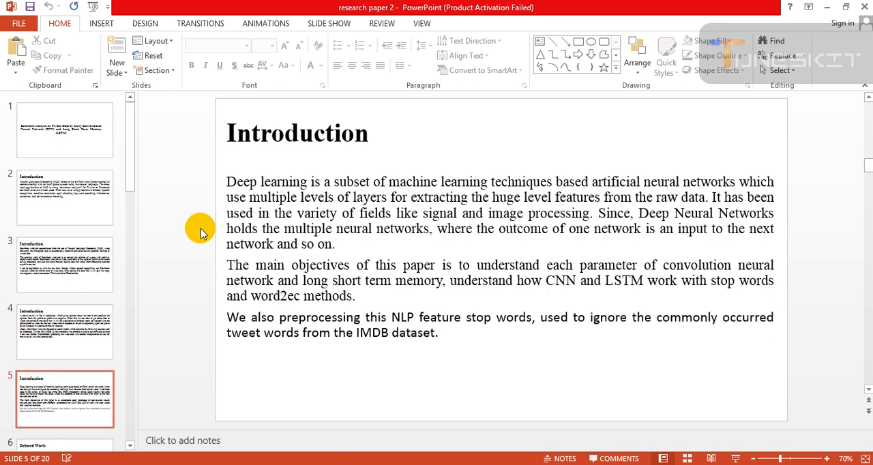
pyautogui.moveTo(401, 201)
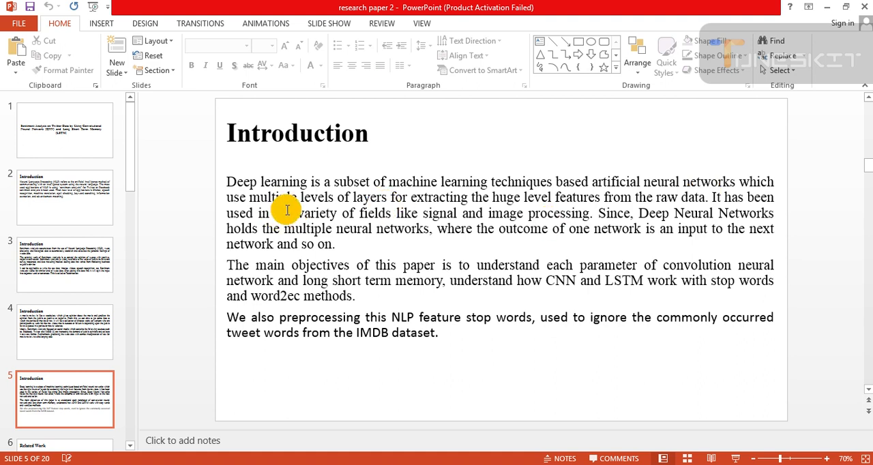
pyautogui.moveTo(441, 215)
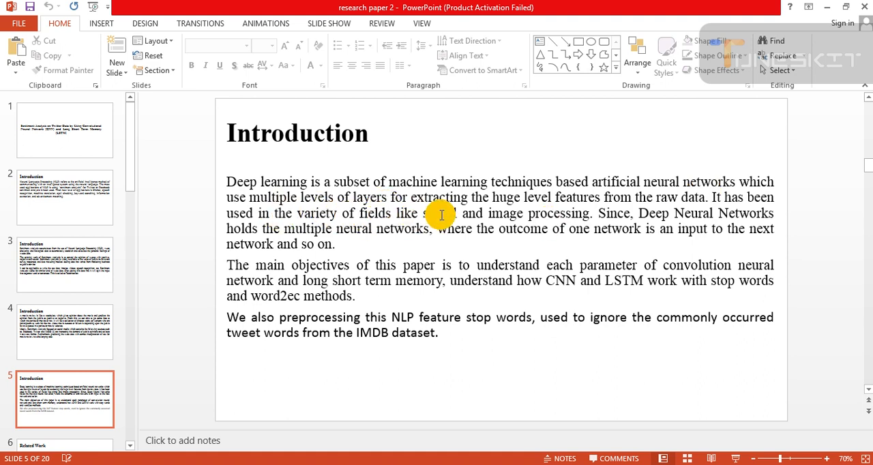
pyautogui.moveTo(567, 225)
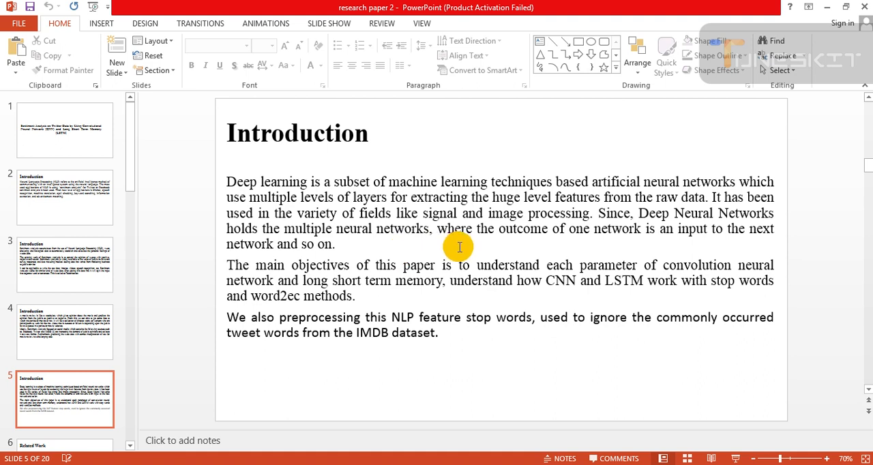
pyautogui.moveTo(592, 236)
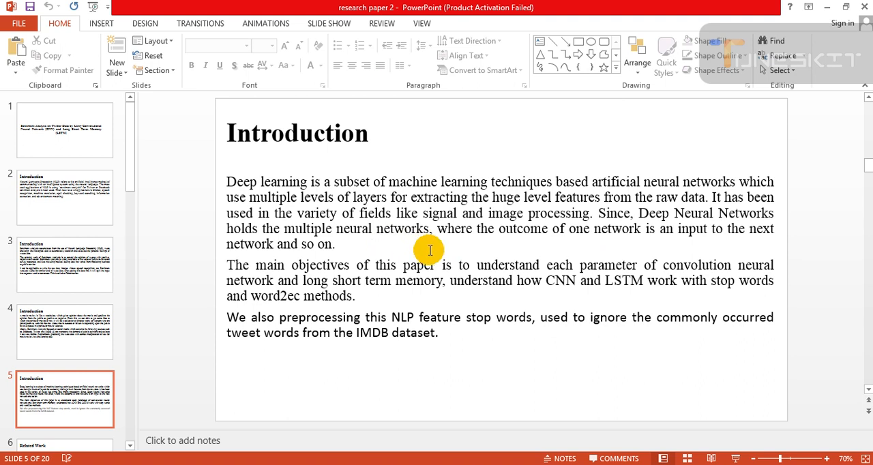
pyautogui.moveTo(460, 251)
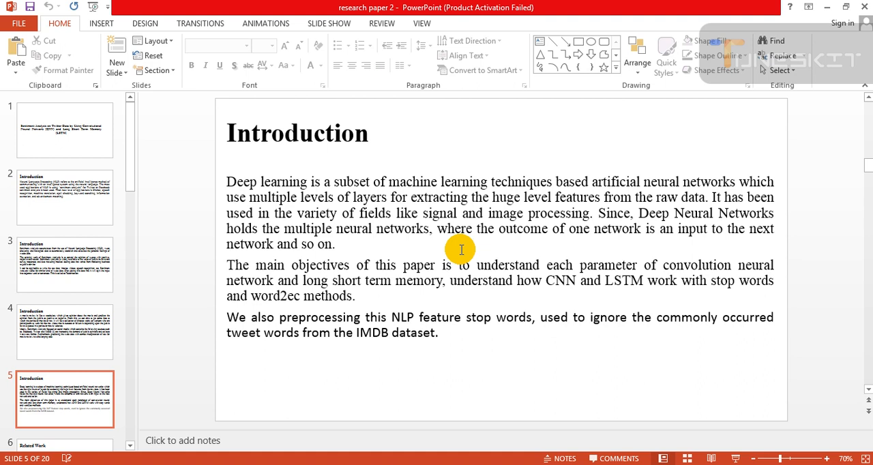
pyautogui.moveTo(404, 270)
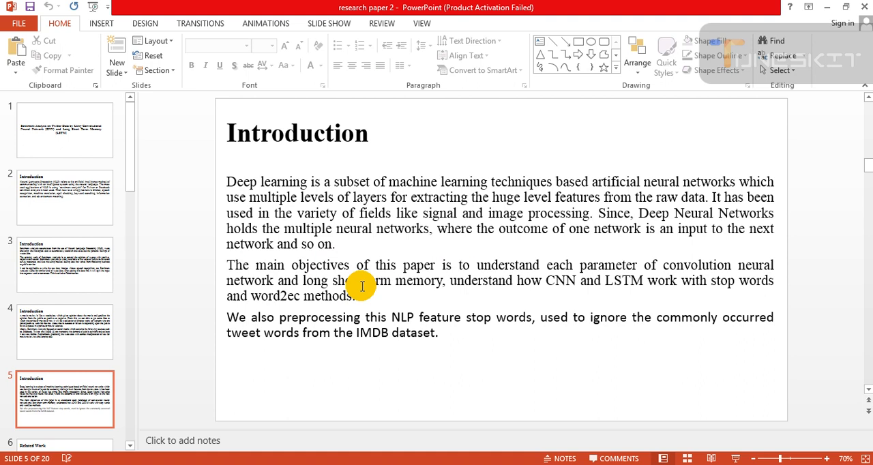
pyautogui.moveTo(564, 278)
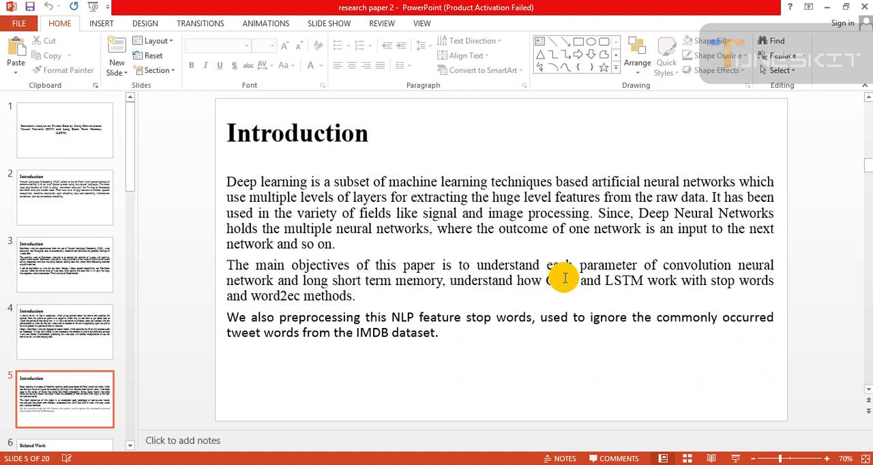
pyautogui.moveTo(415, 288)
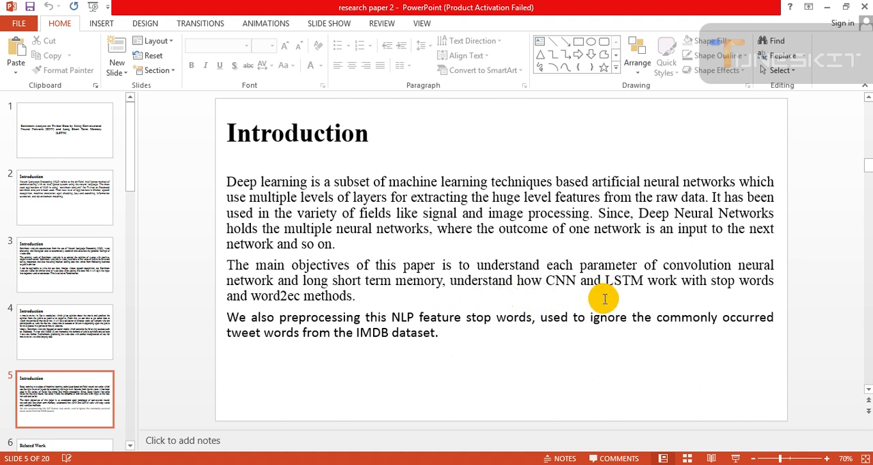
pyautogui.moveTo(675, 303)
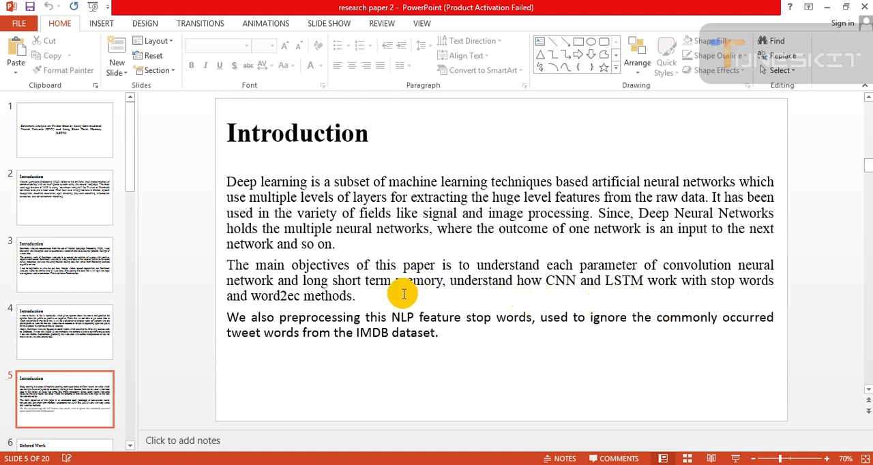
pyautogui.moveTo(413, 295)
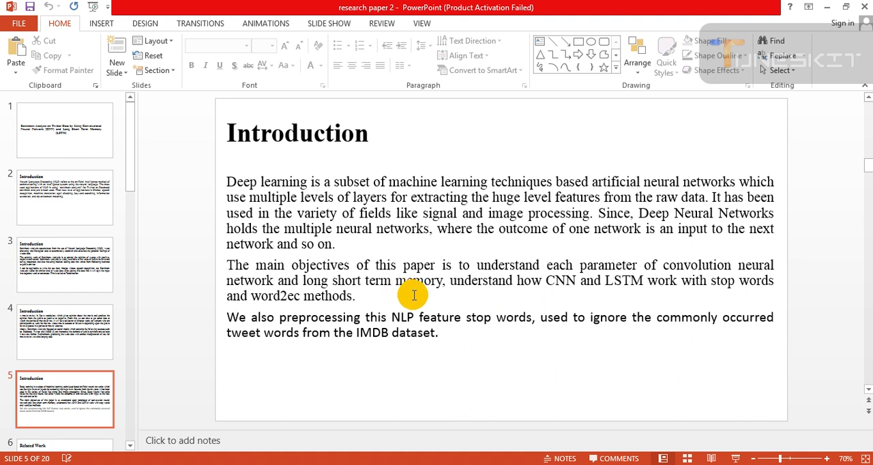
pyautogui.moveTo(479, 334)
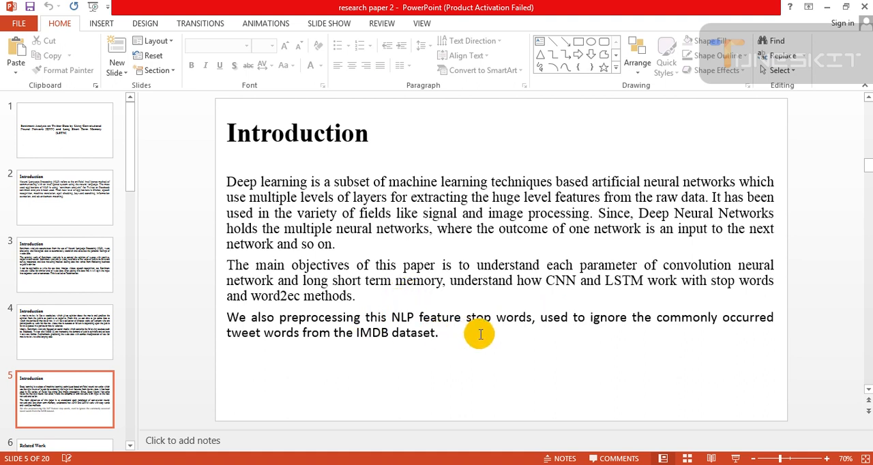
pyautogui.moveTo(685, 343)
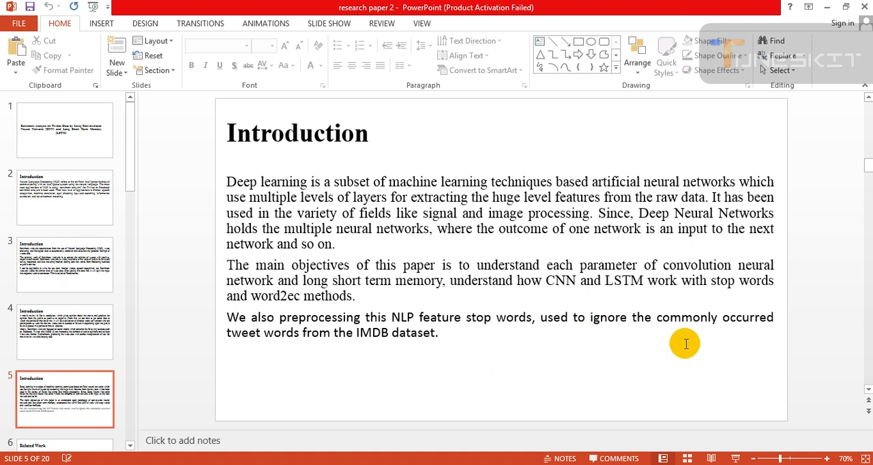
pyautogui.moveTo(537, 341)
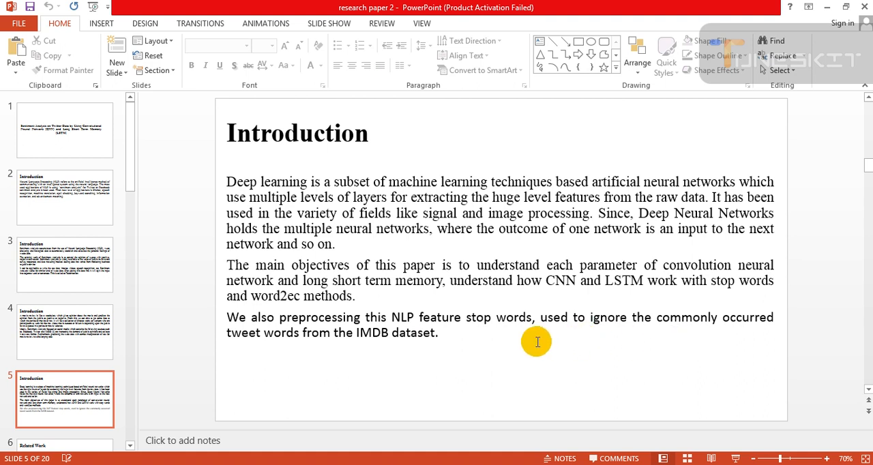
pyautogui.moveTo(471, 357)
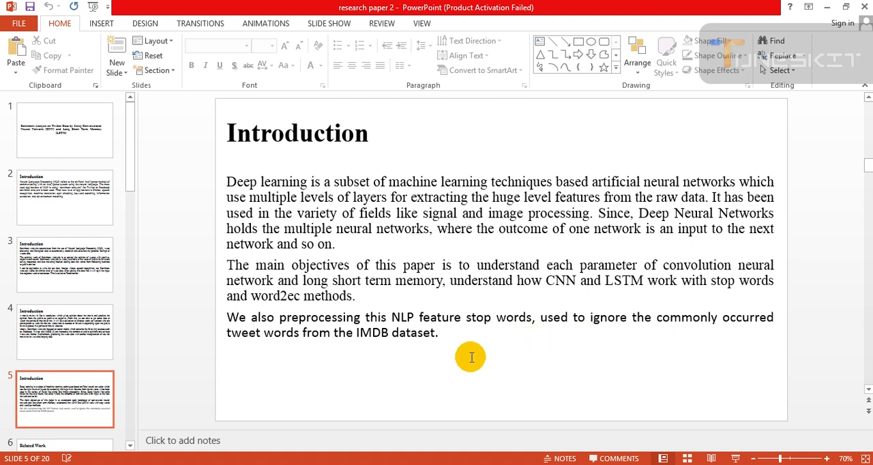
# Show slide 6, Related Work on SentiWordNet and movie-review sentiment approaches
pyautogui.click(65, 332)
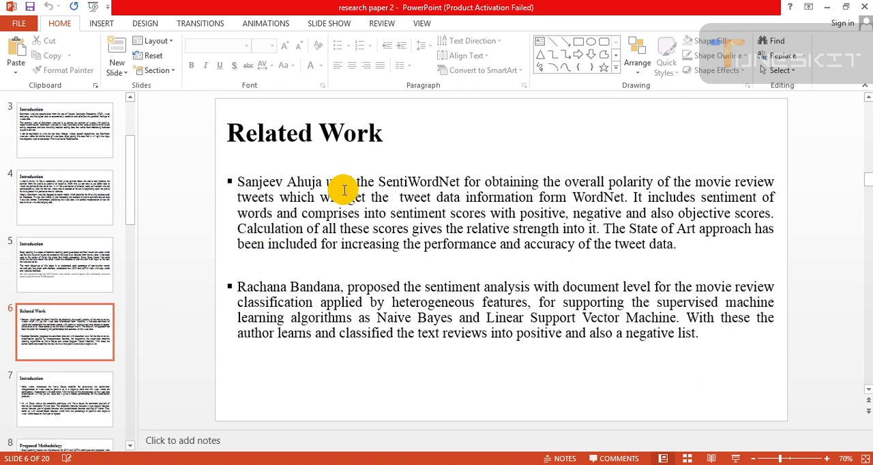
pyautogui.moveTo(459, 197)
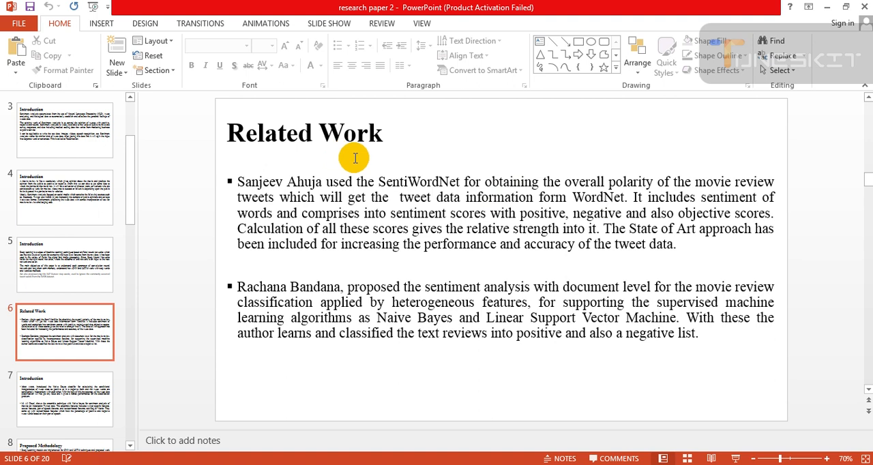
pyautogui.moveTo(470, 201)
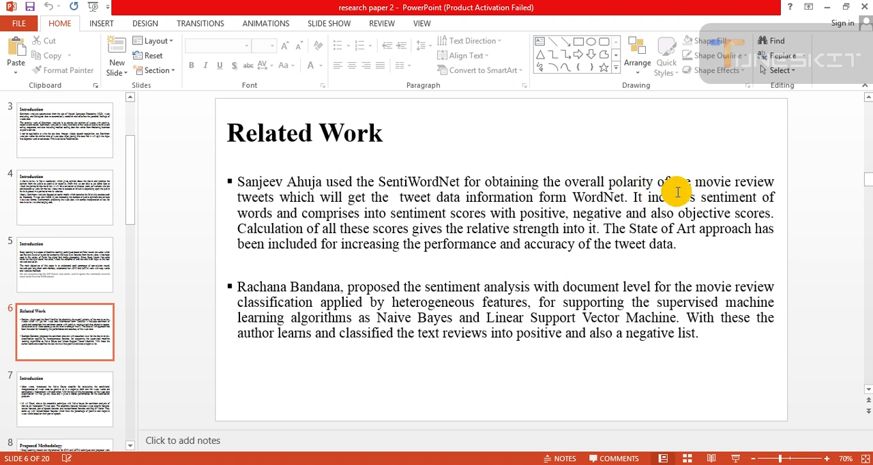
pyautogui.moveTo(345, 230)
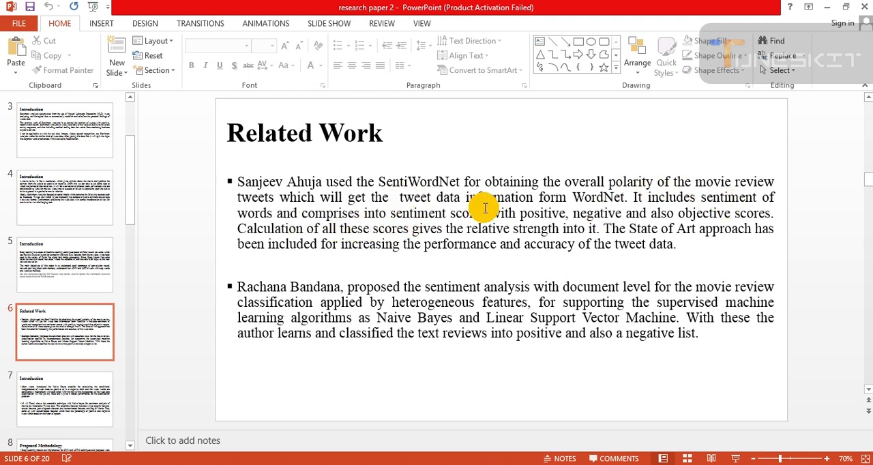
pyautogui.moveTo(665, 216)
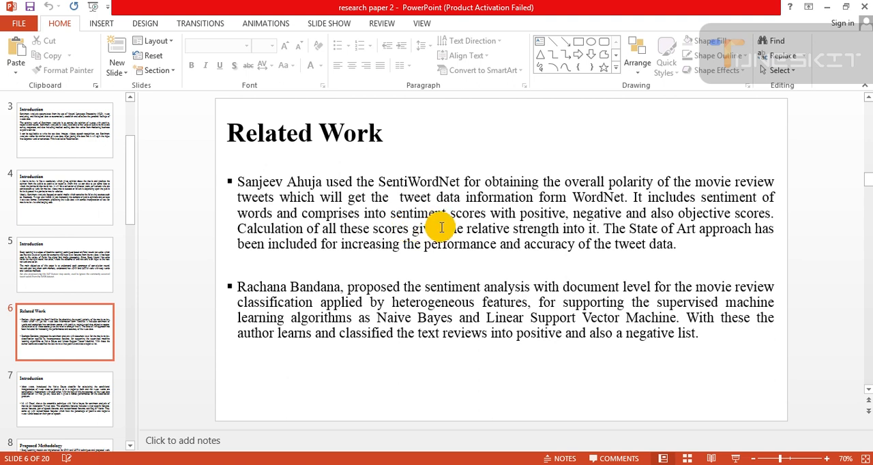
pyautogui.moveTo(619, 230)
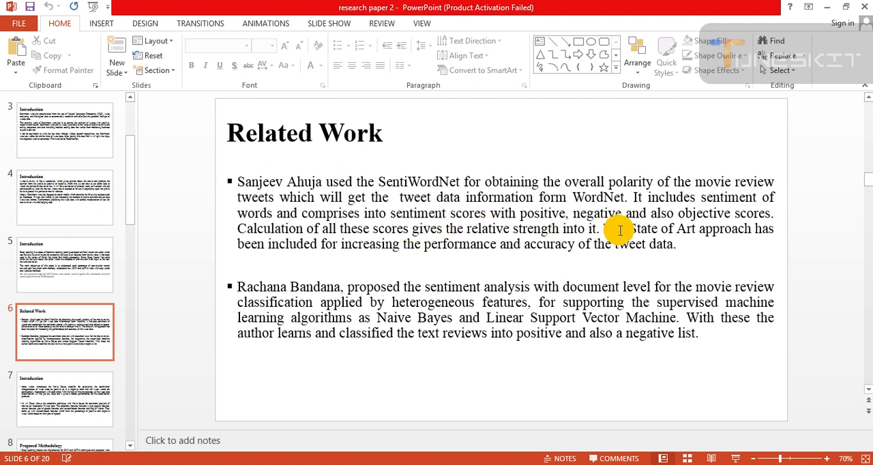
pyautogui.moveTo(725, 223)
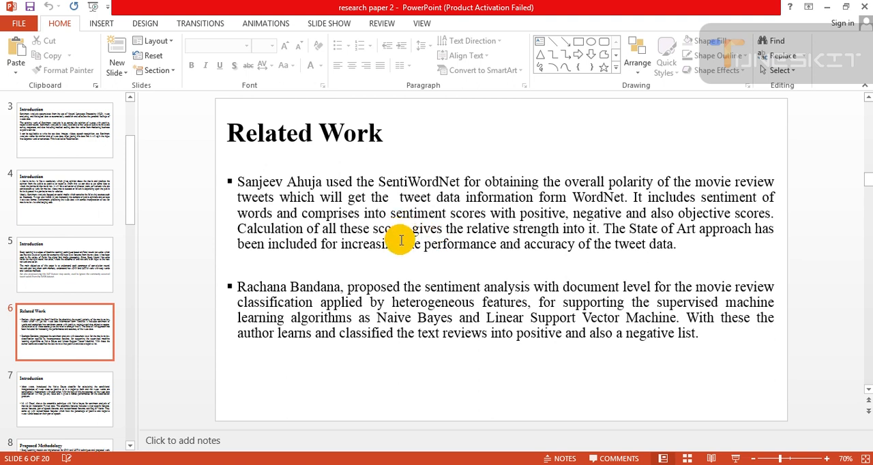
pyautogui.moveTo(603, 242)
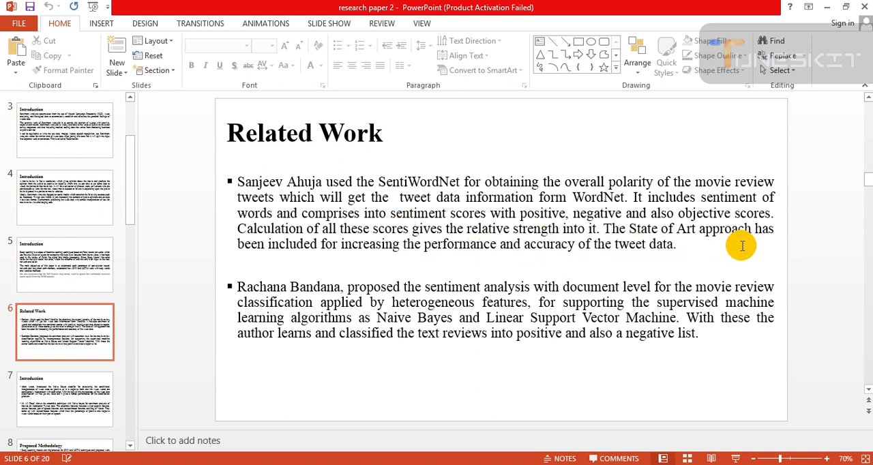
pyautogui.moveTo(377, 272)
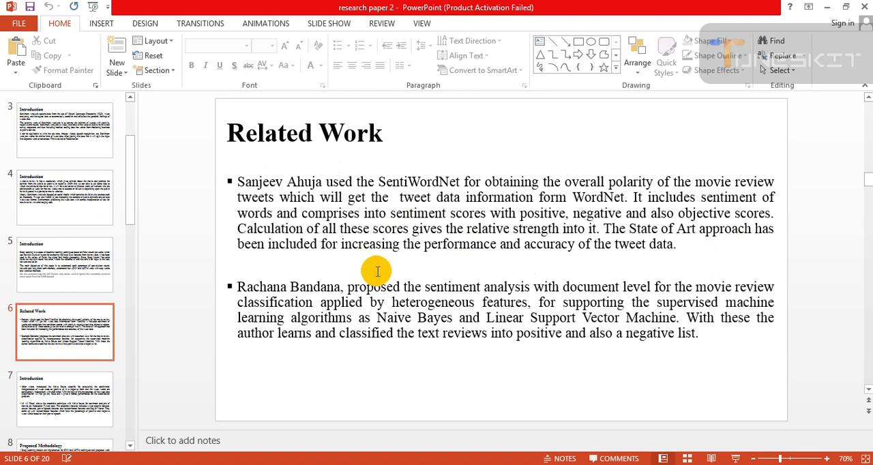
pyautogui.moveTo(565, 278)
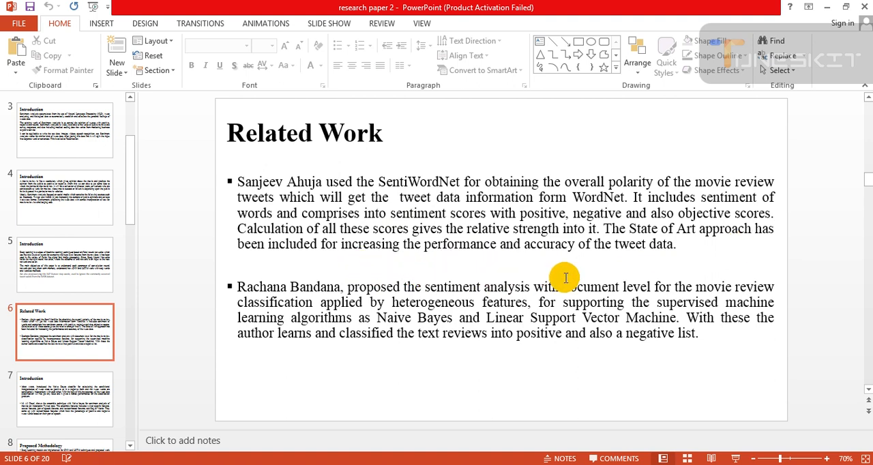
pyautogui.moveTo(389, 278)
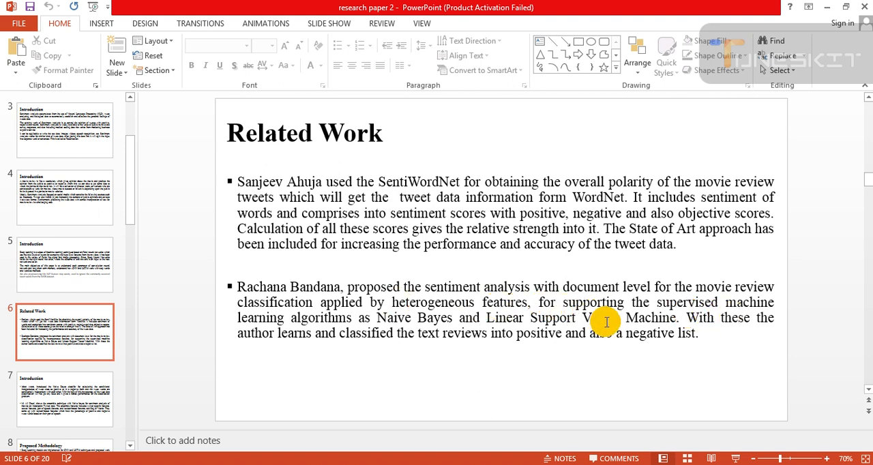
pyautogui.moveTo(679, 326)
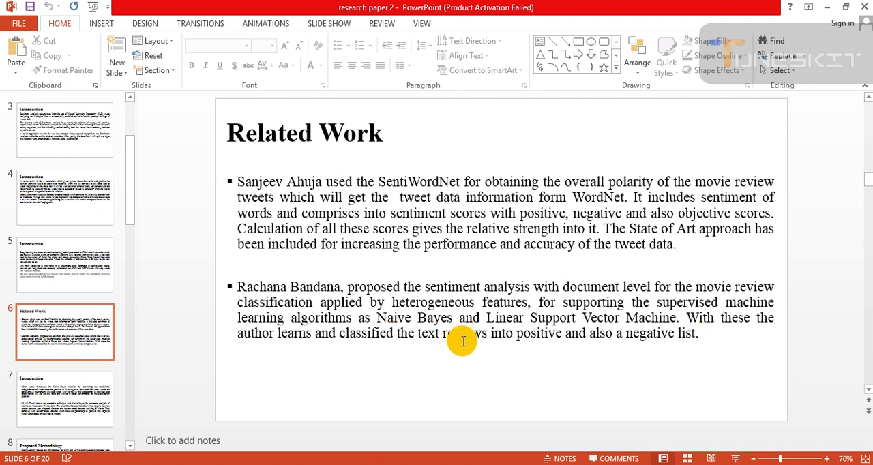
pyautogui.moveTo(546, 340)
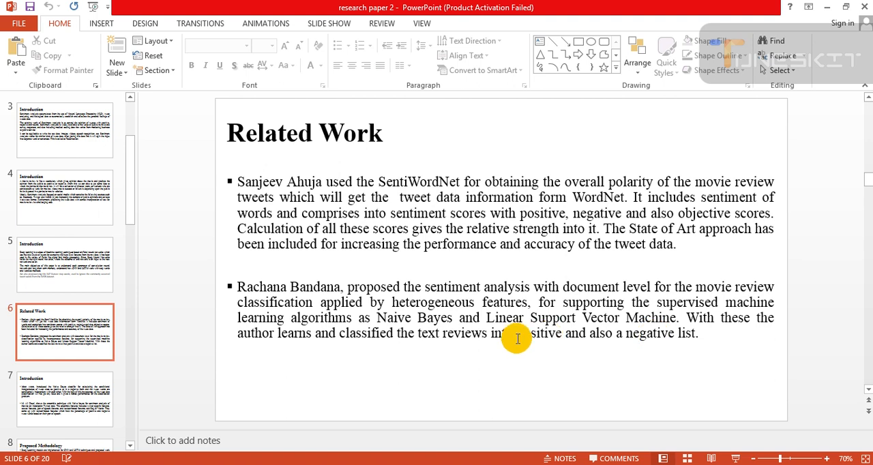
pyautogui.moveTo(373, 353)
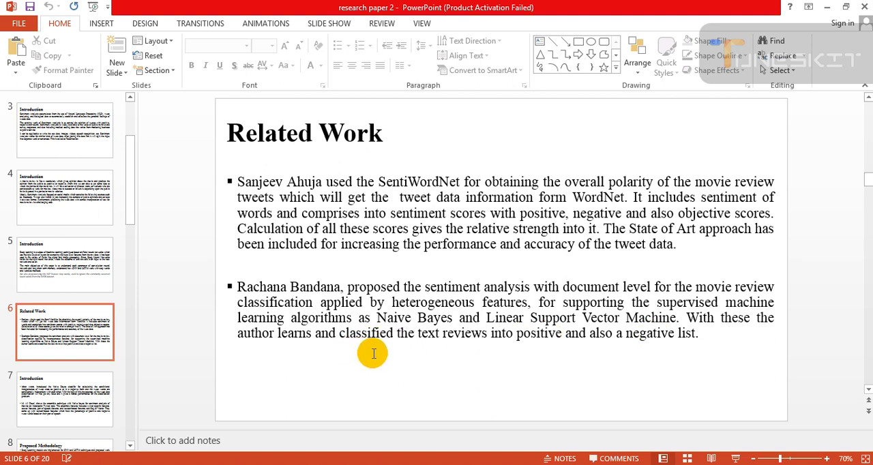
pyautogui.moveTo(609, 362)
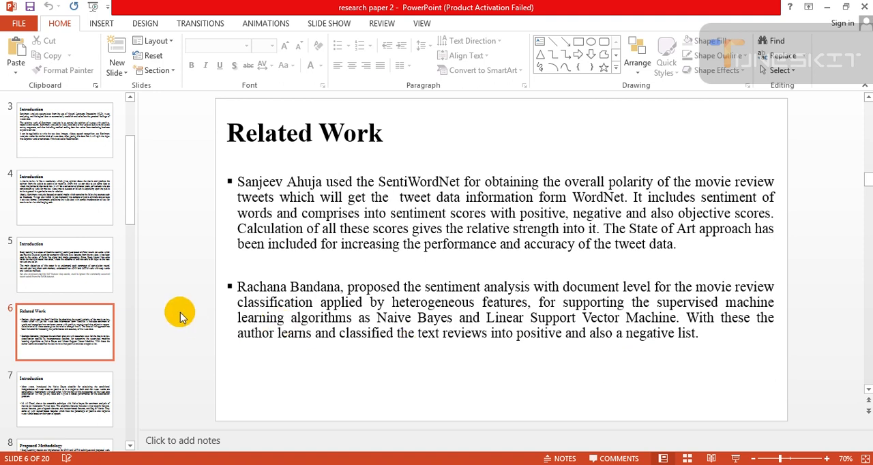
# Show slide 7 on Naive Bayes and ensemble tweet classification
pyautogui.click(65, 399)
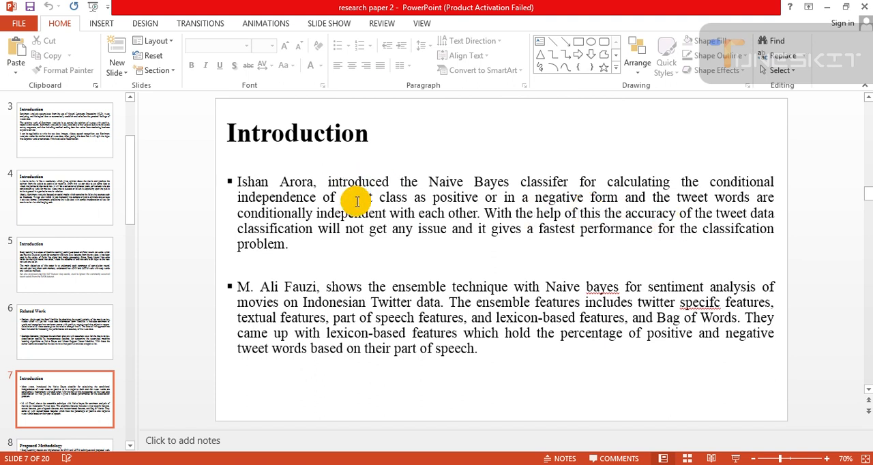
pyautogui.moveTo(336, 204)
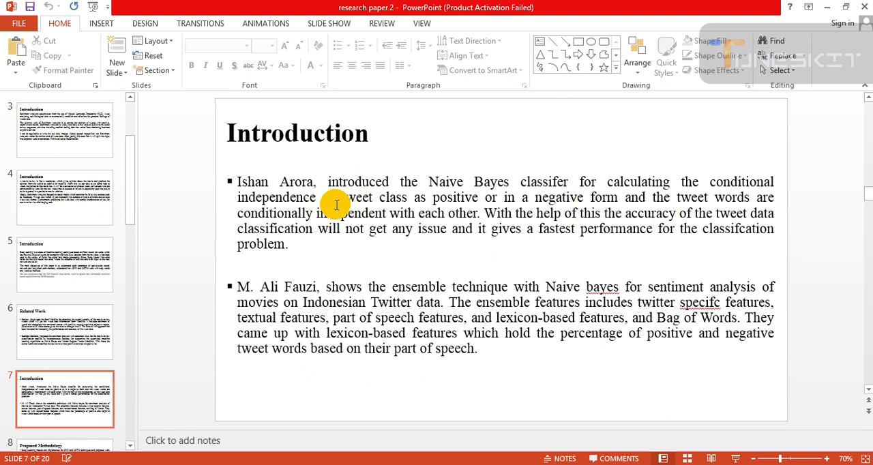
pyautogui.moveTo(537, 217)
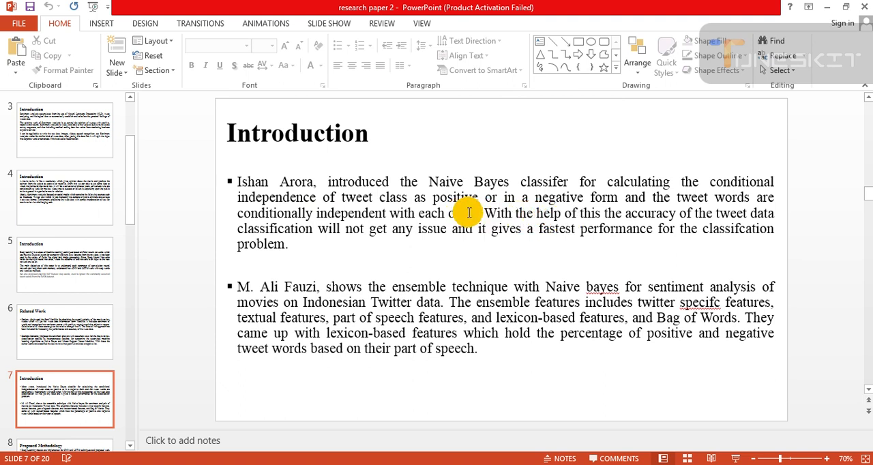
pyautogui.moveTo(711, 213)
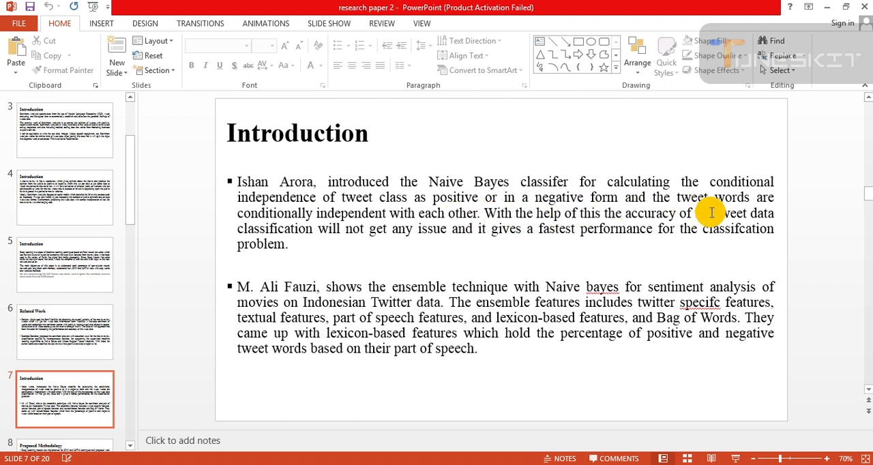
pyautogui.moveTo(424, 238)
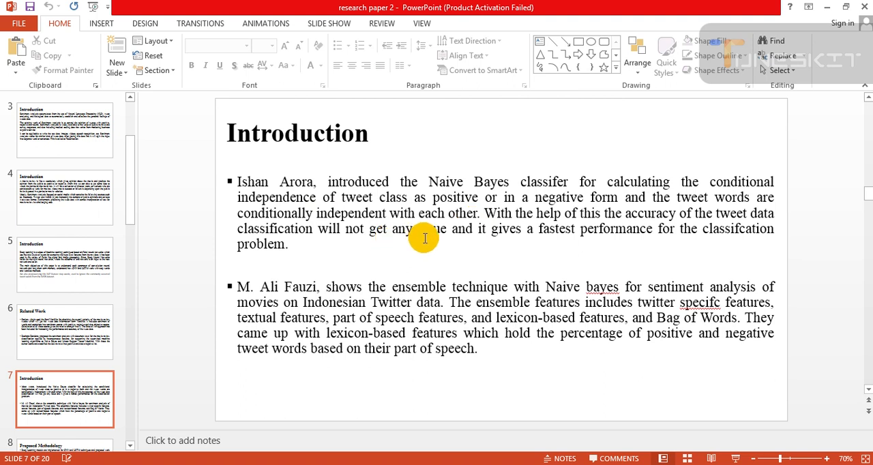
pyautogui.moveTo(577, 227)
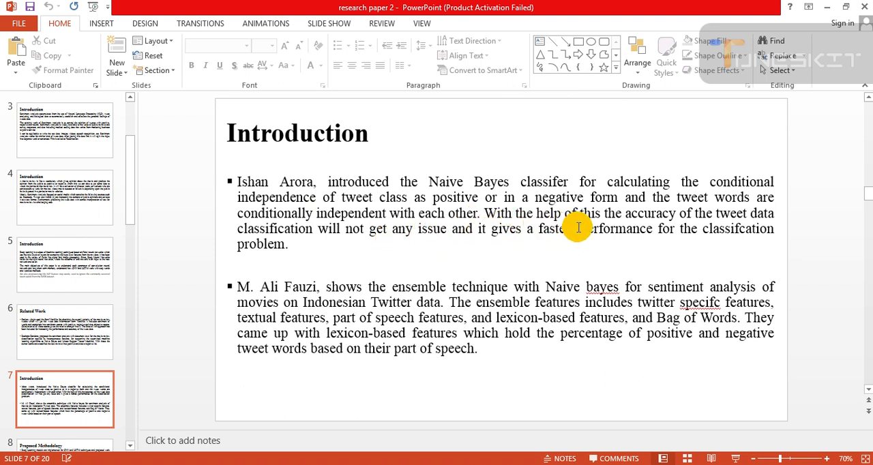
pyautogui.moveTo(650, 225)
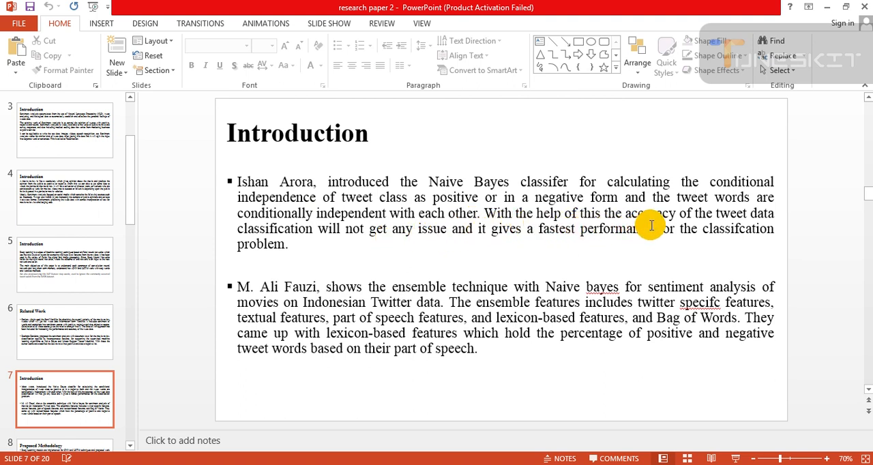
pyautogui.moveTo(712, 220)
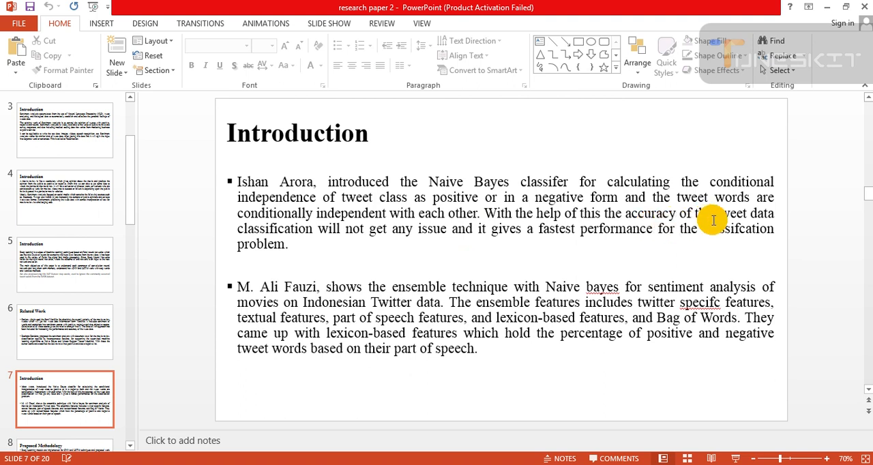
pyautogui.moveTo(433, 246)
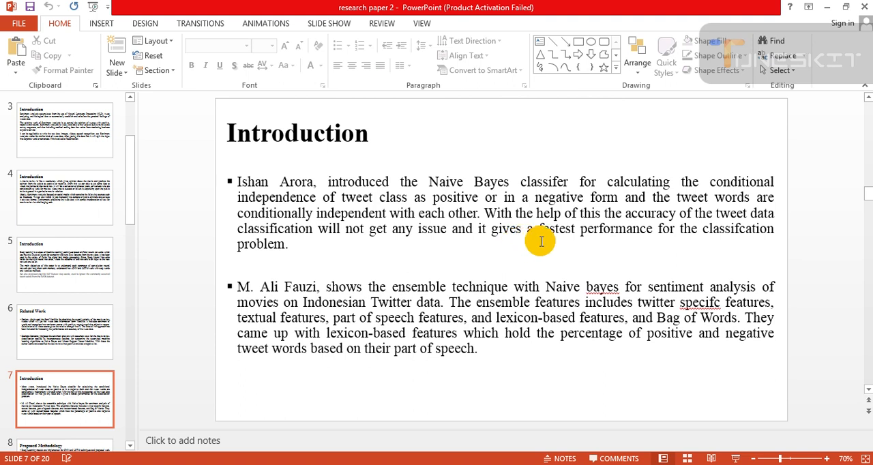
pyautogui.moveTo(642, 244)
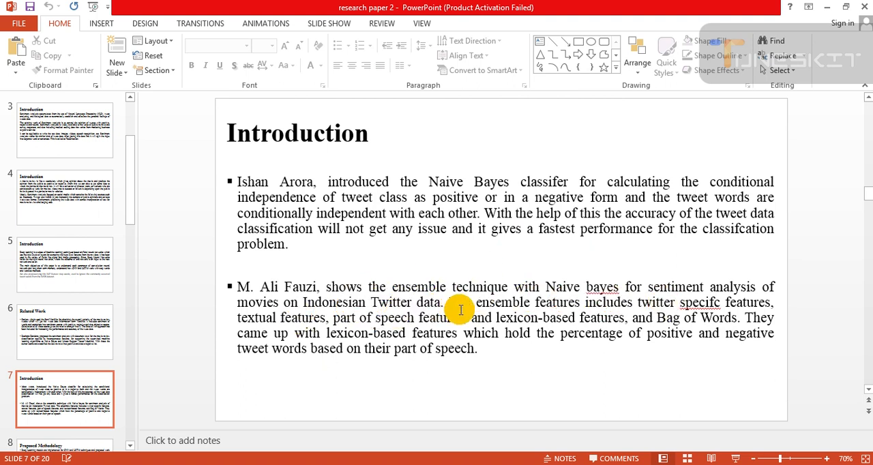
pyautogui.moveTo(588, 325)
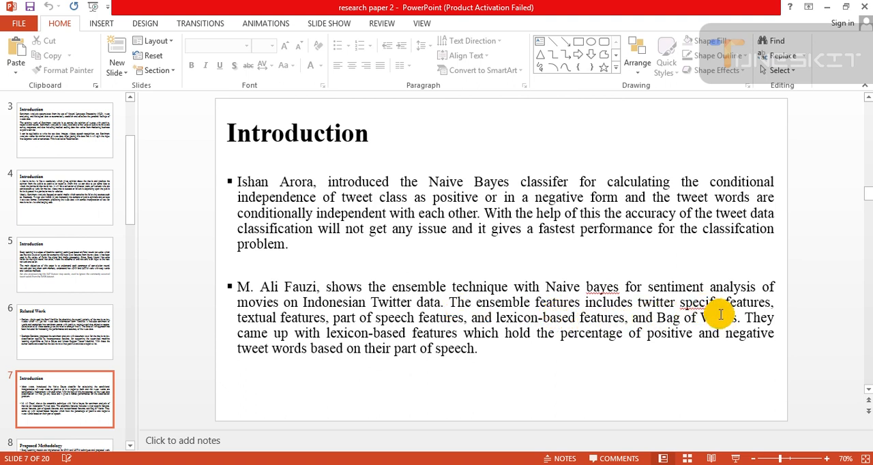
pyautogui.moveTo(357, 334)
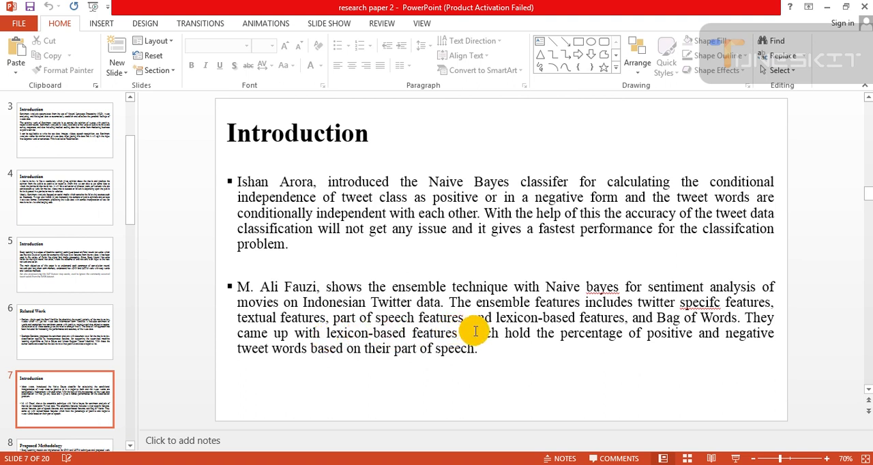
pyautogui.moveTo(680, 338)
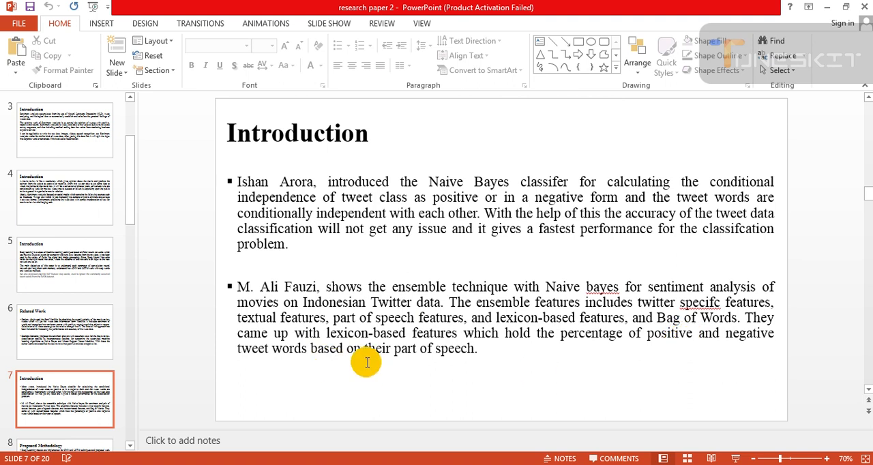
pyautogui.moveTo(451, 349)
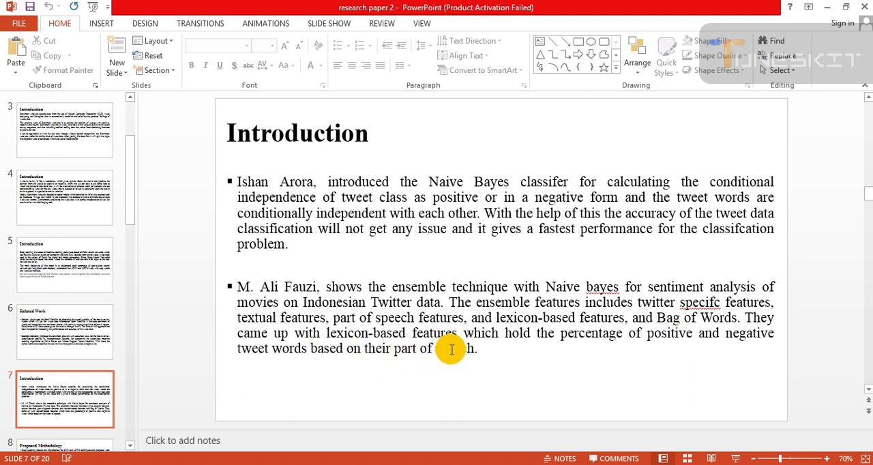
pyautogui.moveTo(521, 346)
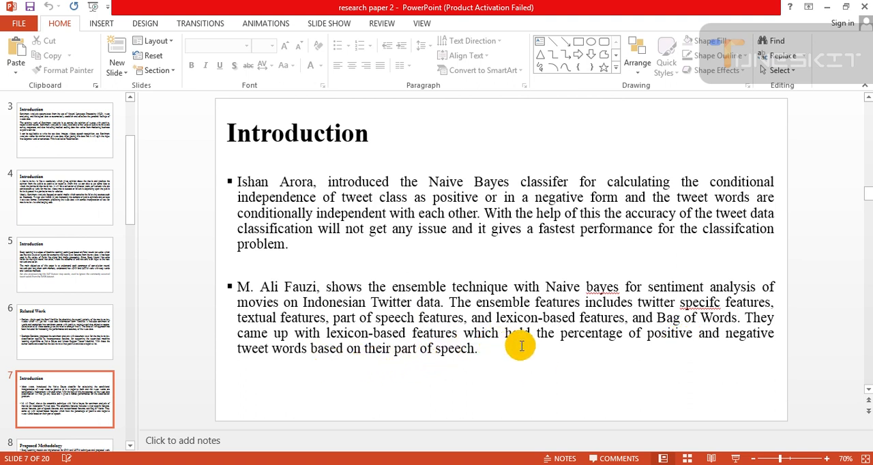
pyautogui.moveTo(729, 364)
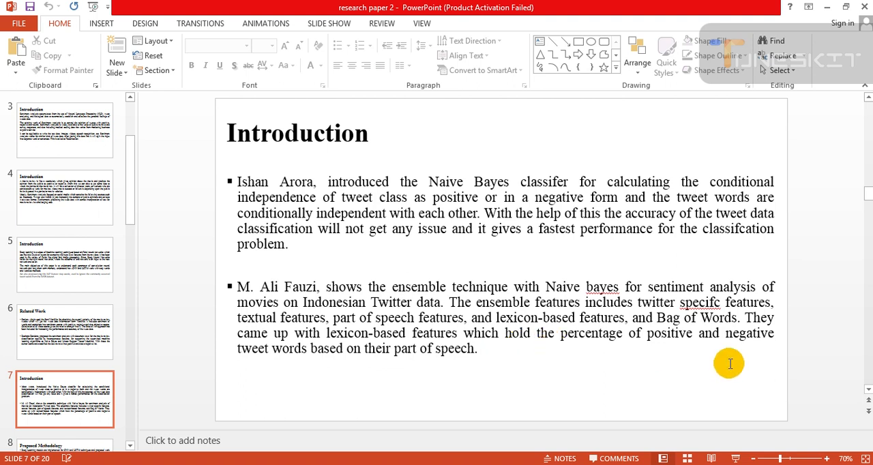
pyautogui.moveTo(416, 366)
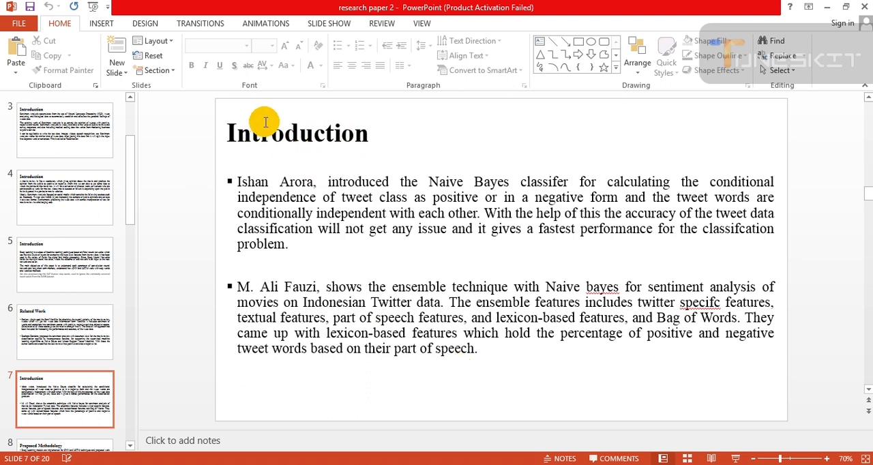
pyautogui.moveTo(175, 215)
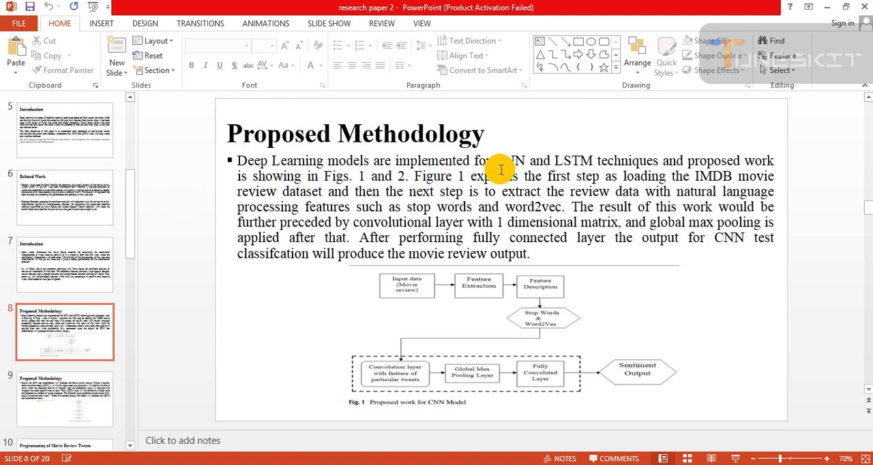
pyautogui.moveTo(691, 164)
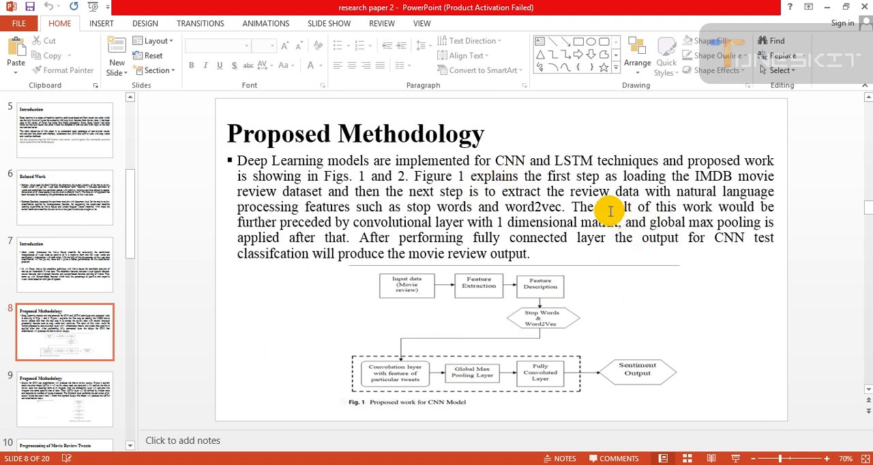
pyautogui.moveTo(413, 217)
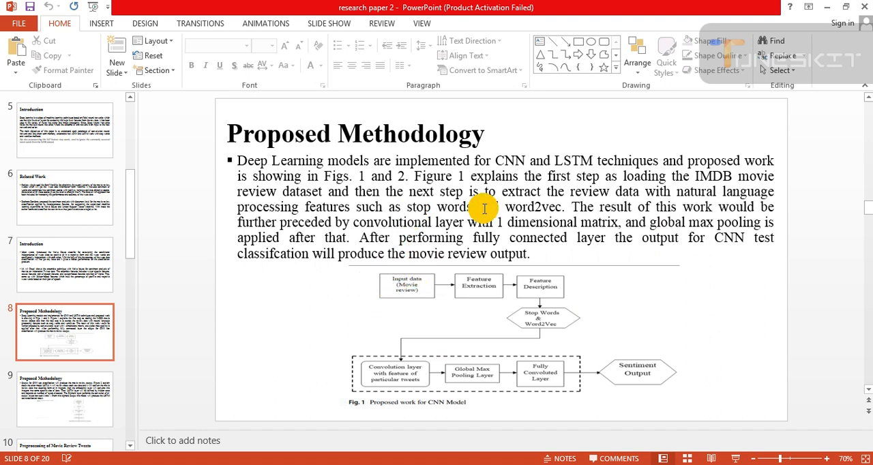
pyautogui.moveTo(699, 192)
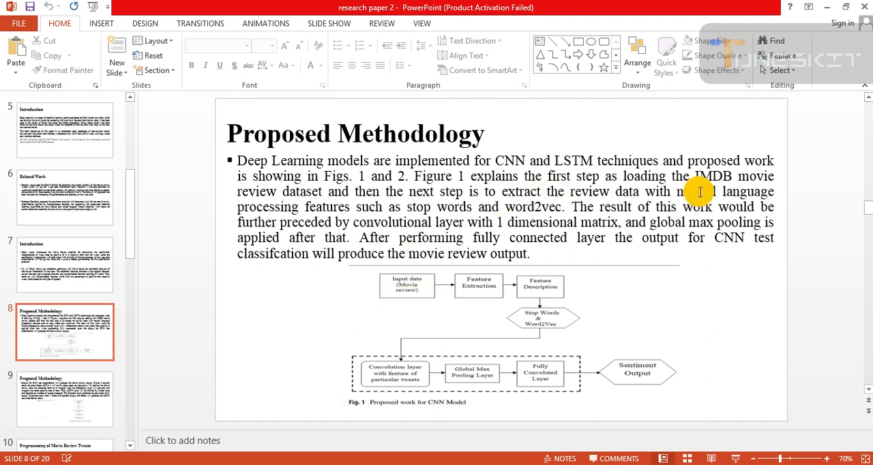
pyautogui.moveTo(507, 214)
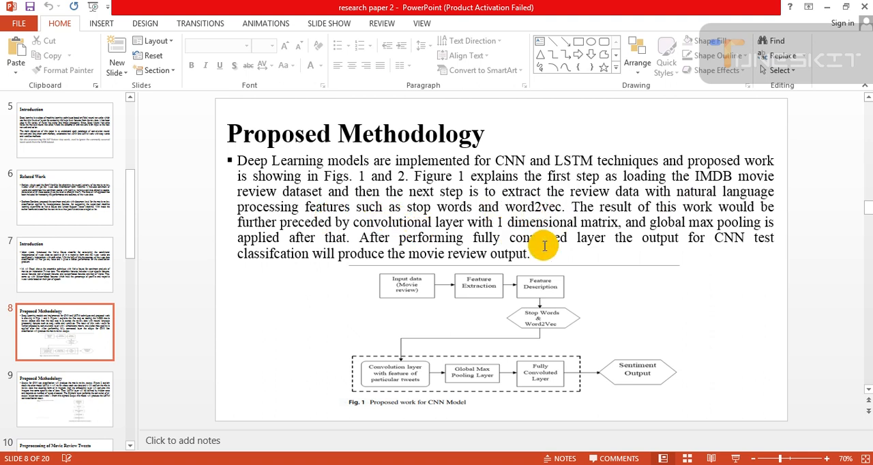
pyautogui.moveTo(515, 280)
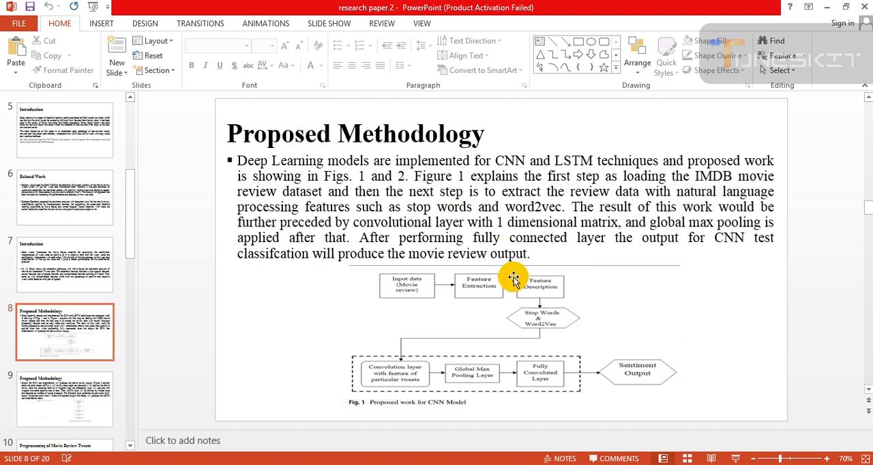
pyautogui.moveTo(478, 284)
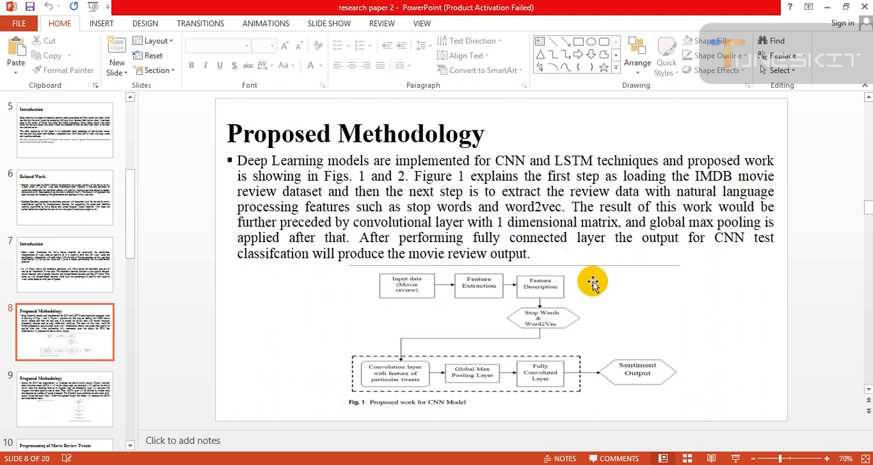
pyautogui.moveTo(537, 341)
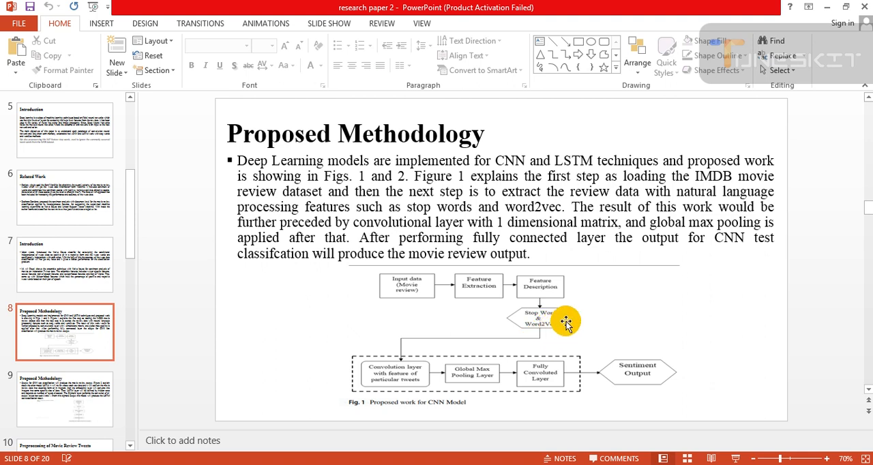
pyautogui.moveTo(415, 278)
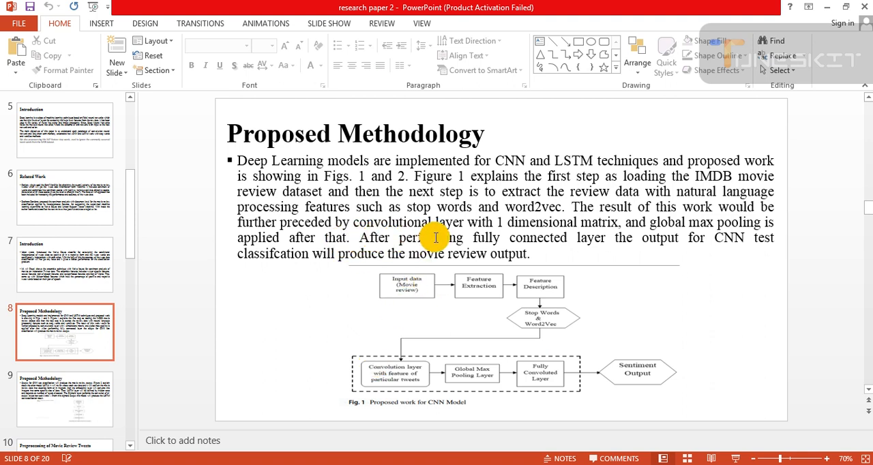
pyautogui.moveTo(588, 232)
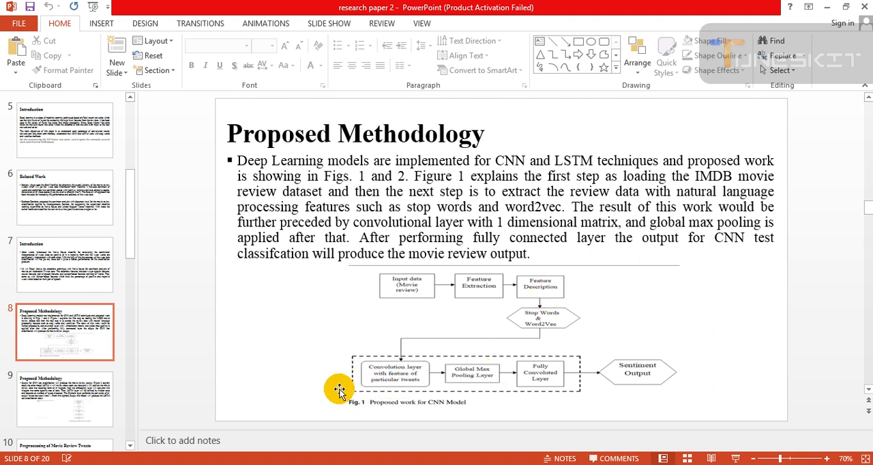
pyautogui.moveTo(659, 261)
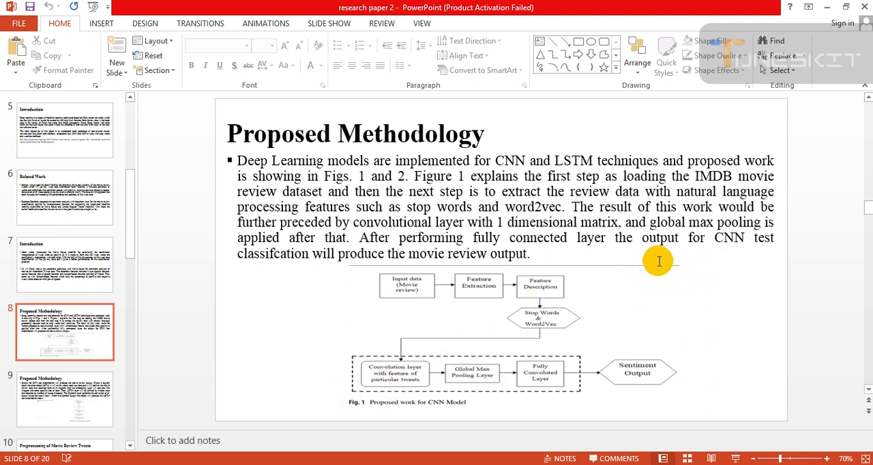
pyautogui.moveTo(481, 266)
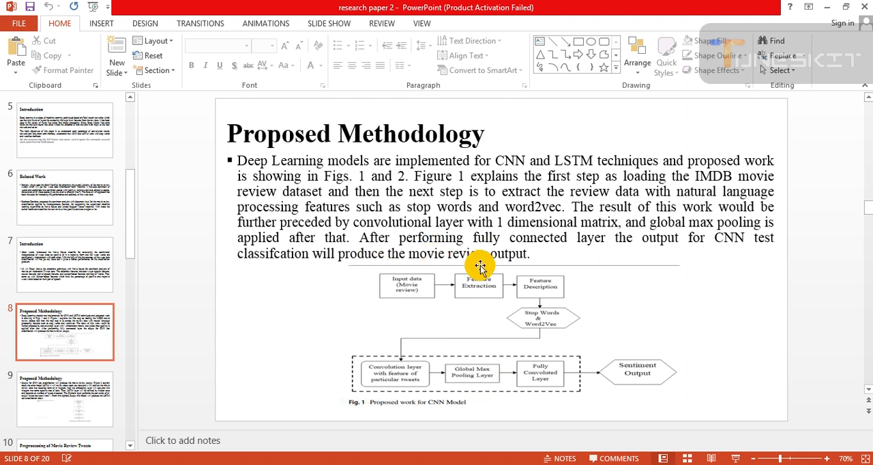
pyautogui.moveTo(565, 353)
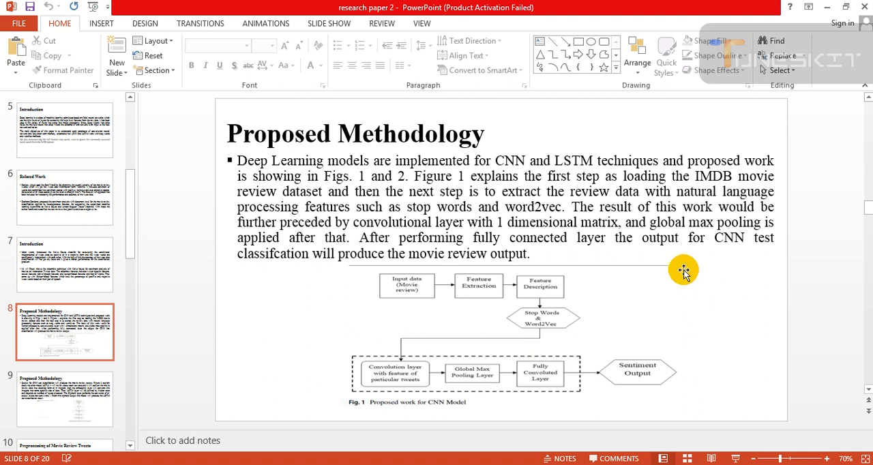
pyautogui.moveTo(373, 278)
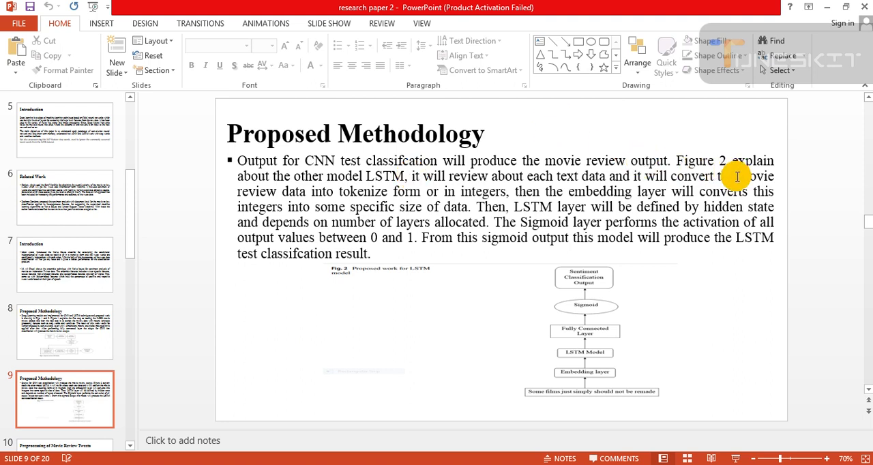
pyautogui.moveTo(387, 211)
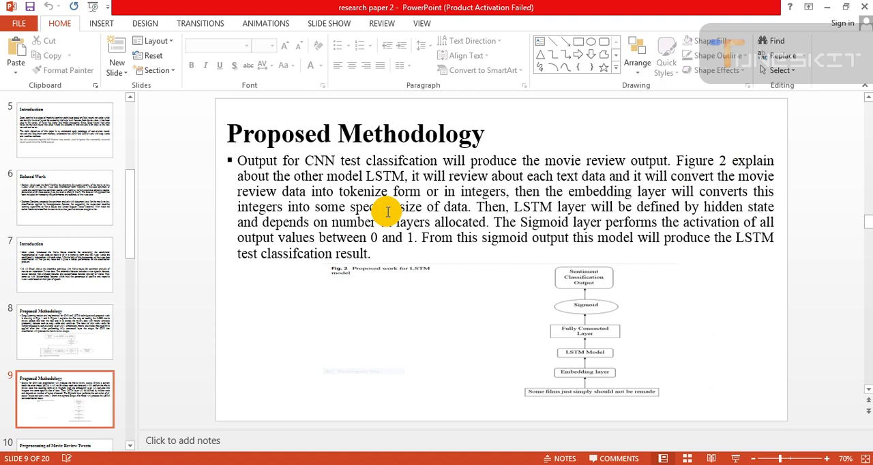
pyautogui.moveTo(592, 199)
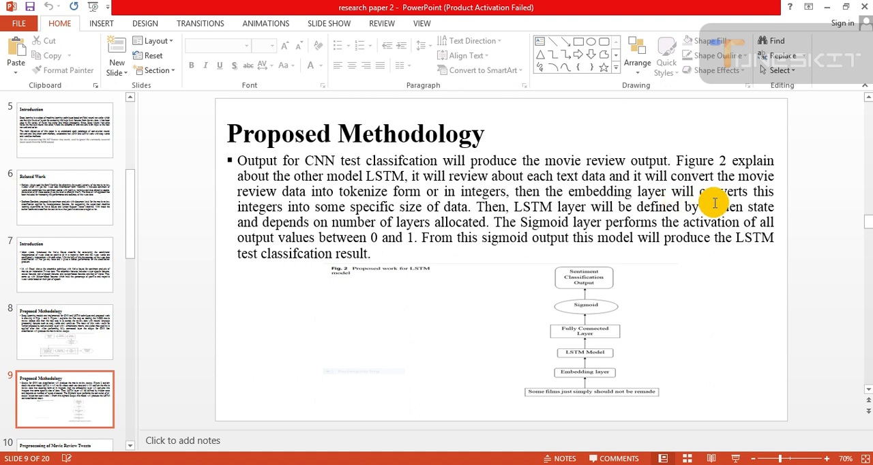
pyautogui.moveTo(452, 217)
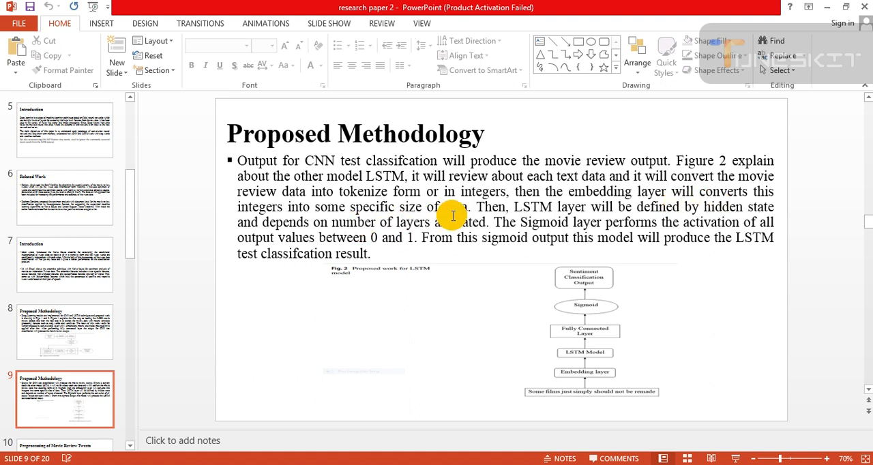
pyautogui.moveTo(665, 216)
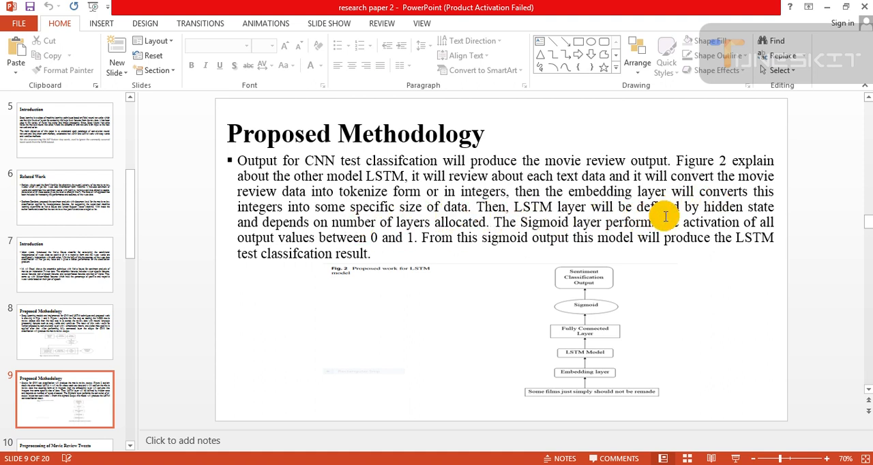
pyautogui.moveTo(418, 275)
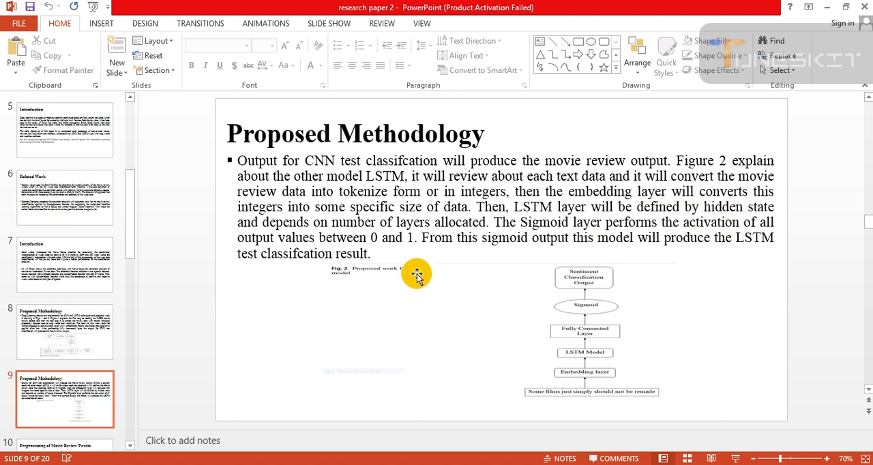
pyautogui.moveTo(414, 234)
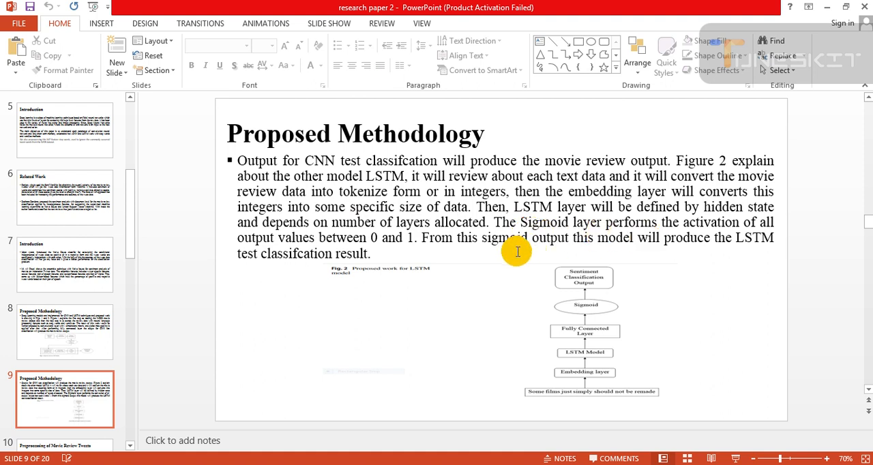
pyautogui.moveTo(371, 246)
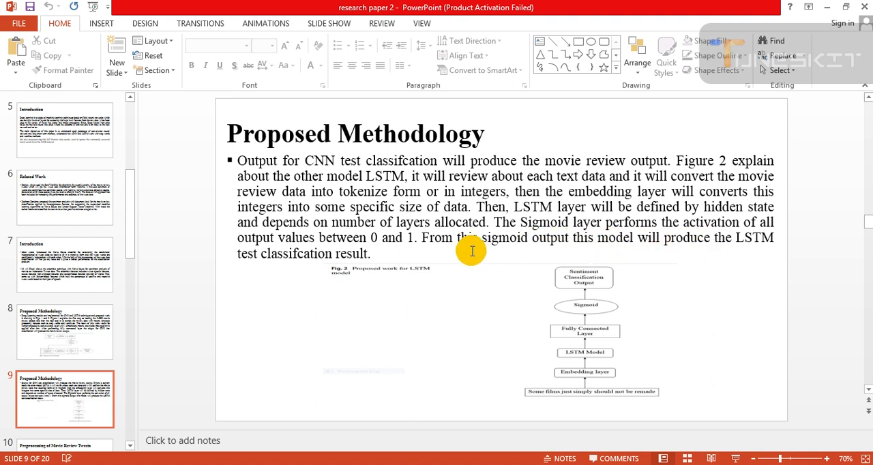
pyautogui.moveTo(404, 254)
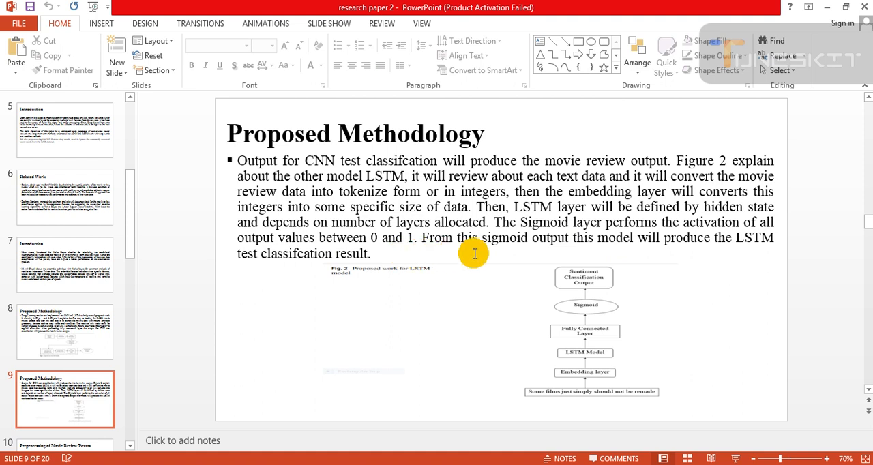
pyautogui.moveTo(577, 261)
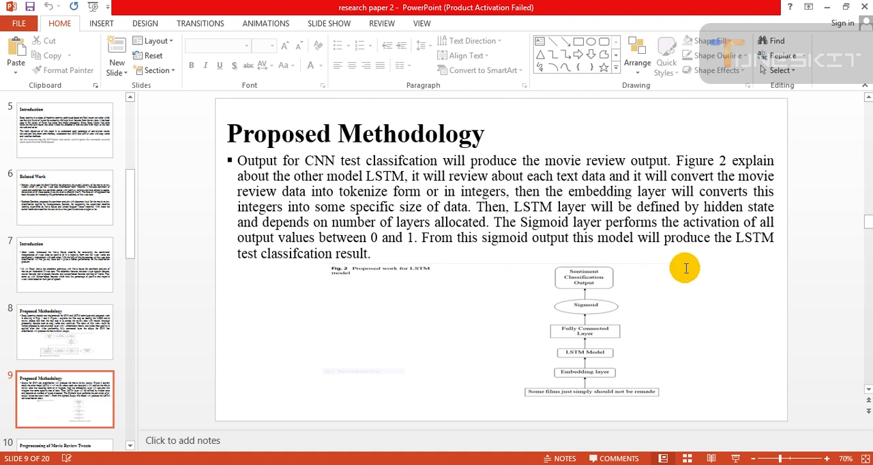
pyautogui.moveTo(349, 261)
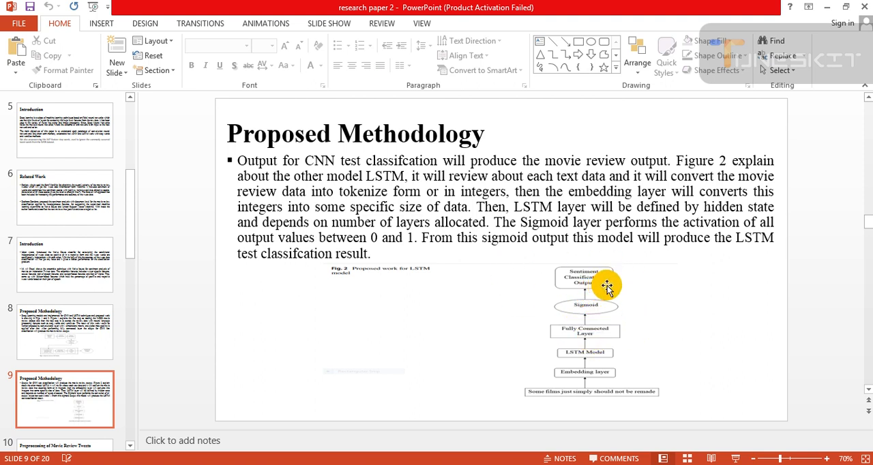
pyautogui.moveTo(225, 302)
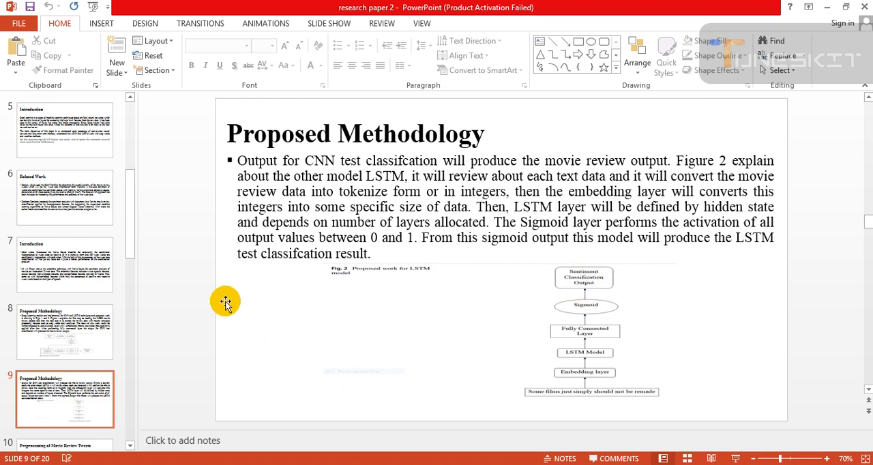
# Advance to slide 10, Preprocessing of Movie Review Tweets
pyautogui.click(65, 328)
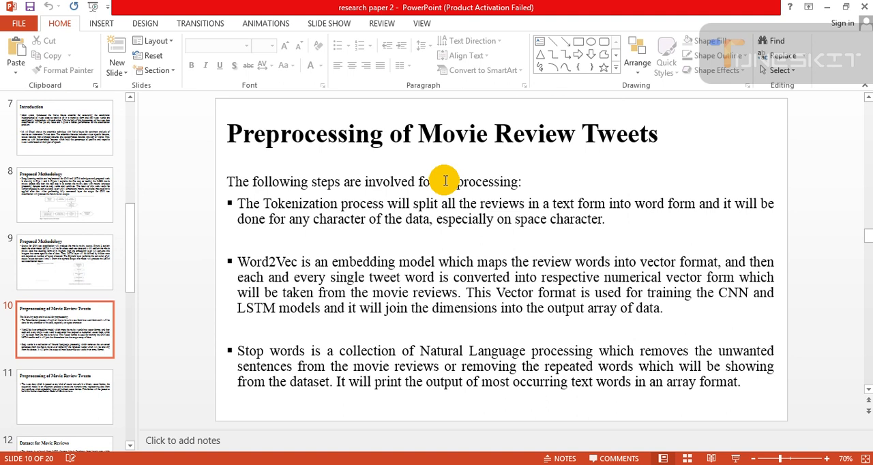
pyautogui.moveTo(461, 202)
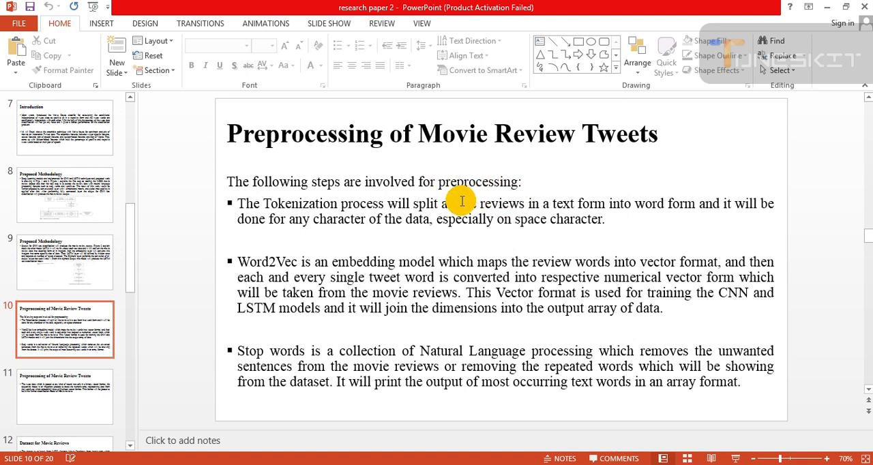
pyautogui.moveTo(487, 199)
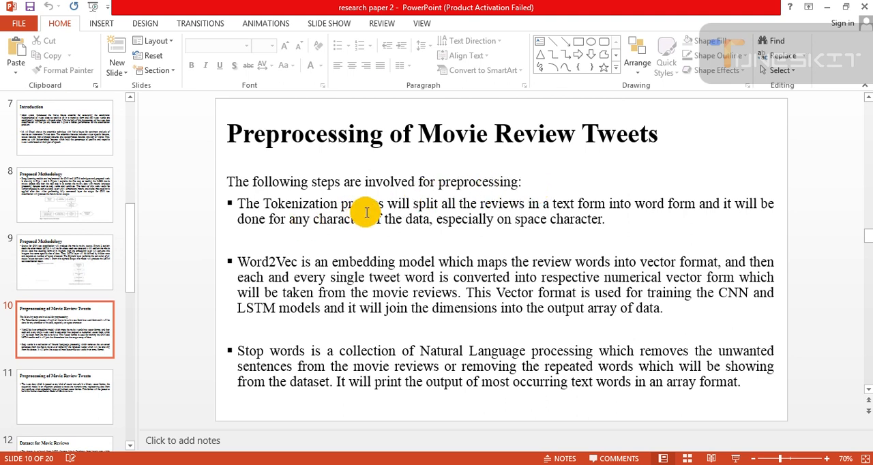
pyautogui.moveTo(547, 217)
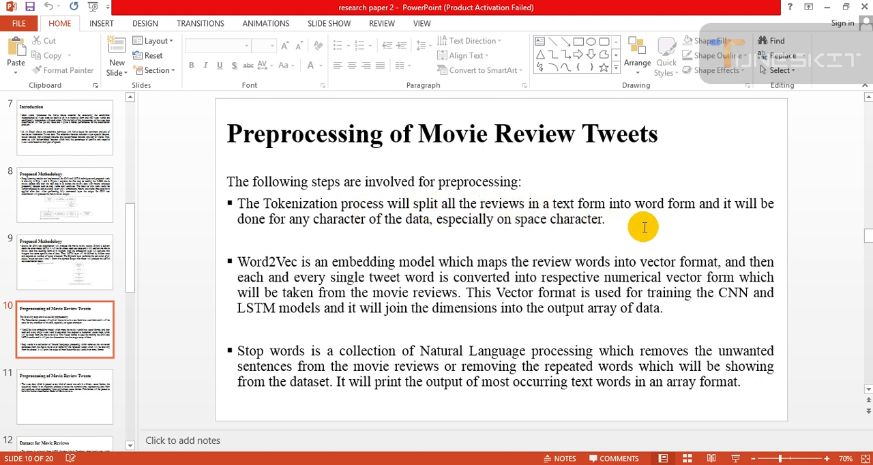
pyautogui.moveTo(434, 240)
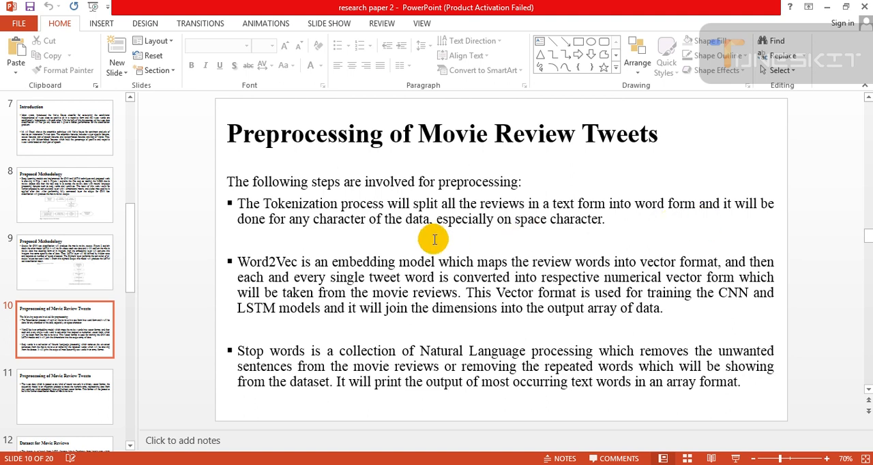
pyautogui.moveTo(526, 236)
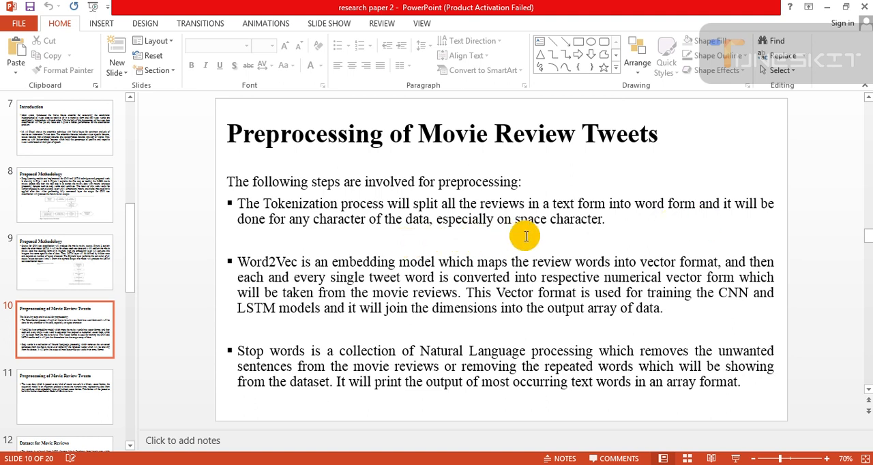
pyautogui.moveTo(546, 237)
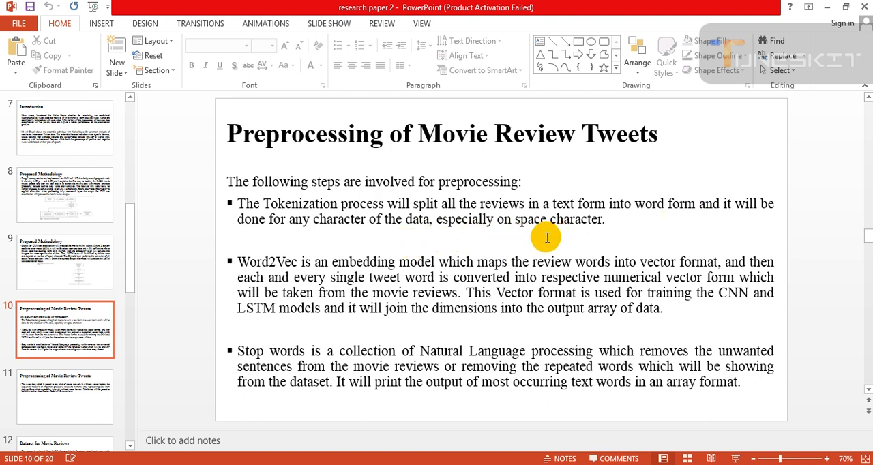
pyautogui.moveTo(302, 293)
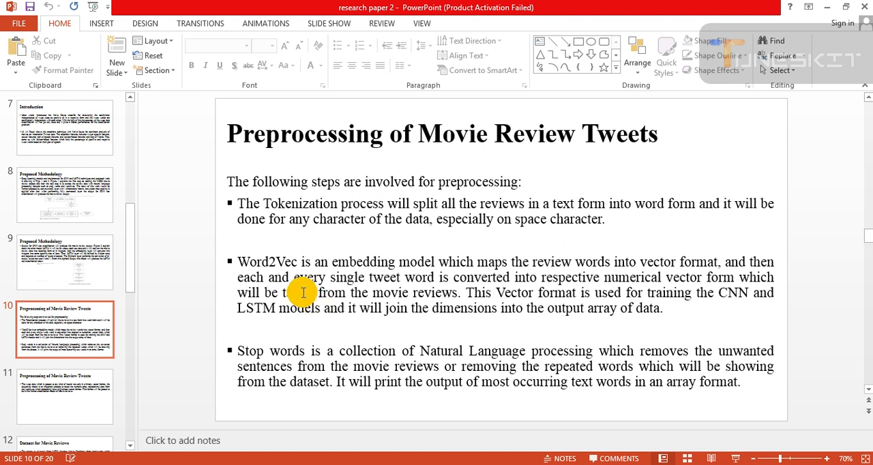
pyautogui.moveTo(442, 273)
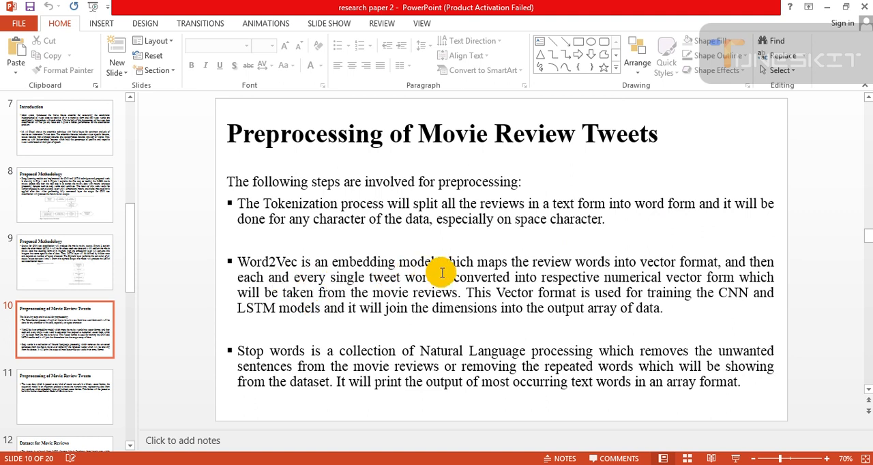
pyautogui.moveTo(463, 275)
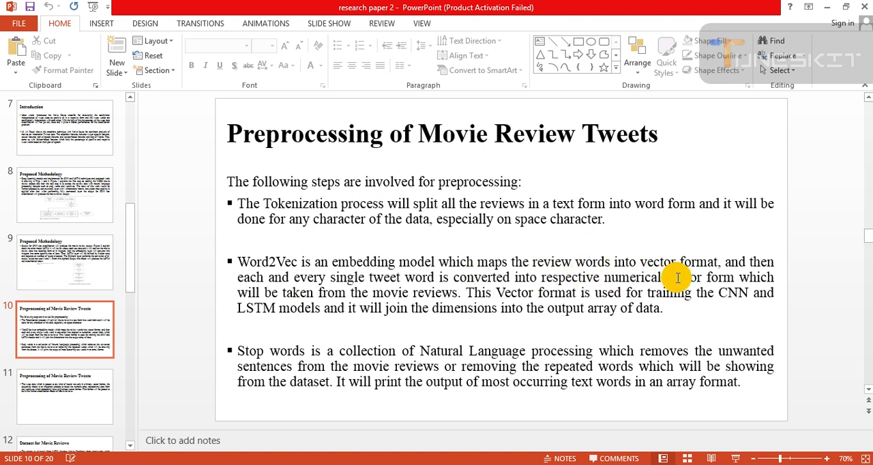
pyautogui.moveTo(448, 298)
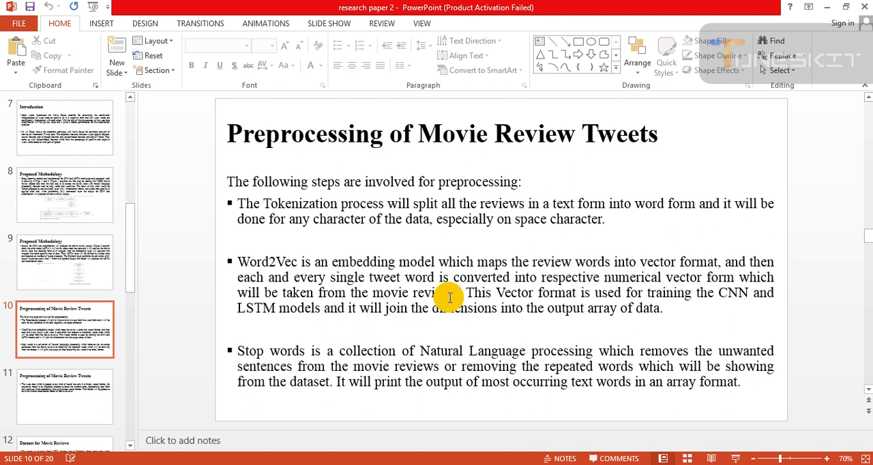
pyautogui.moveTo(555, 296)
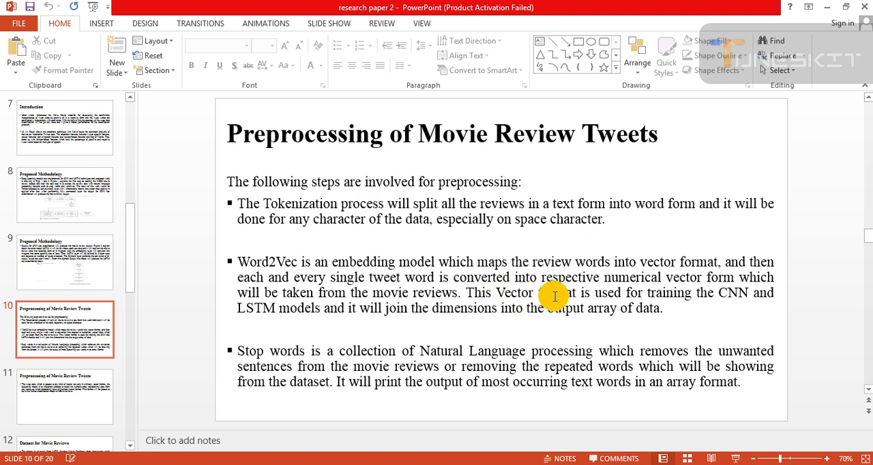
pyautogui.moveTo(664, 298)
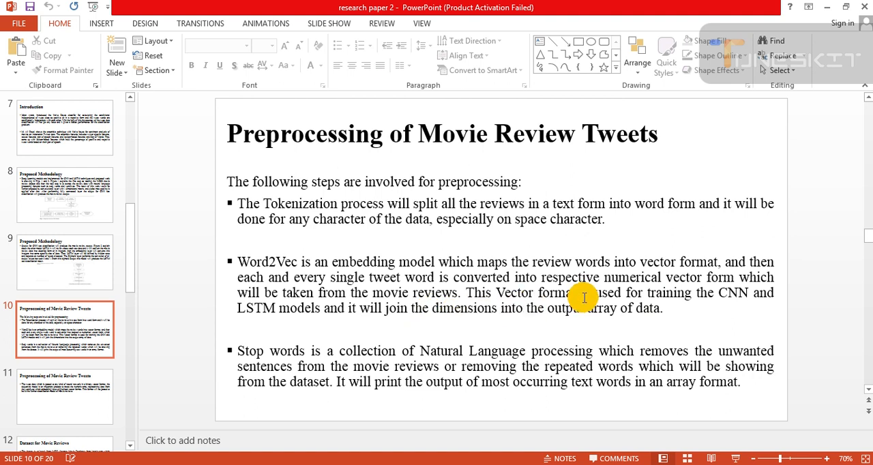
pyautogui.moveTo(655, 317)
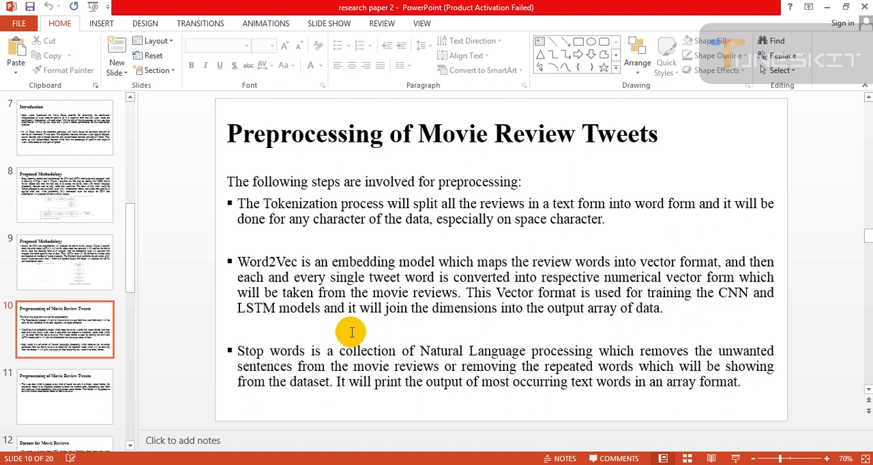
pyautogui.moveTo(574, 326)
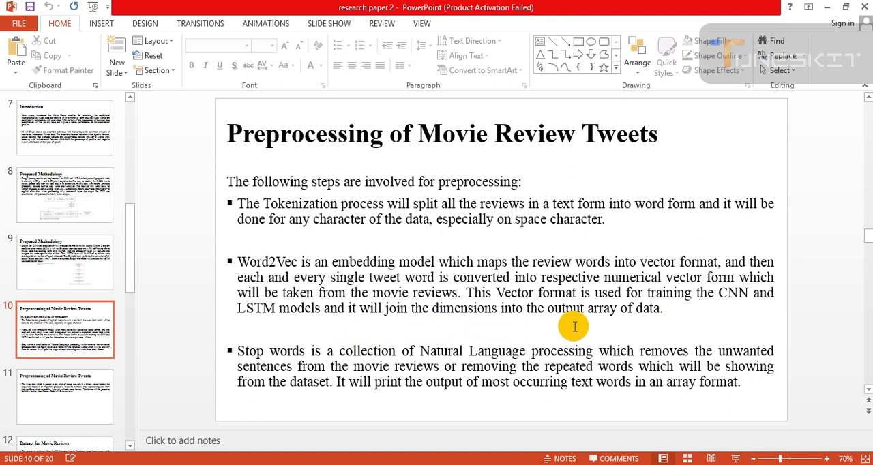
pyautogui.moveTo(295, 362)
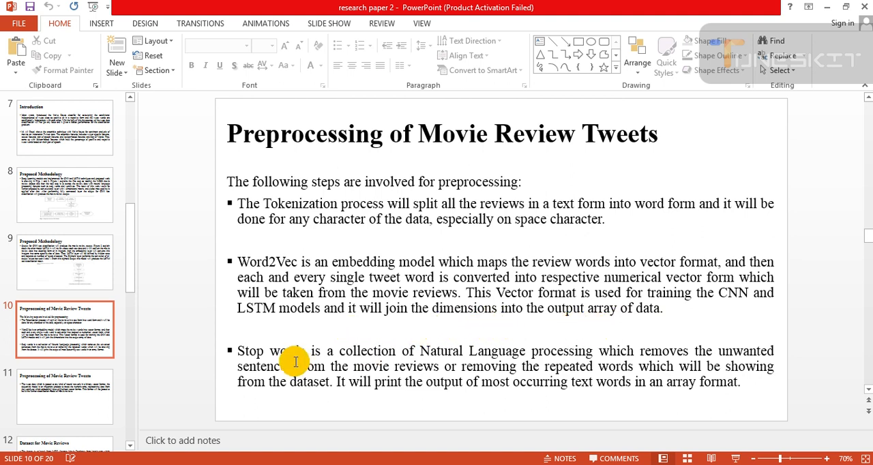
pyautogui.moveTo(454, 345)
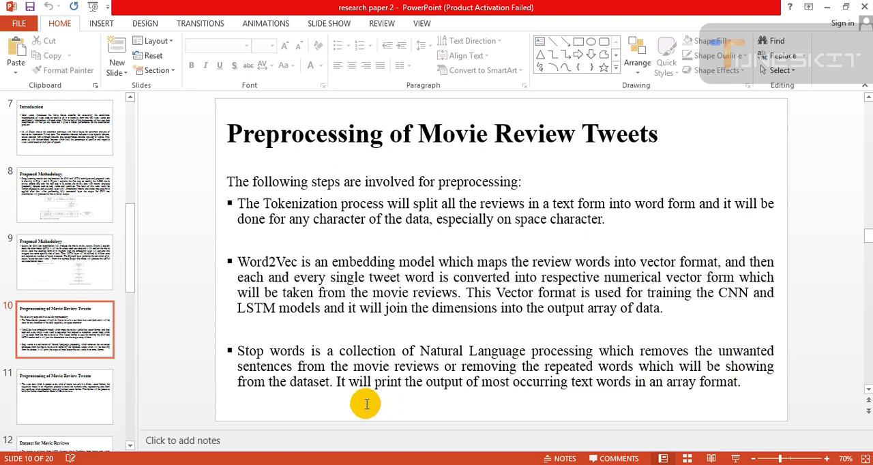
pyautogui.moveTo(582, 377)
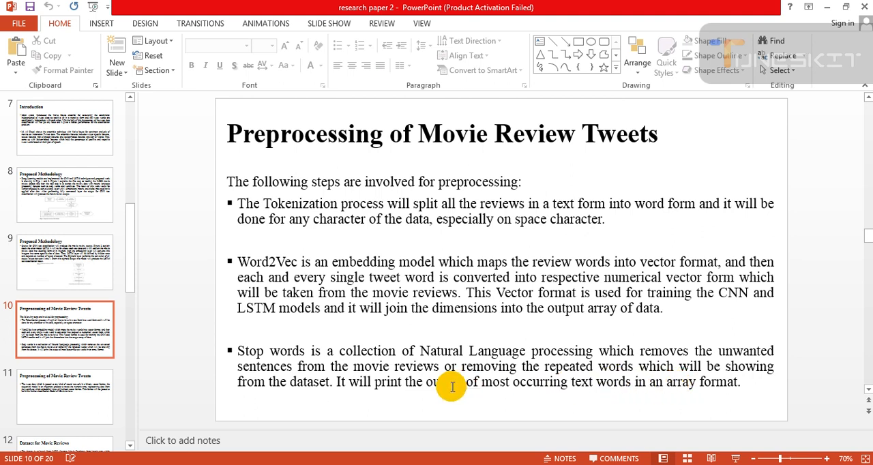
pyautogui.moveTo(433, 407)
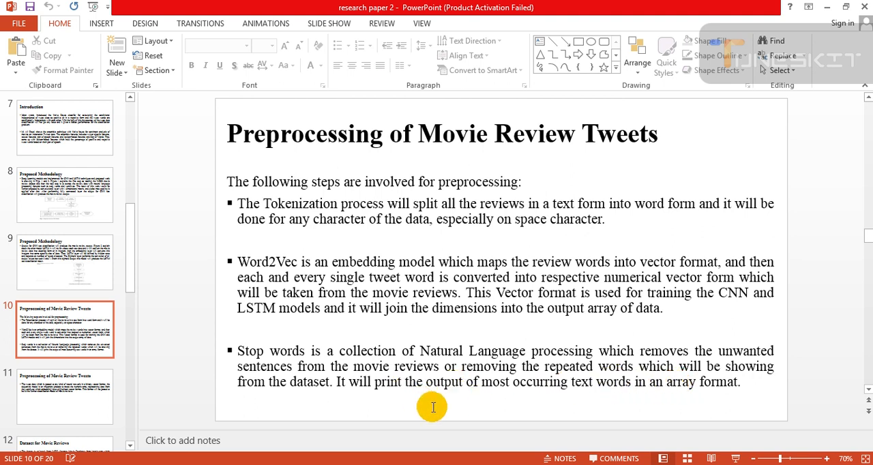
pyautogui.moveTo(588, 411)
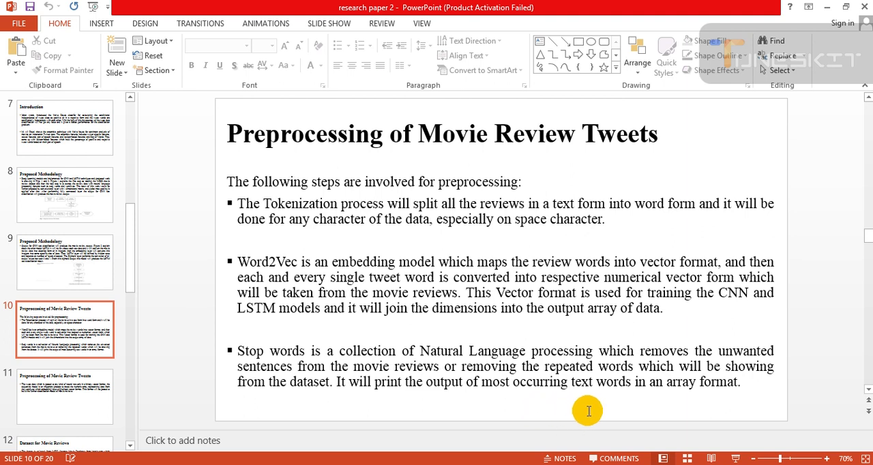
pyautogui.moveTo(670, 411)
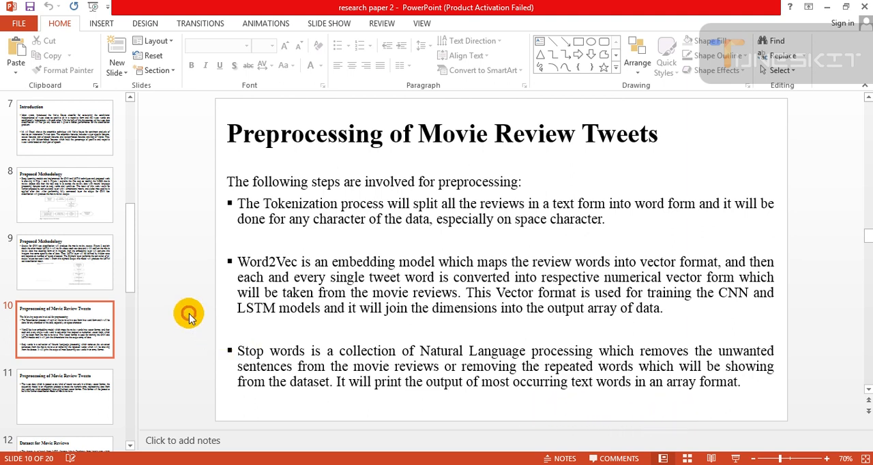
# Show slide 11, the follow-up preprocessing slide on binary vectors and Word2Vec
pyautogui.click(65, 396)
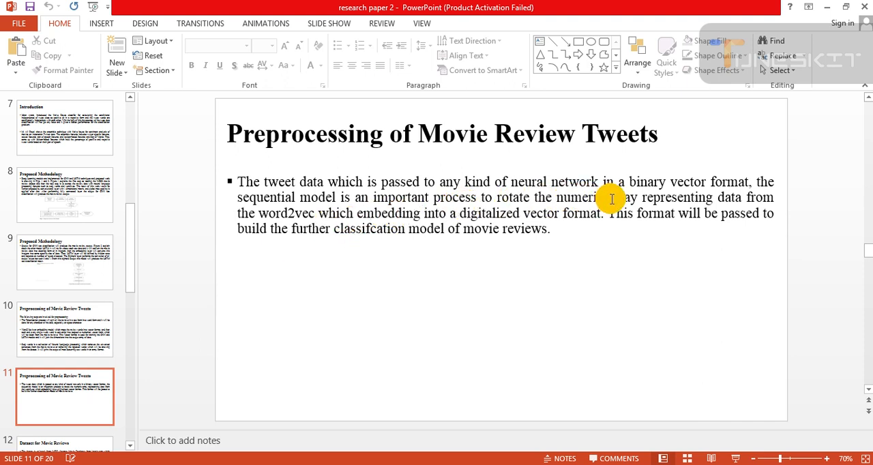
pyautogui.moveTo(416, 189)
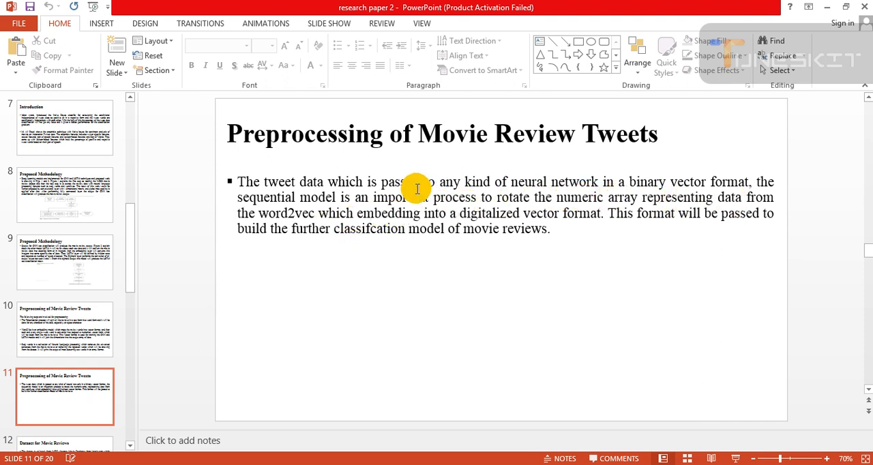
pyautogui.moveTo(444, 204)
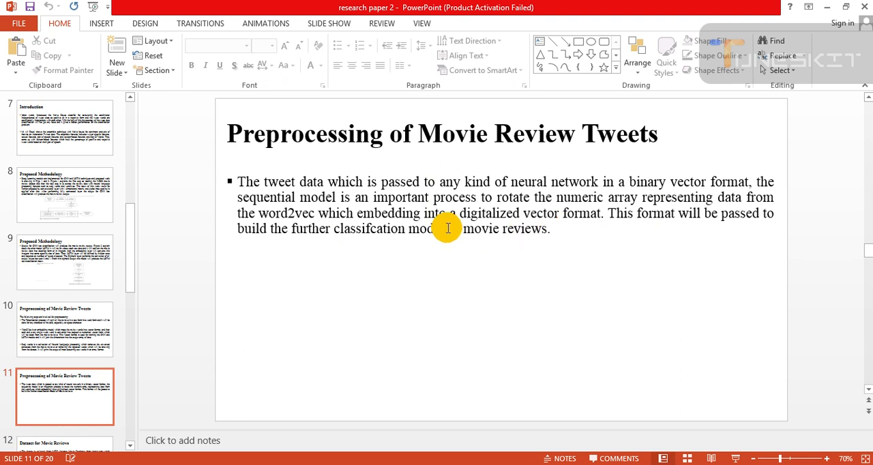
pyautogui.moveTo(372, 240)
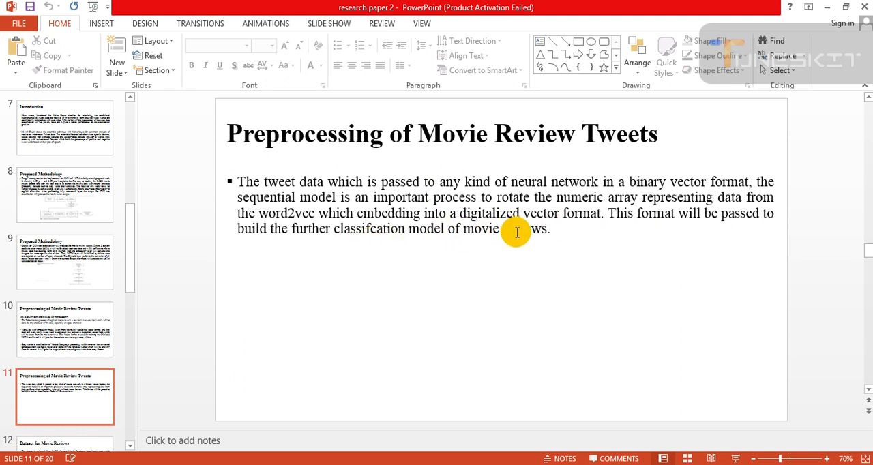
pyautogui.moveTo(634, 246)
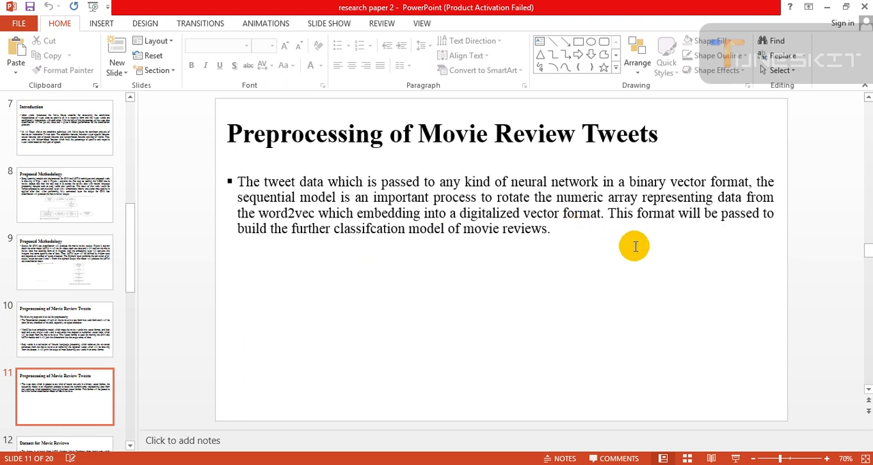
pyautogui.moveTo(639, 243)
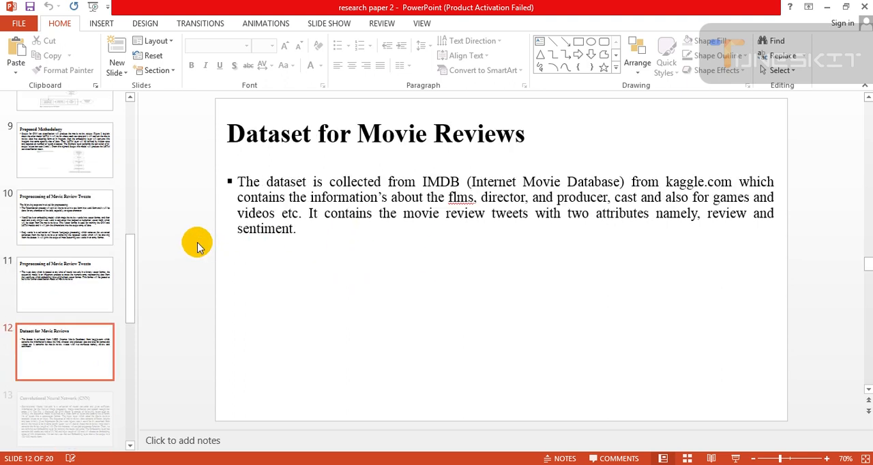
pyautogui.scroll(-3)
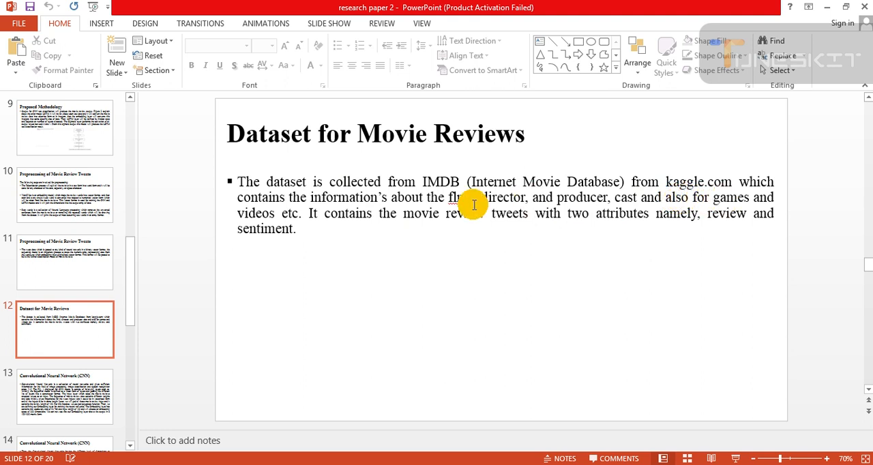
pyautogui.moveTo(498, 218)
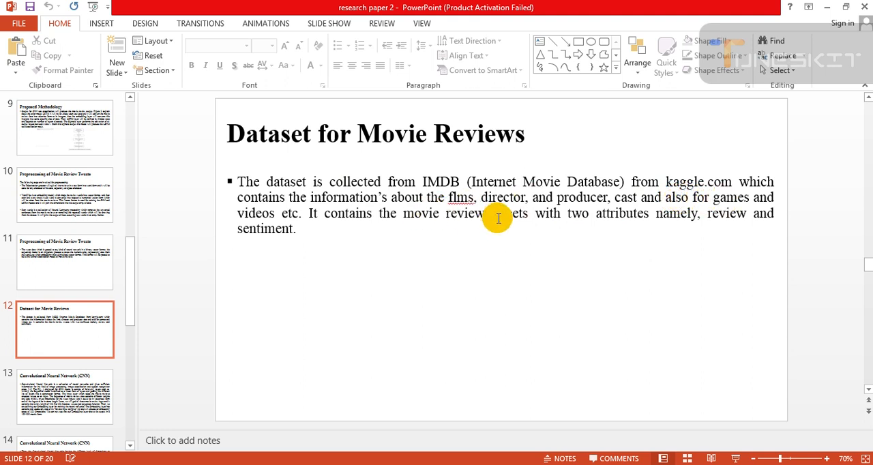
pyautogui.moveTo(591, 188)
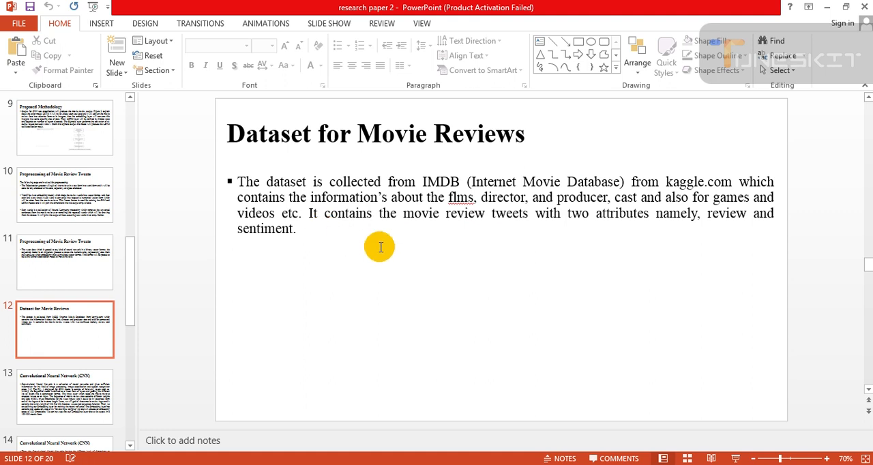
pyautogui.moveTo(497, 246)
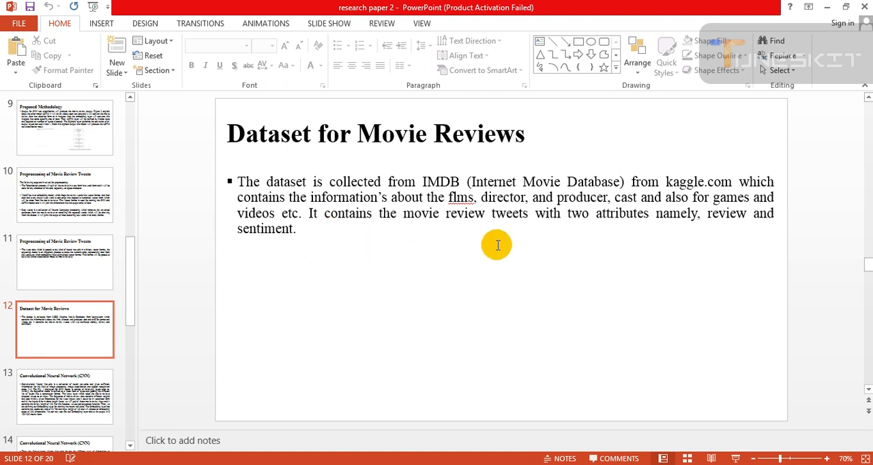
pyautogui.moveTo(220, 251)
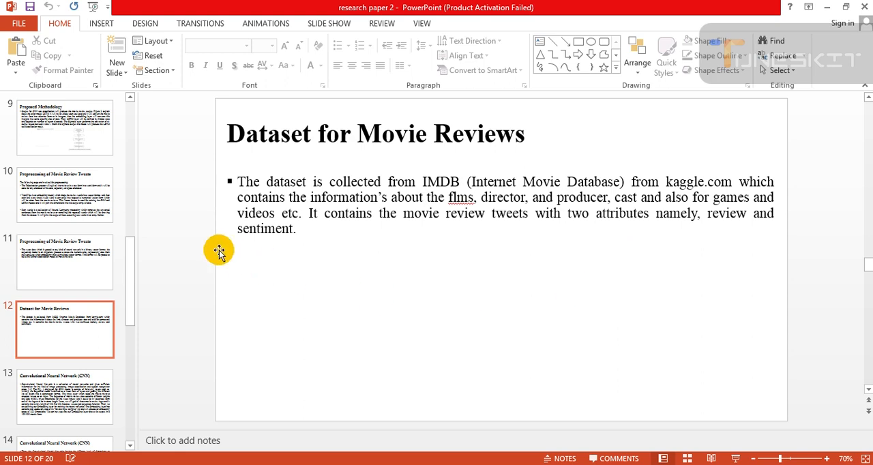
# Show slide 13, Convolutional Neural Network (CNN), describing the embedding layer
pyautogui.click(65, 397)
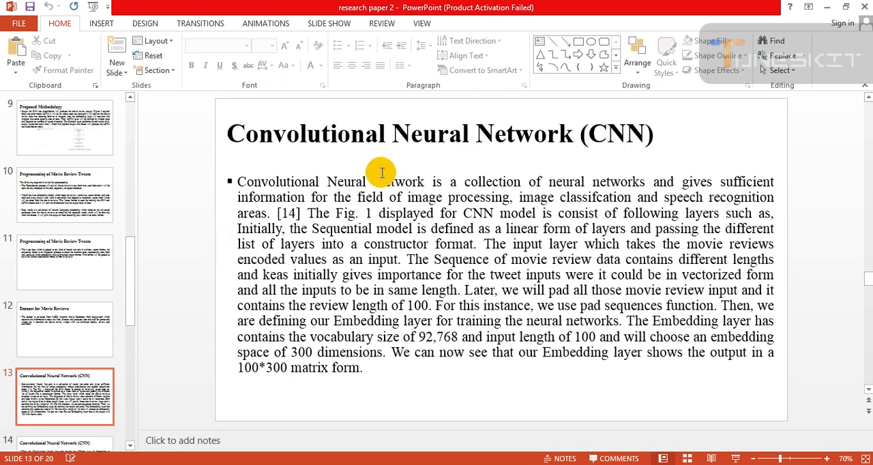
pyautogui.moveTo(491, 193)
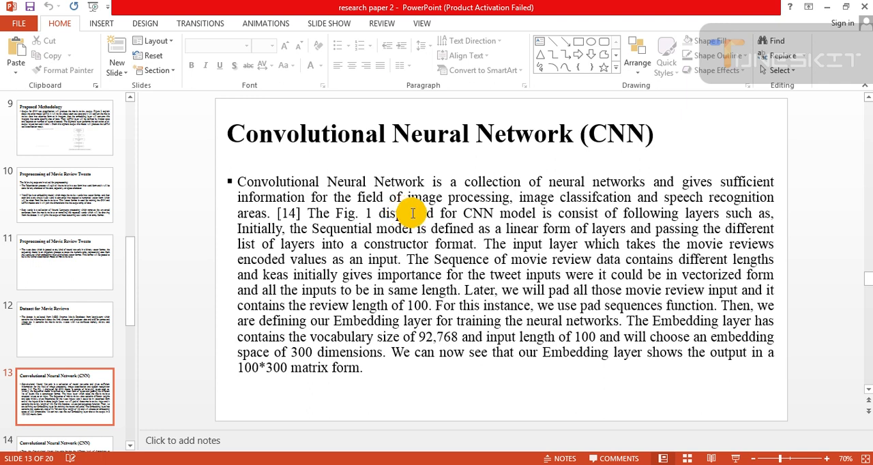
pyautogui.moveTo(614, 223)
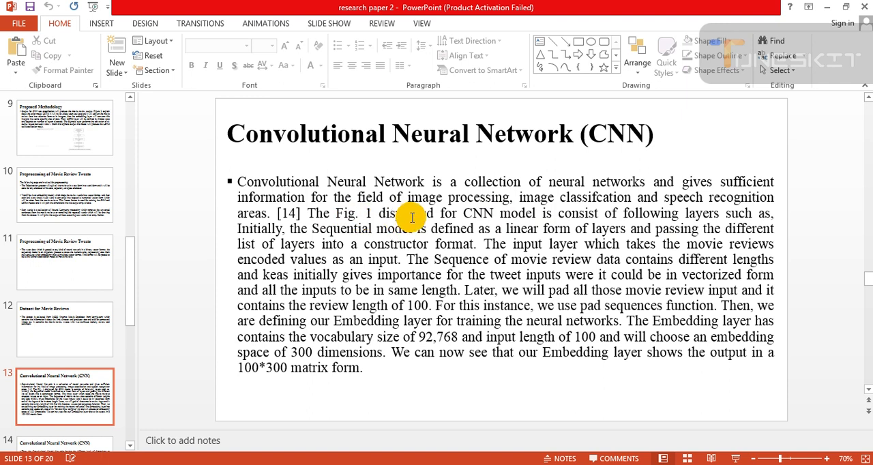
pyautogui.moveTo(586, 217)
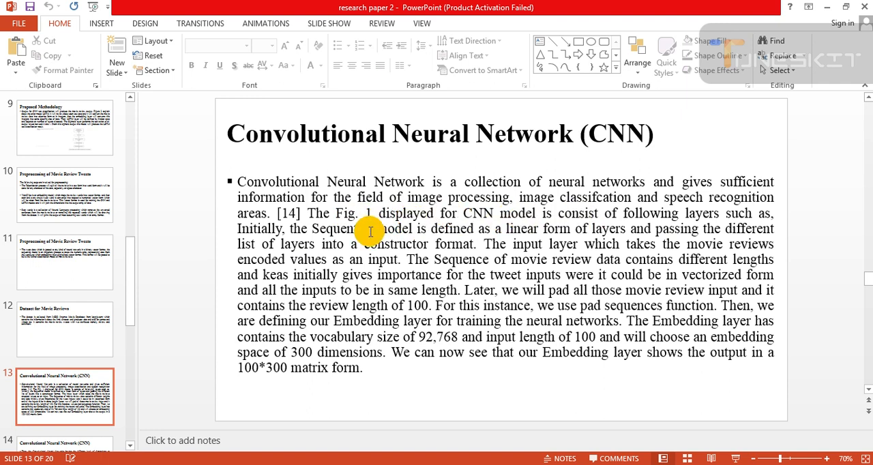
pyautogui.moveTo(509, 238)
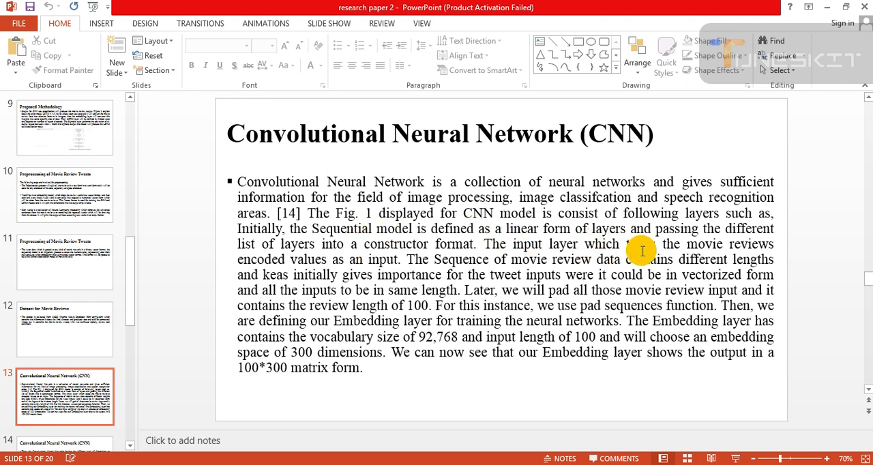
pyautogui.moveTo(330, 265)
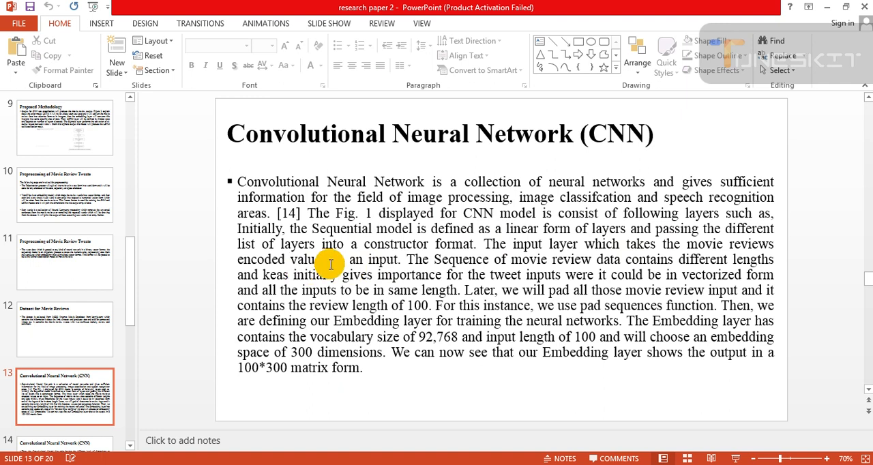
pyautogui.moveTo(462, 260)
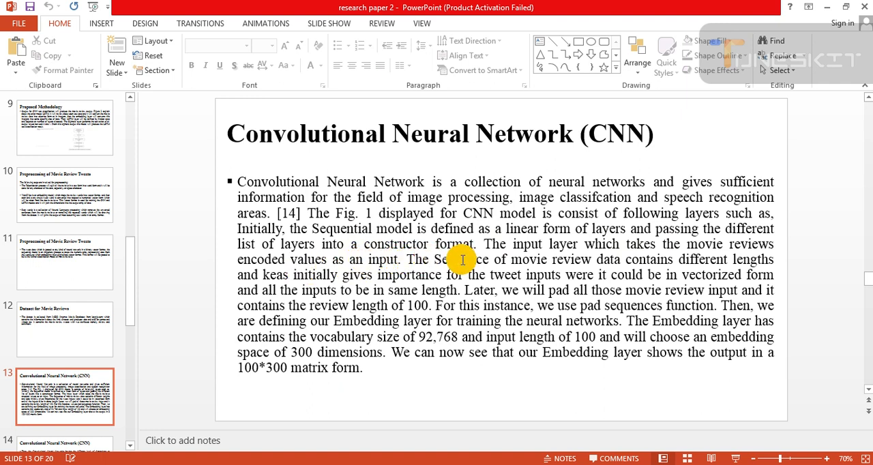
pyautogui.moveTo(538, 258)
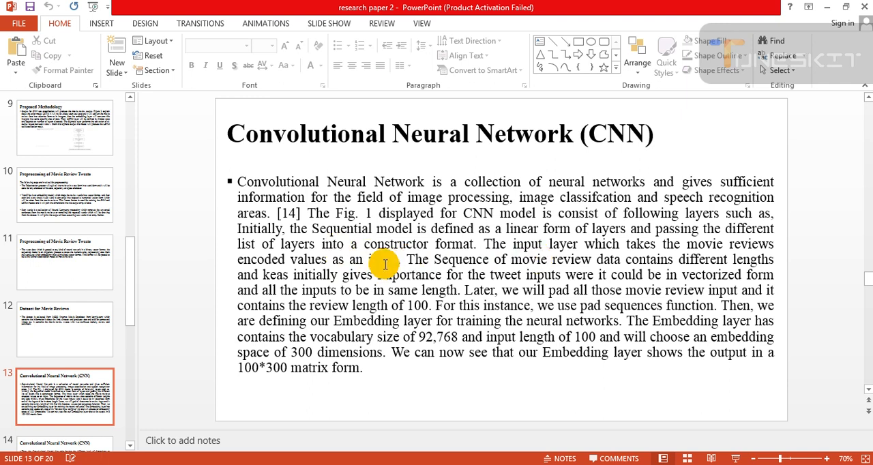
pyautogui.moveTo(557, 265)
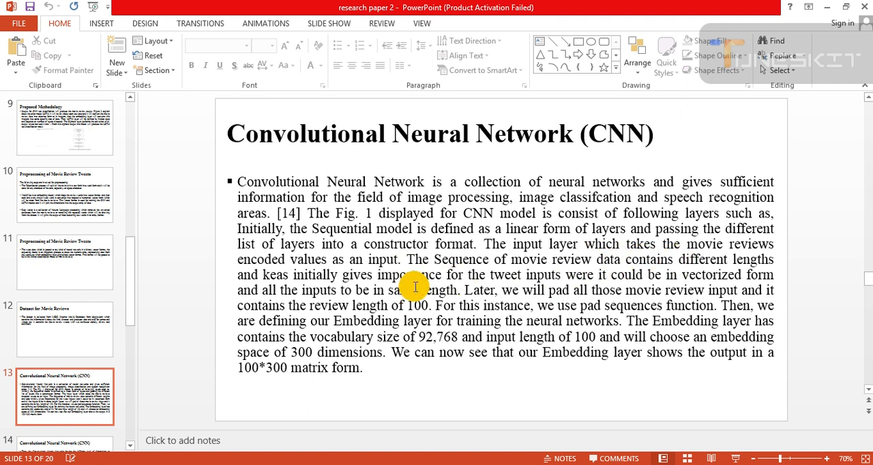
pyautogui.moveTo(380, 281)
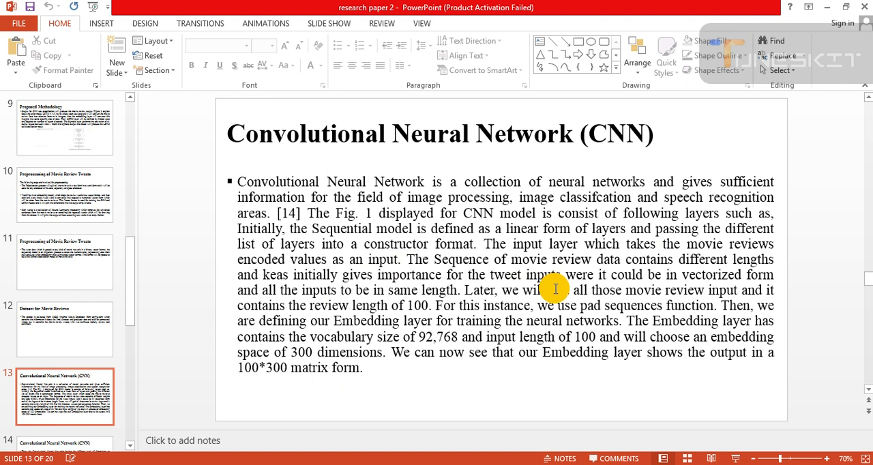
pyautogui.moveTo(647, 294)
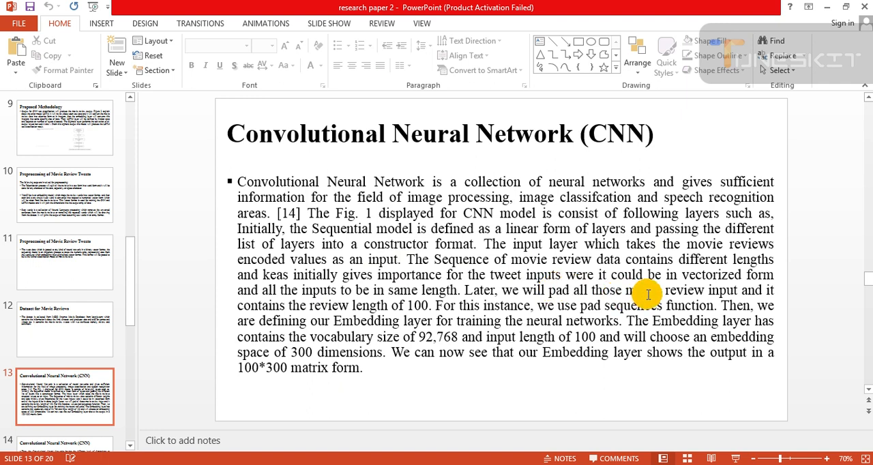
pyautogui.moveTo(452, 311)
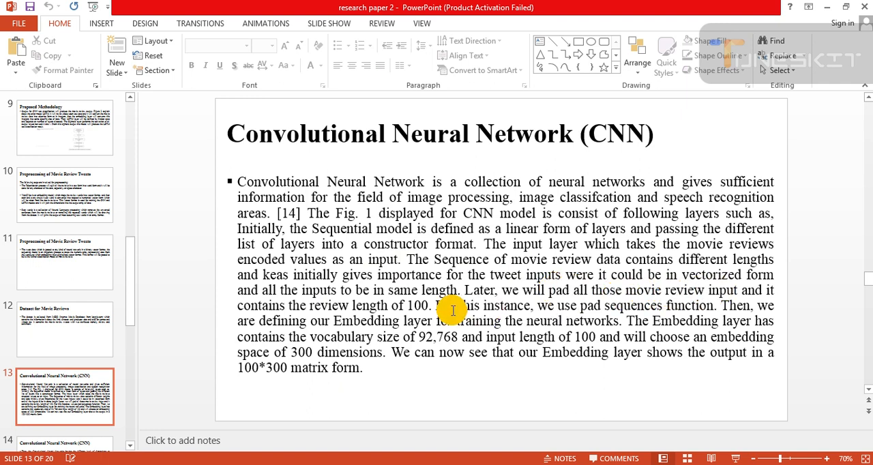
pyautogui.moveTo(477, 304)
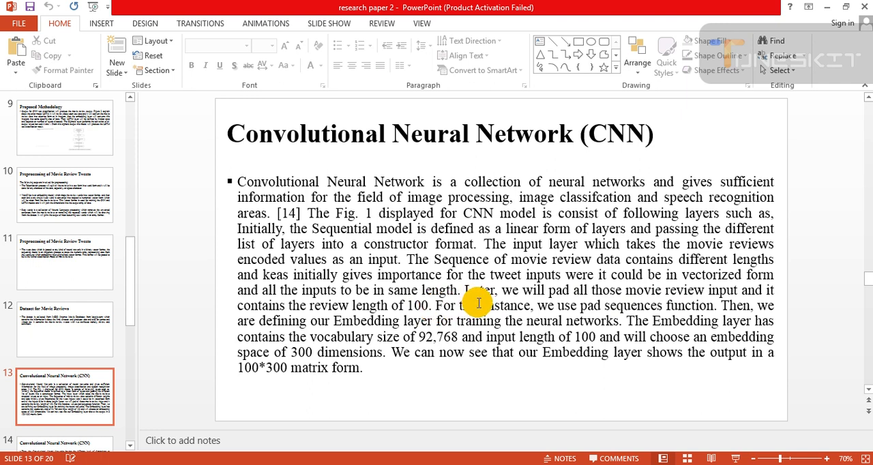
pyautogui.moveTo(571, 306)
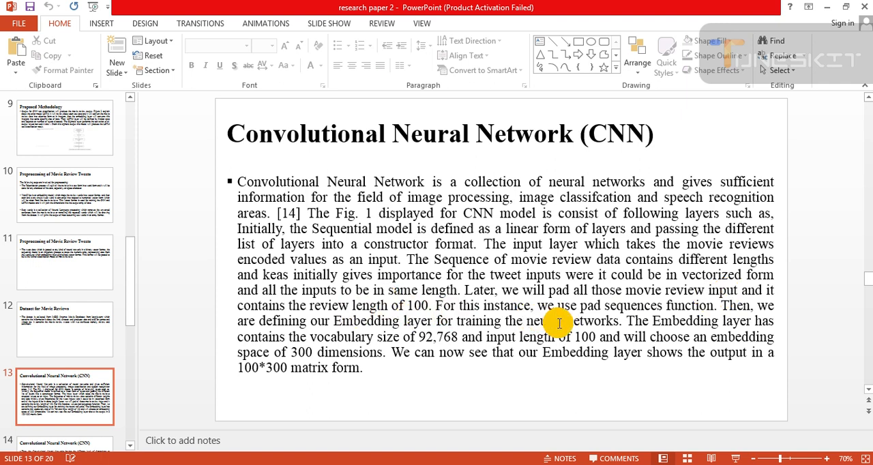
pyautogui.moveTo(628, 321)
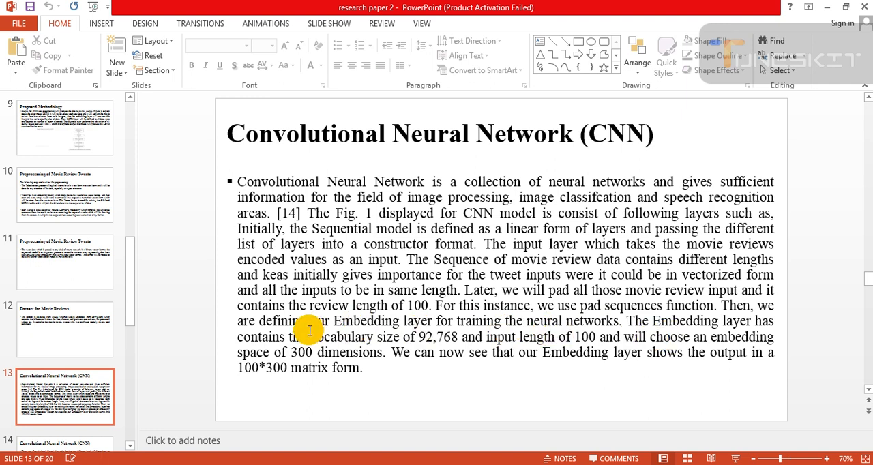
pyautogui.moveTo(430, 352)
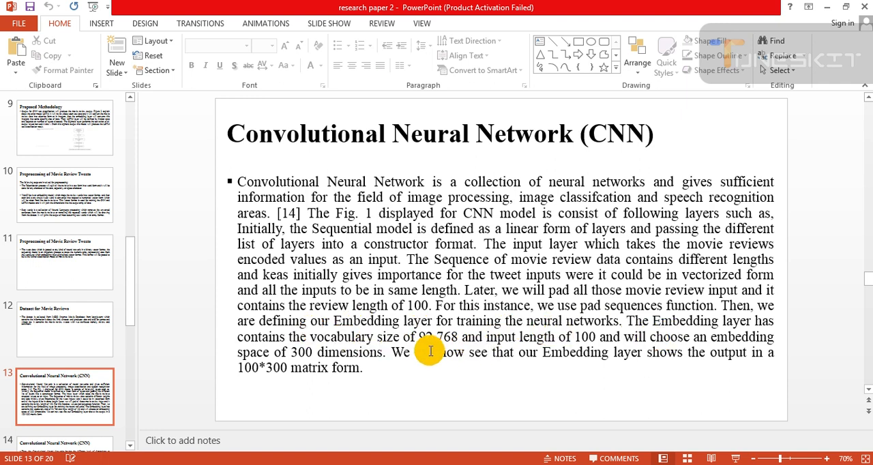
pyautogui.moveTo(435, 353)
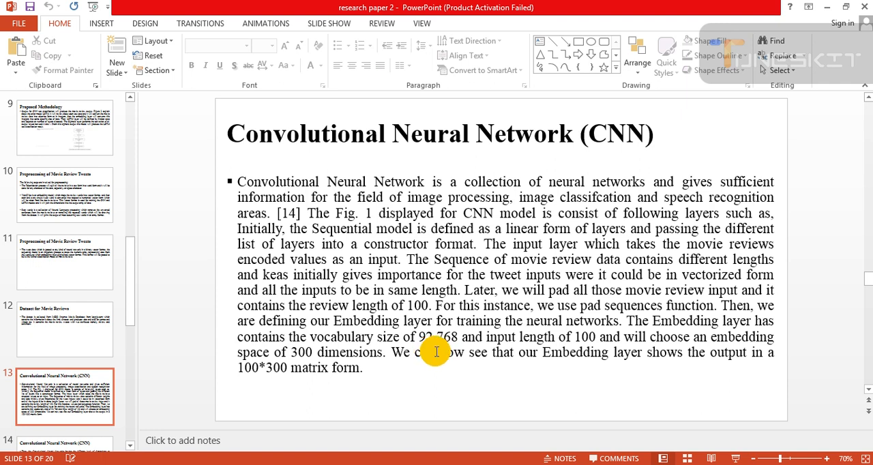
pyautogui.moveTo(431, 351)
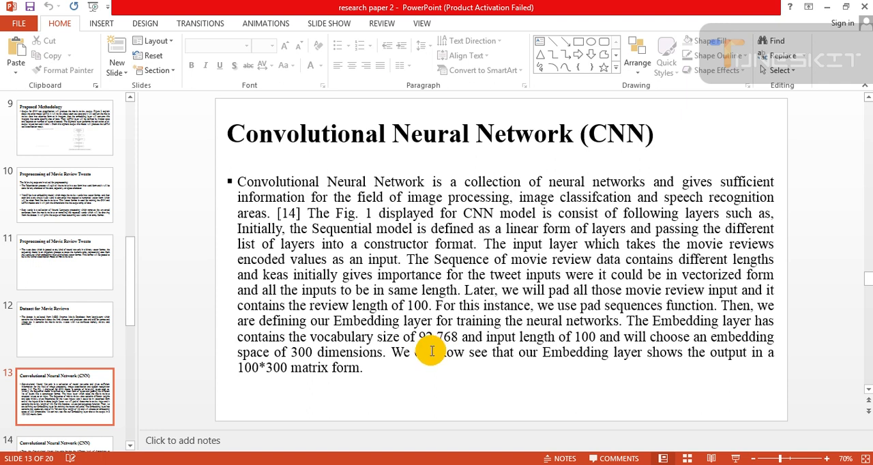
pyautogui.moveTo(549, 350)
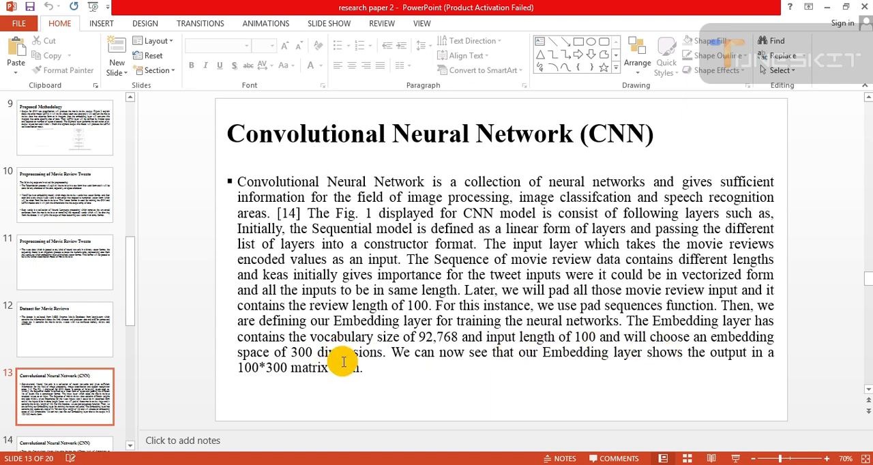
pyautogui.moveTo(574, 387)
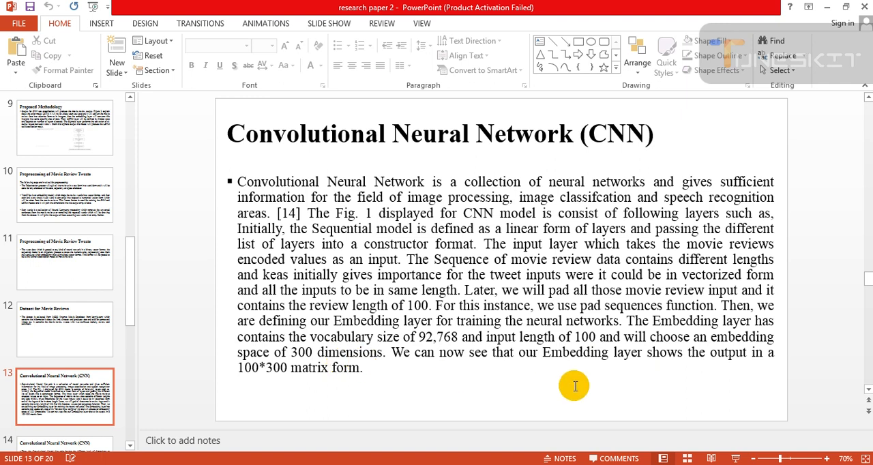
pyautogui.moveTo(609, 367)
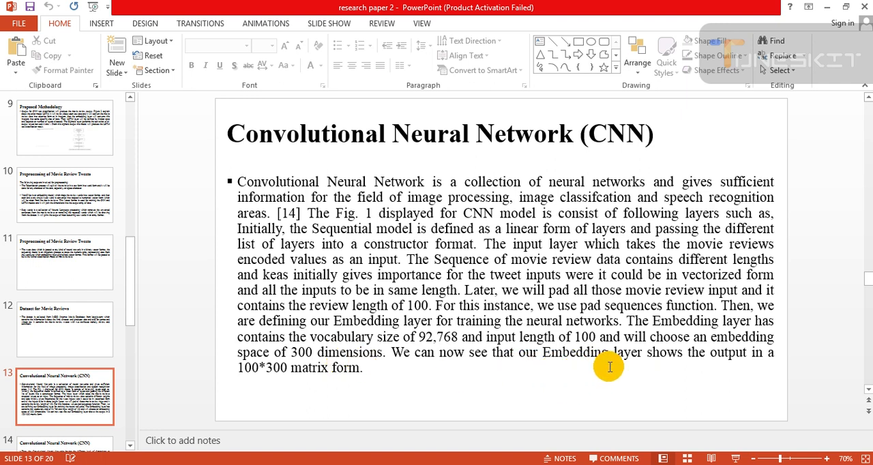
pyautogui.moveTo(307, 389)
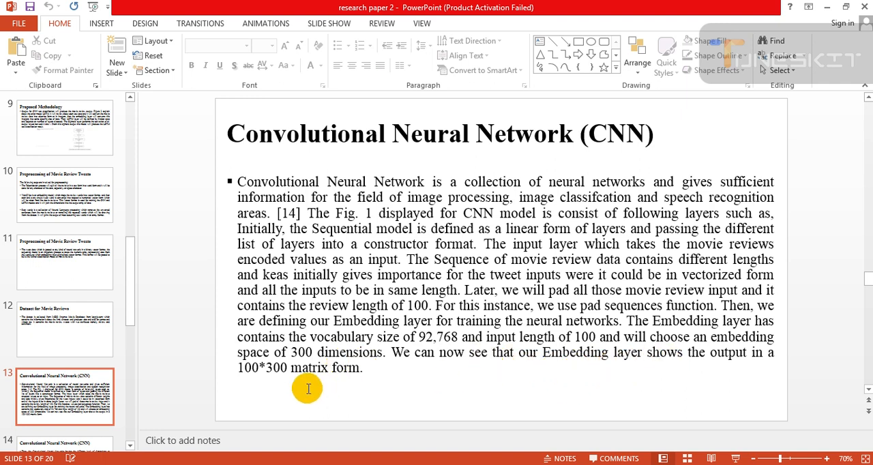
pyautogui.moveTo(283, 380)
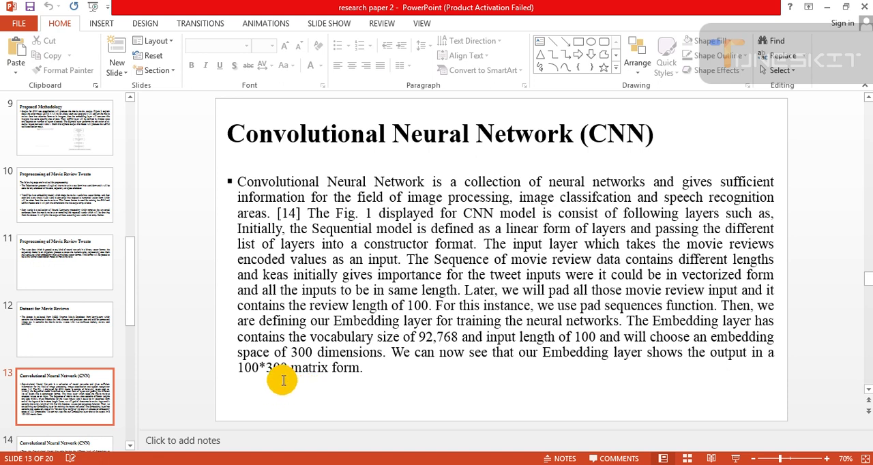
pyautogui.click(65, 330)
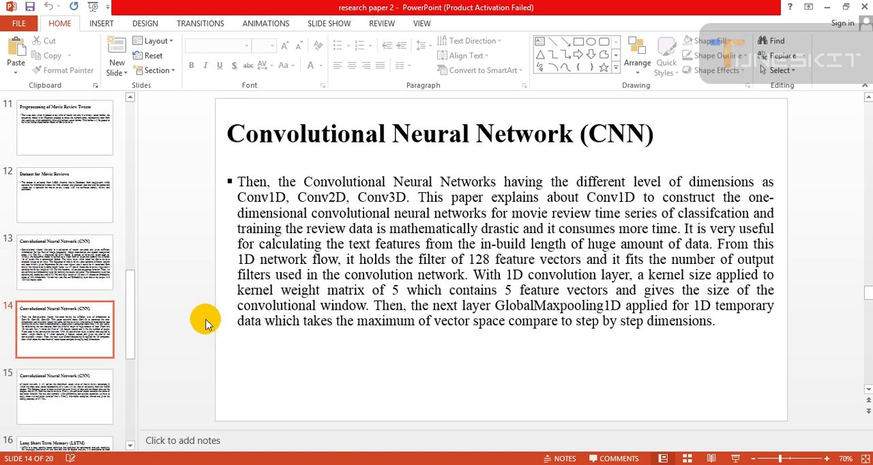
pyautogui.moveTo(515, 218)
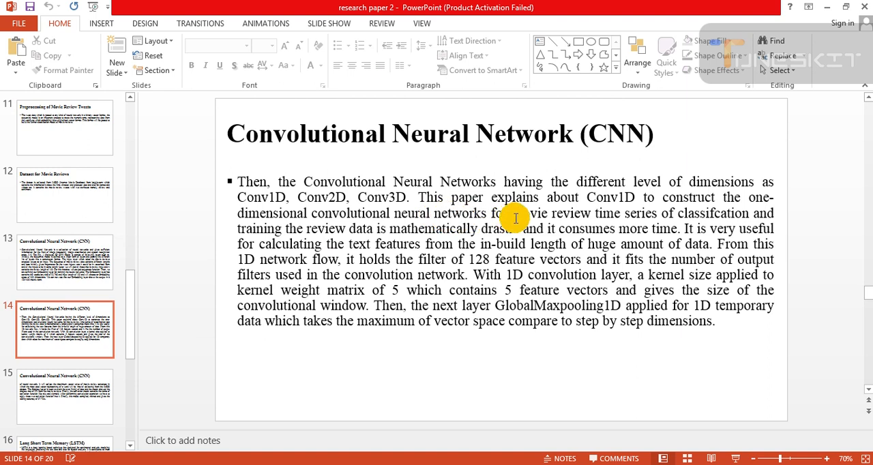
pyautogui.moveTo(320, 218)
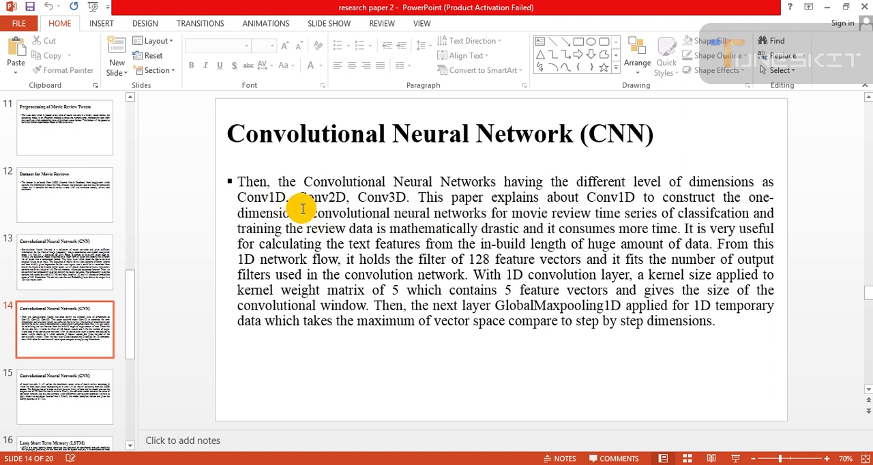
pyautogui.moveTo(644, 208)
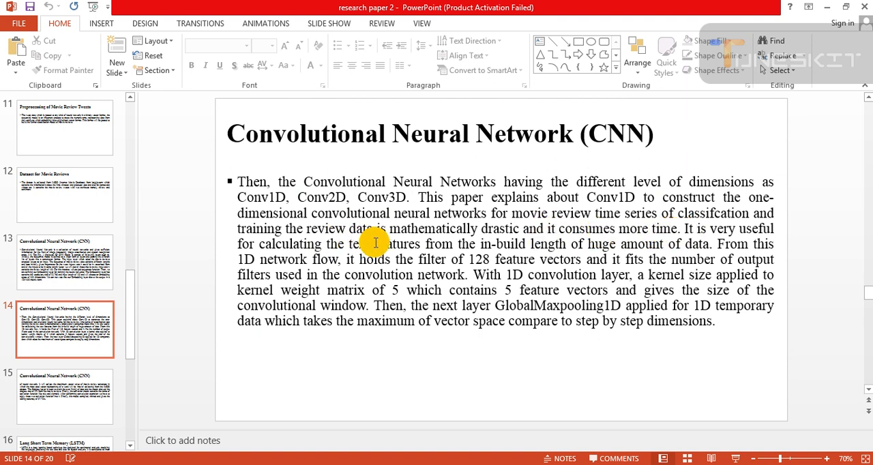
pyautogui.moveTo(487, 238)
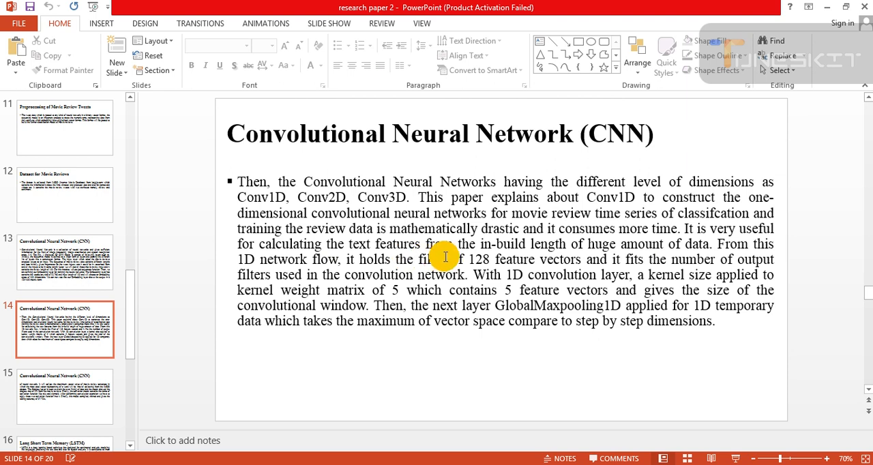
pyautogui.moveTo(544, 264)
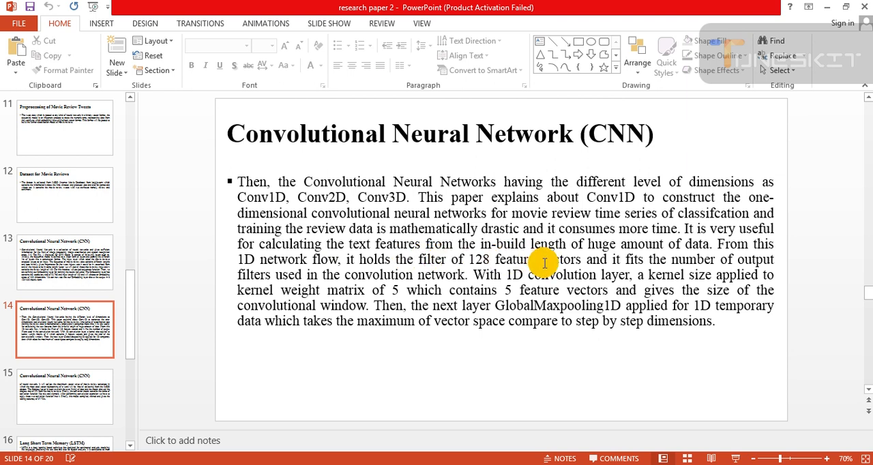
pyautogui.moveTo(400, 265)
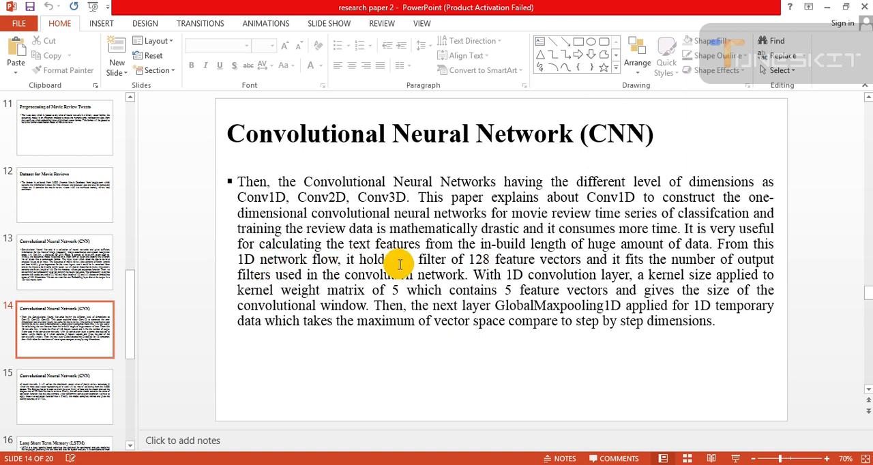
pyautogui.moveTo(480, 274)
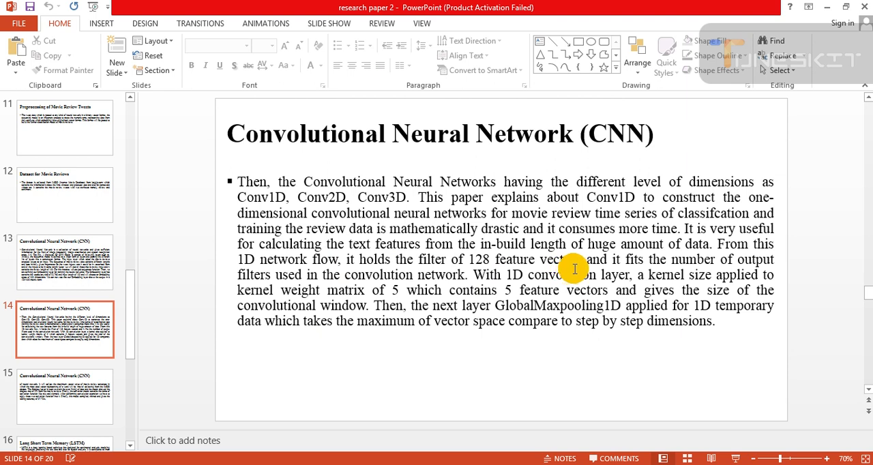
pyautogui.moveTo(462, 272)
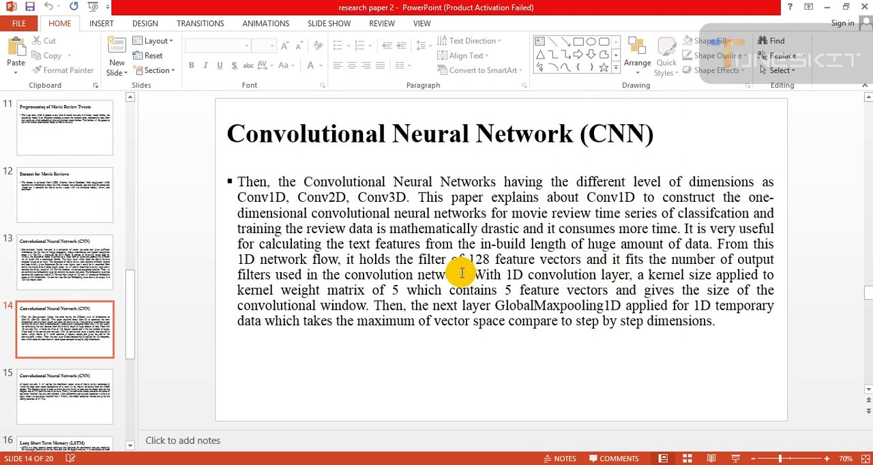
pyautogui.moveTo(429, 283)
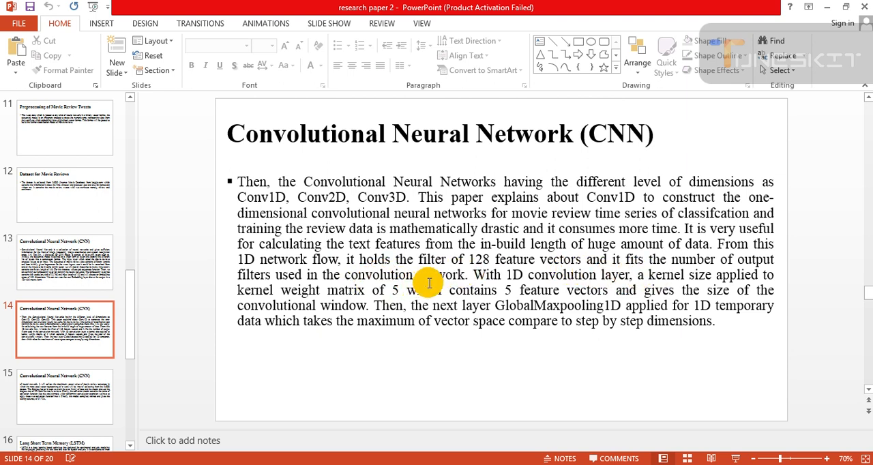
pyautogui.moveTo(556, 285)
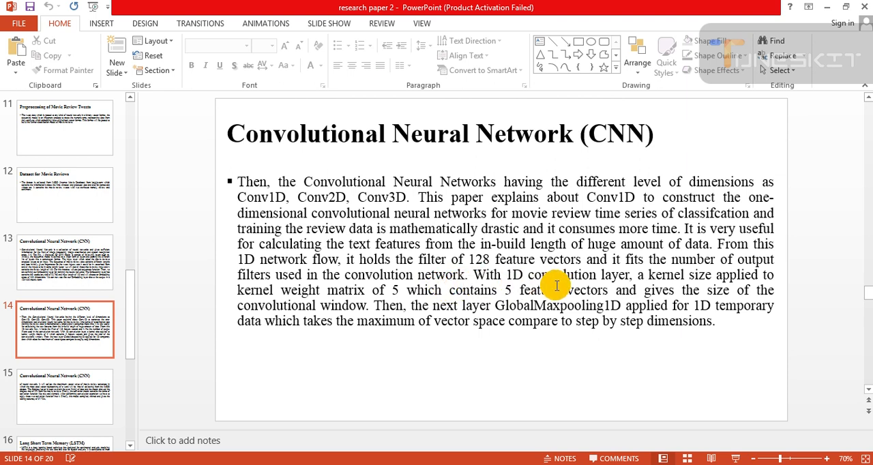
pyautogui.moveTo(624, 290)
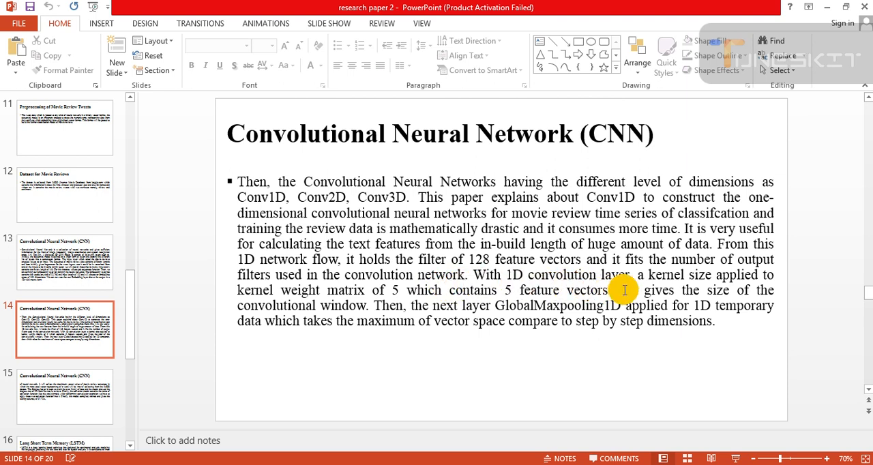
pyautogui.moveTo(722, 286)
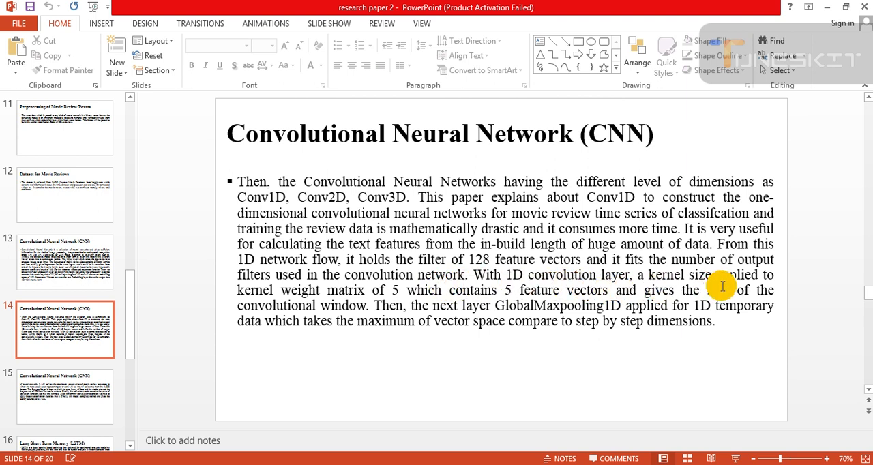
pyautogui.moveTo(367, 298)
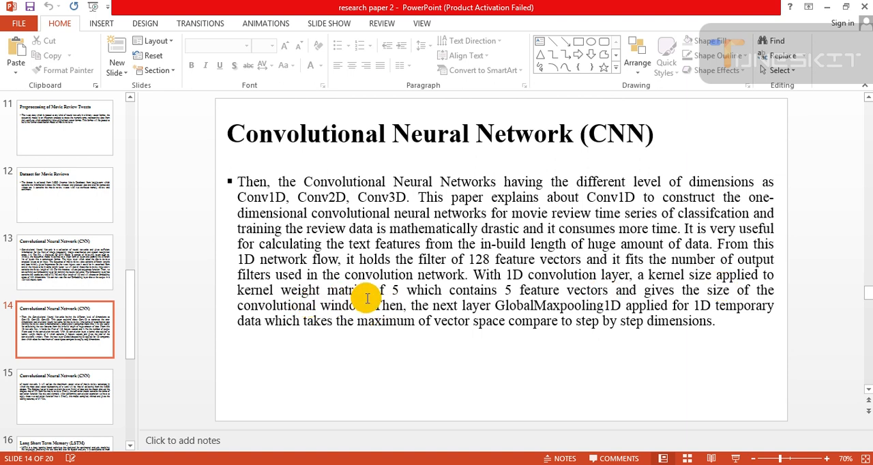
pyautogui.moveTo(557, 298)
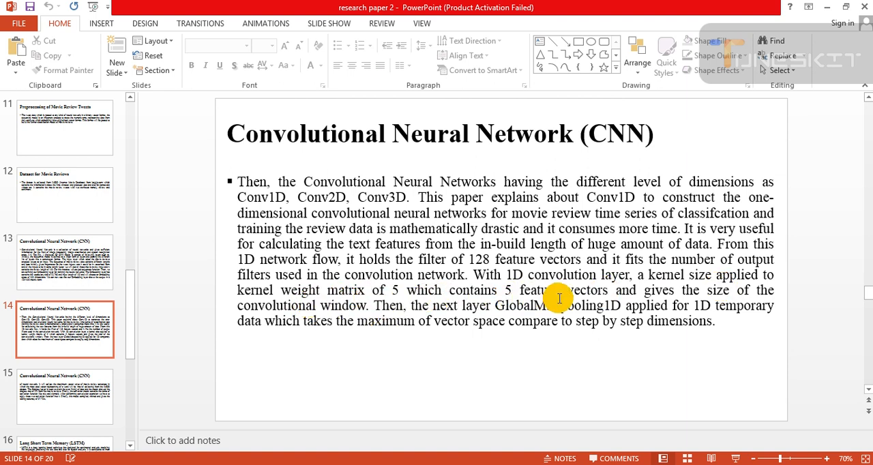
pyautogui.moveTo(668, 314)
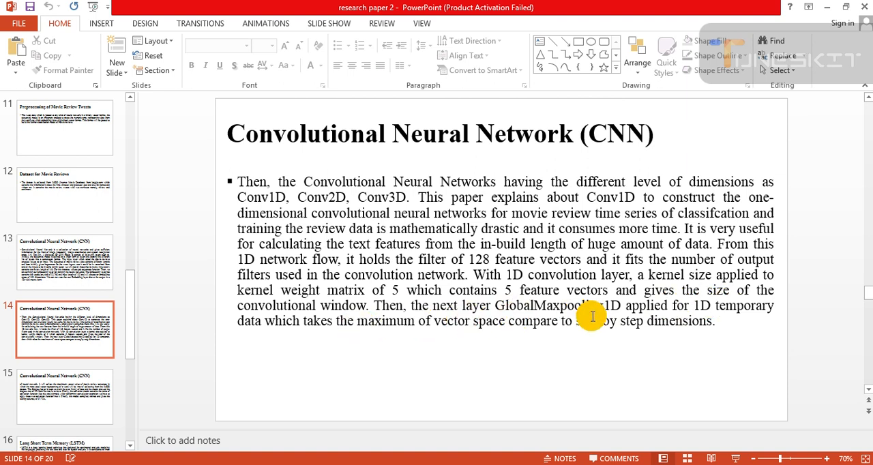
pyautogui.moveTo(331, 359)
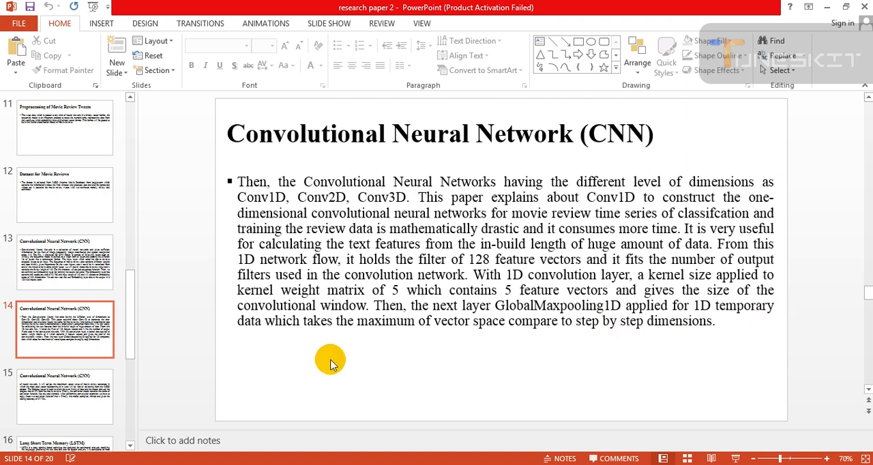
pyautogui.moveTo(514, 359)
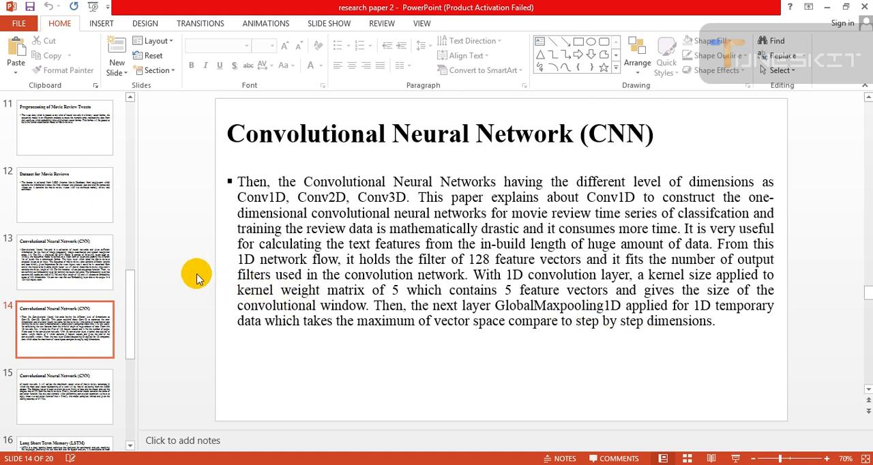
# Show slide 15 on dropout, activations and the CNN's 87.72% testing accuracy
pyautogui.click(65, 396)
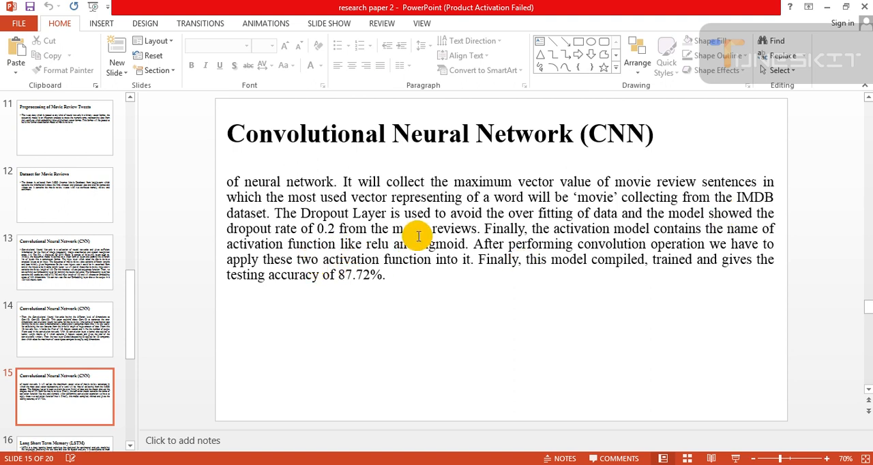
pyautogui.moveTo(580, 232)
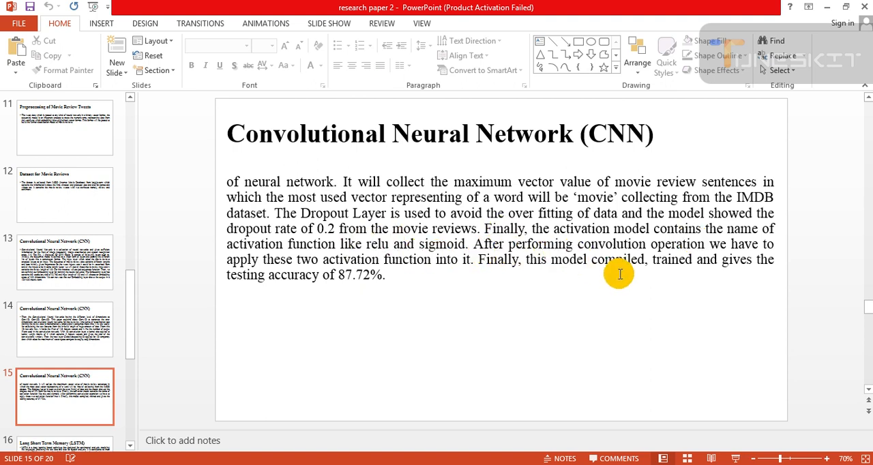
pyautogui.moveTo(387, 280)
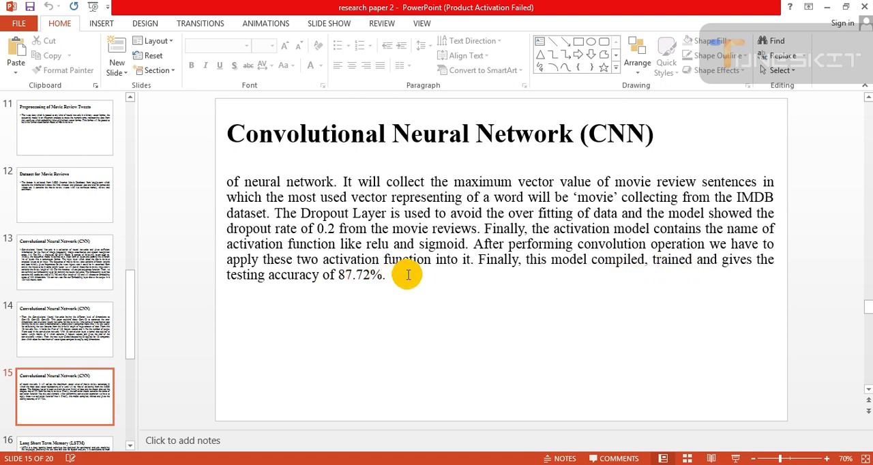
pyautogui.moveTo(592, 286)
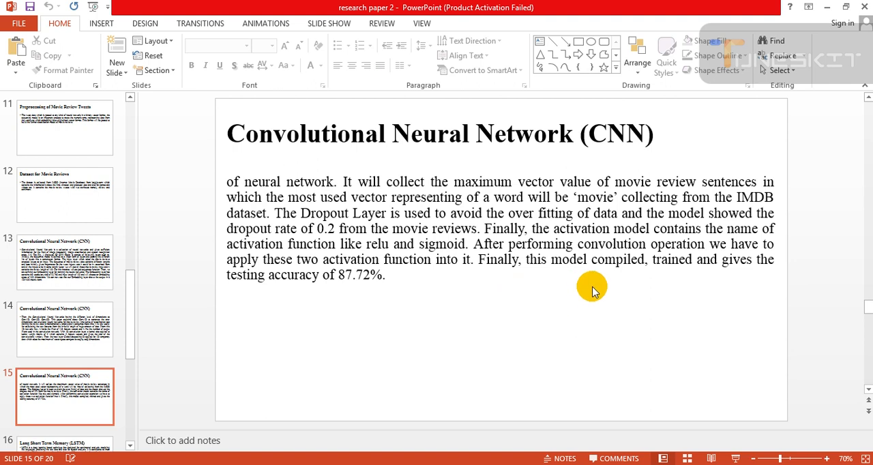
pyautogui.moveTo(223, 298)
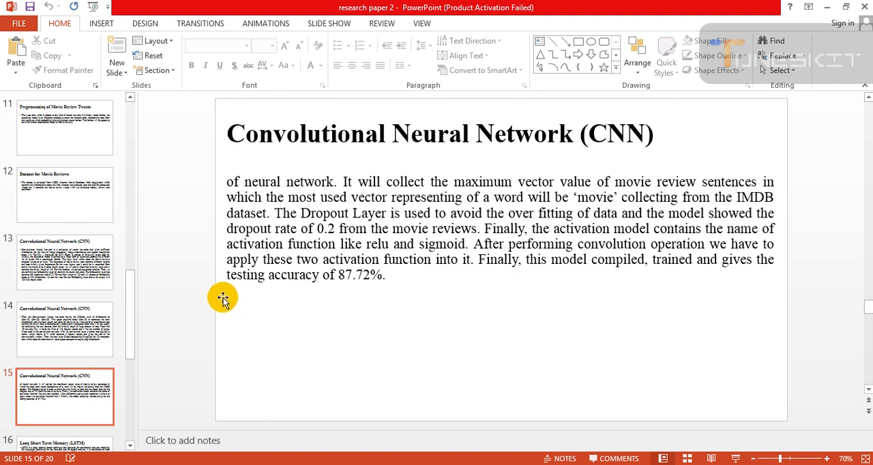
pyautogui.moveTo(201, 265)
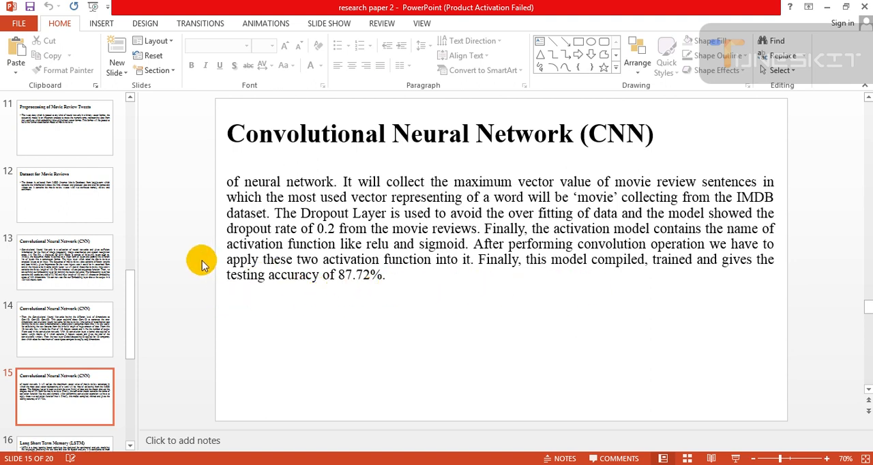
# Display slide 16, Long Short Term Memory (LSTM), from the slide pane
pyautogui.click(65, 330)
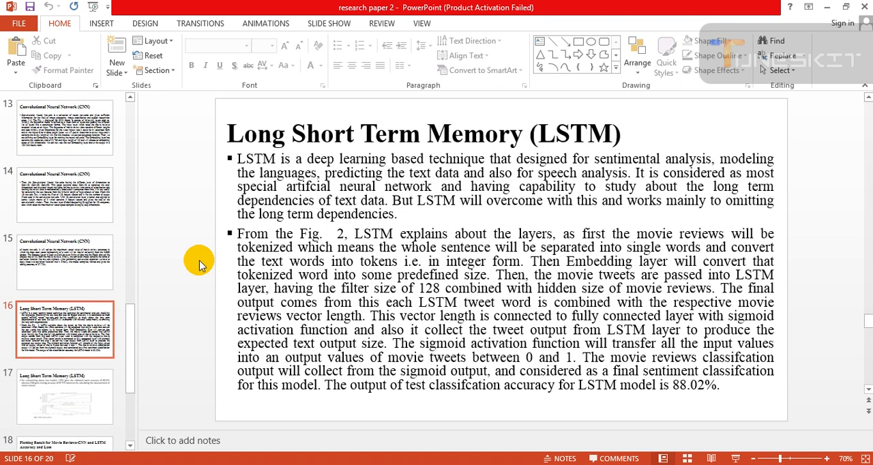
pyautogui.moveTo(545, 163)
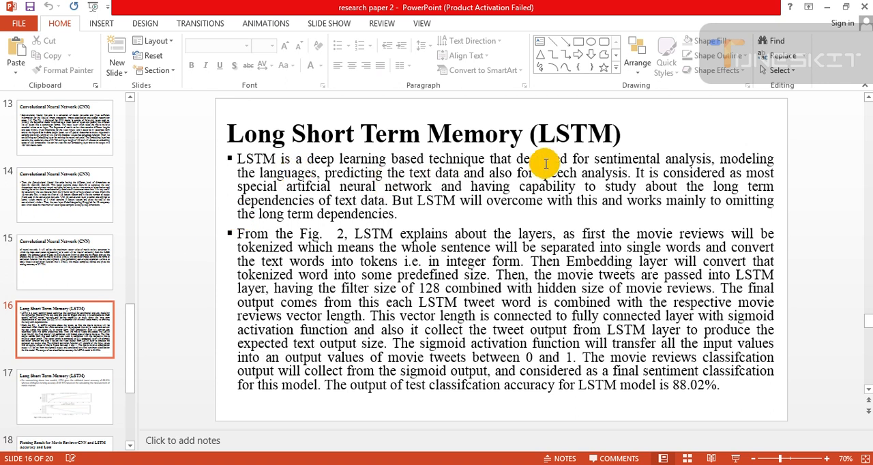
pyautogui.moveTo(692, 169)
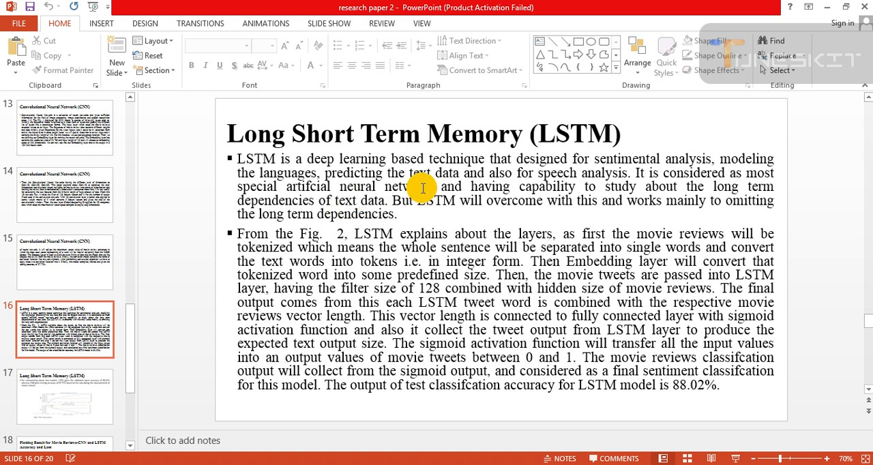
pyautogui.moveTo(562, 183)
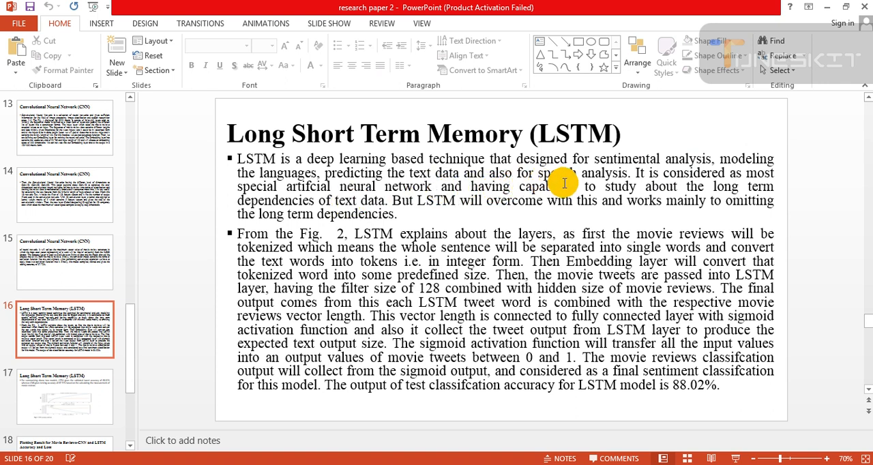
pyautogui.moveTo(678, 184)
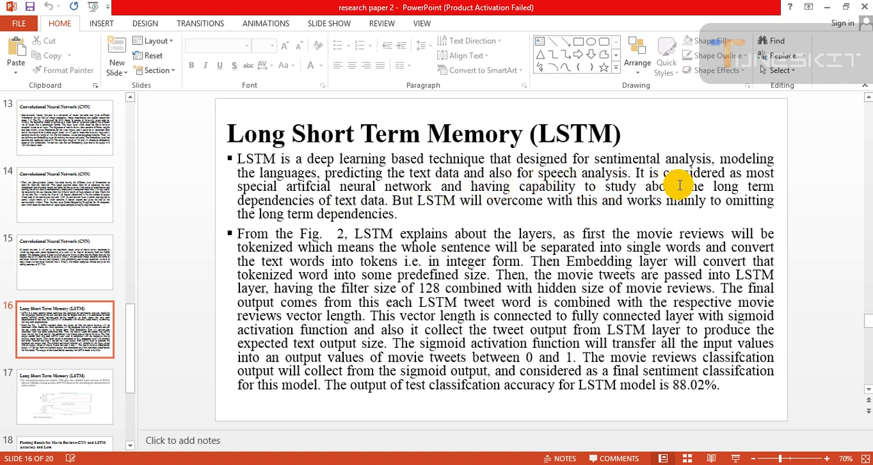
pyautogui.moveTo(314, 215)
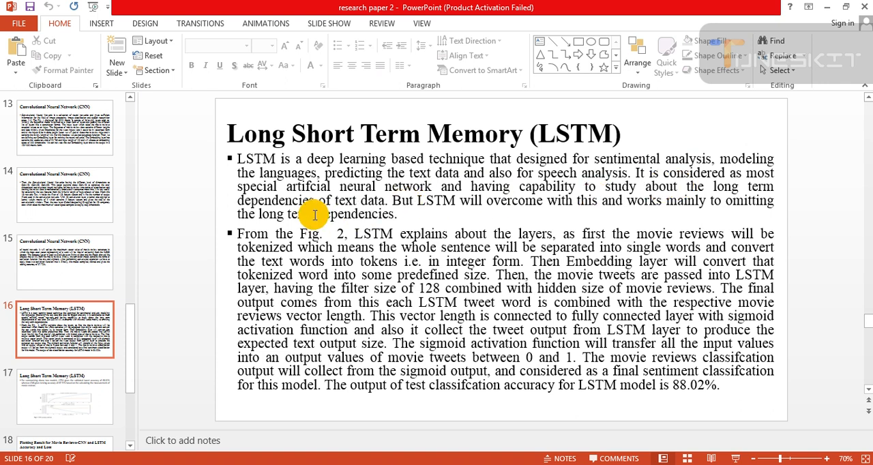
pyautogui.moveTo(525, 207)
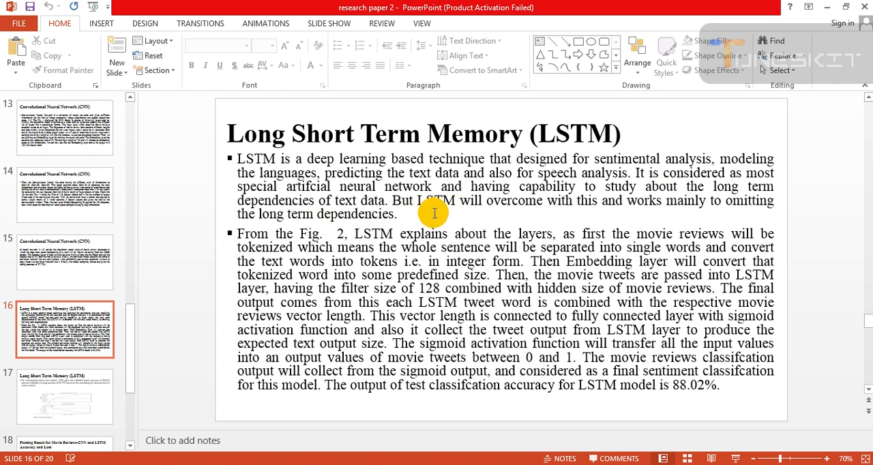
pyautogui.moveTo(576, 218)
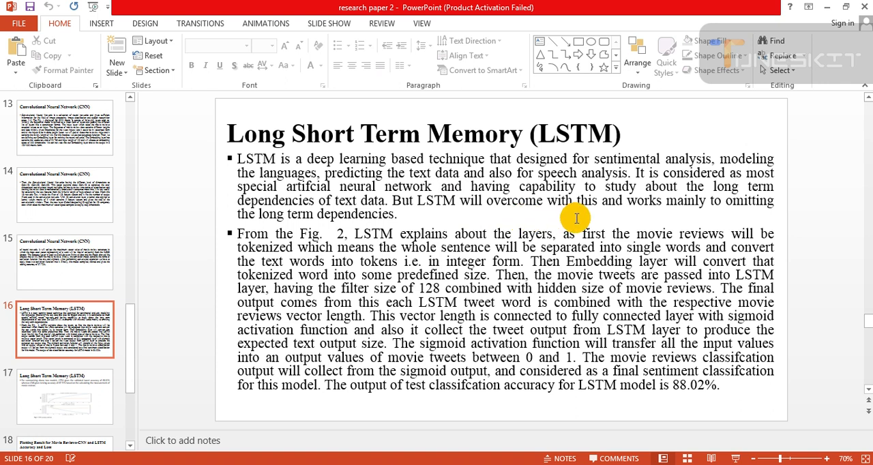
pyautogui.moveTo(641, 220)
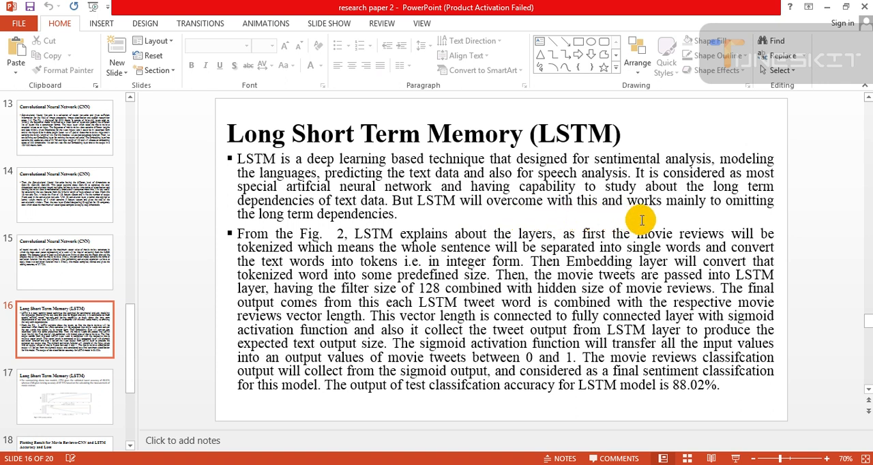
pyautogui.moveTo(409, 244)
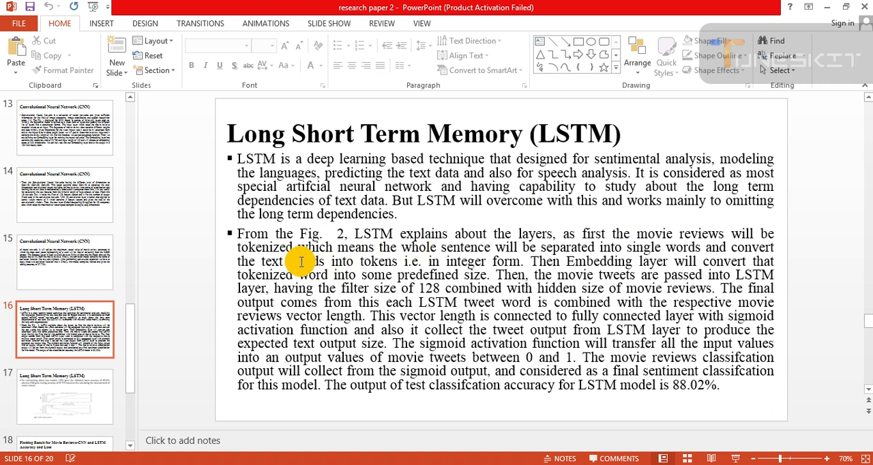
pyautogui.moveTo(539, 242)
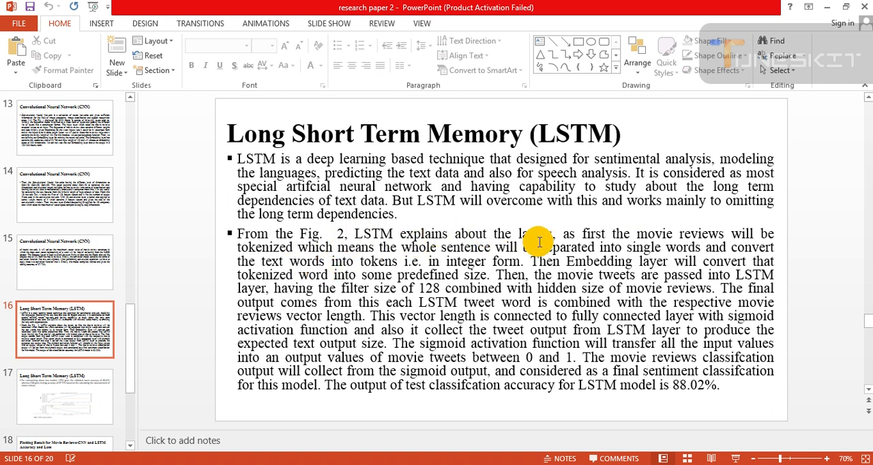
pyautogui.moveTo(602, 254)
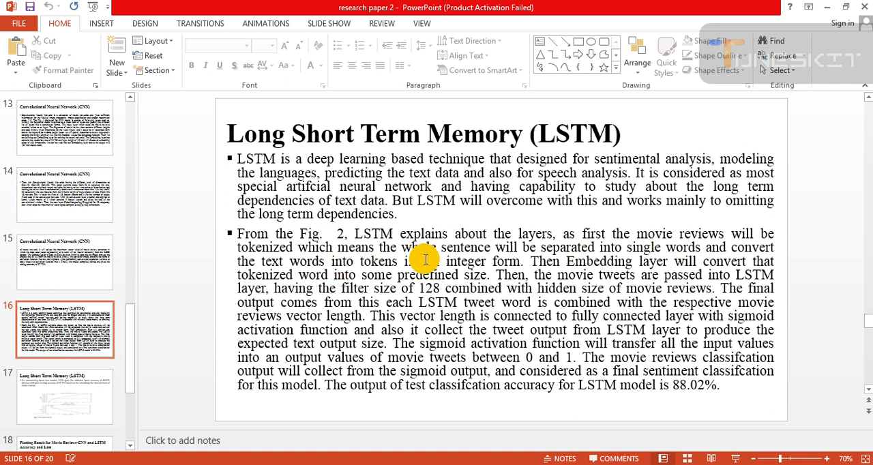
pyautogui.moveTo(510, 258)
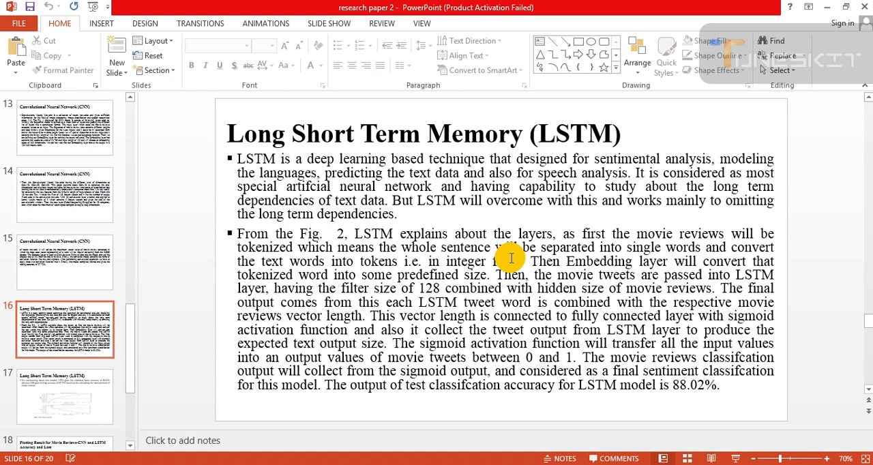
pyautogui.moveTo(706, 258)
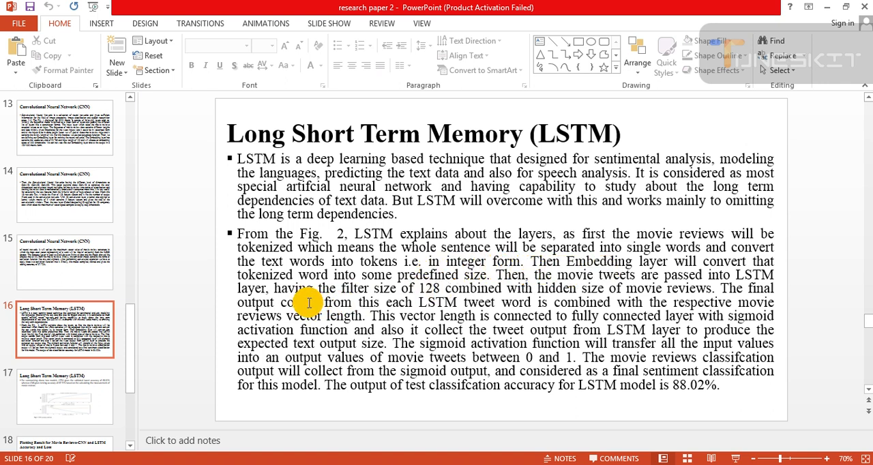
pyautogui.moveTo(432, 285)
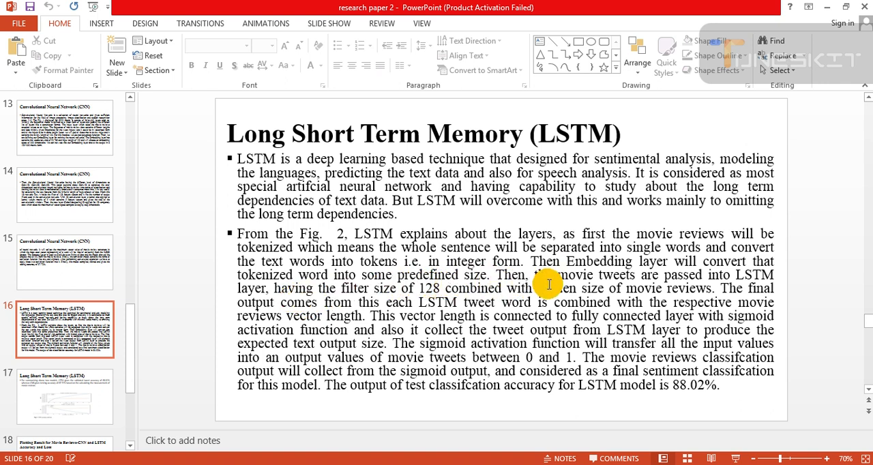
pyautogui.moveTo(420, 285)
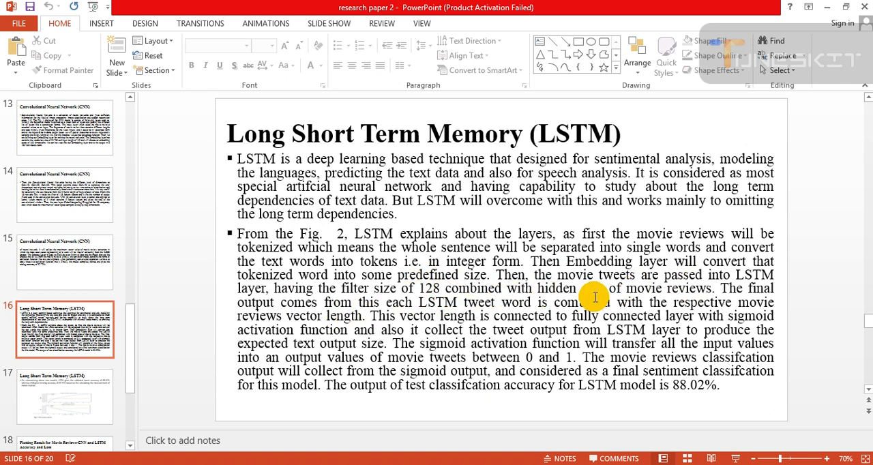
pyautogui.moveTo(721, 298)
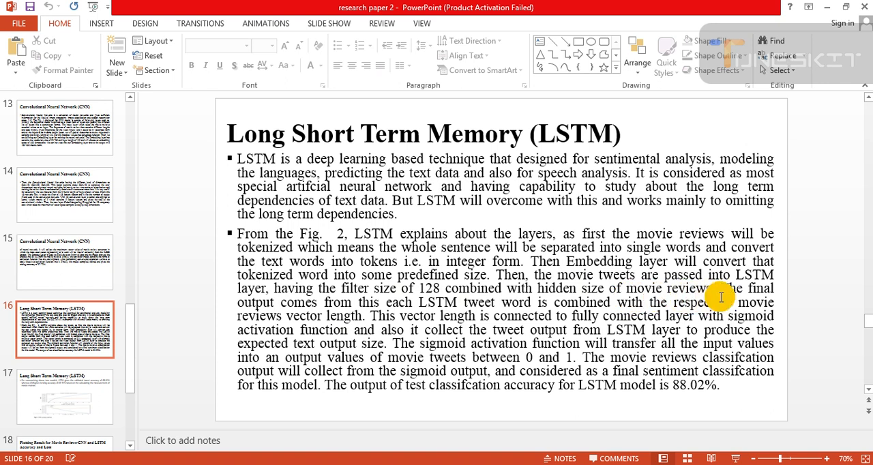
pyautogui.moveTo(364, 310)
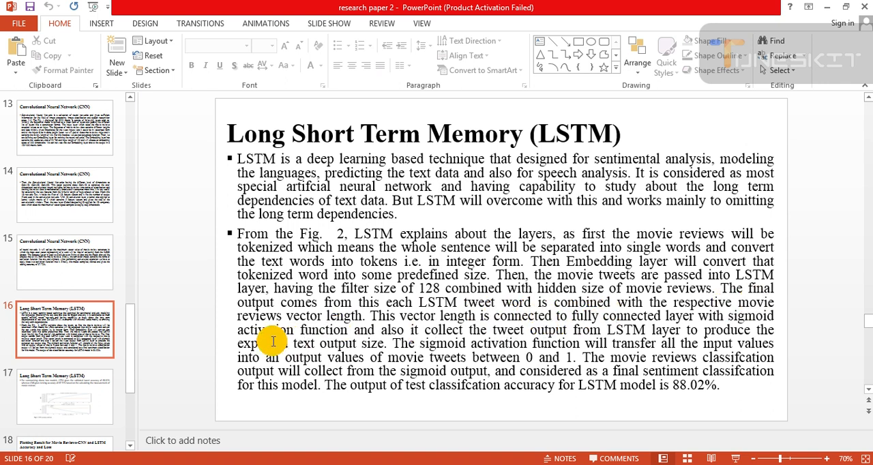
pyautogui.moveTo(439, 324)
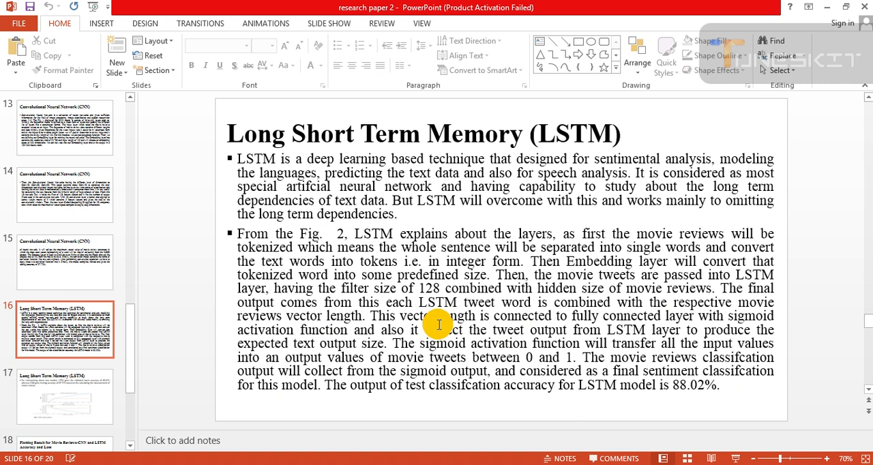
pyautogui.moveTo(574, 332)
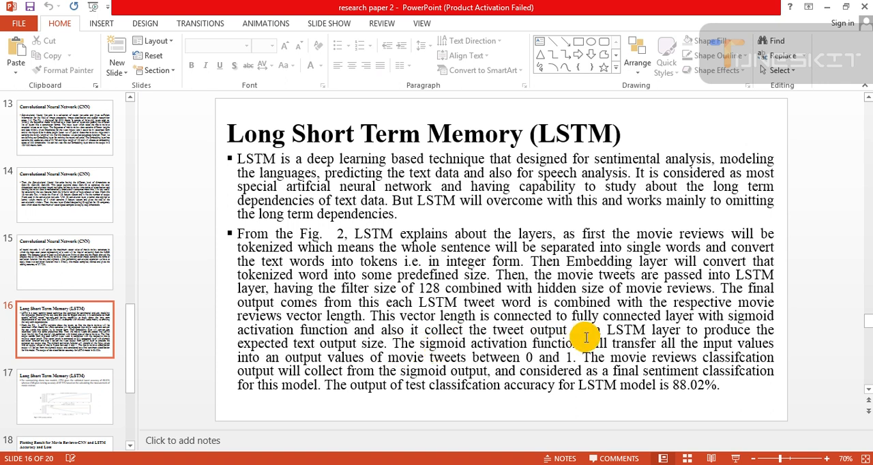
pyautogui.moveTo(709, 349)
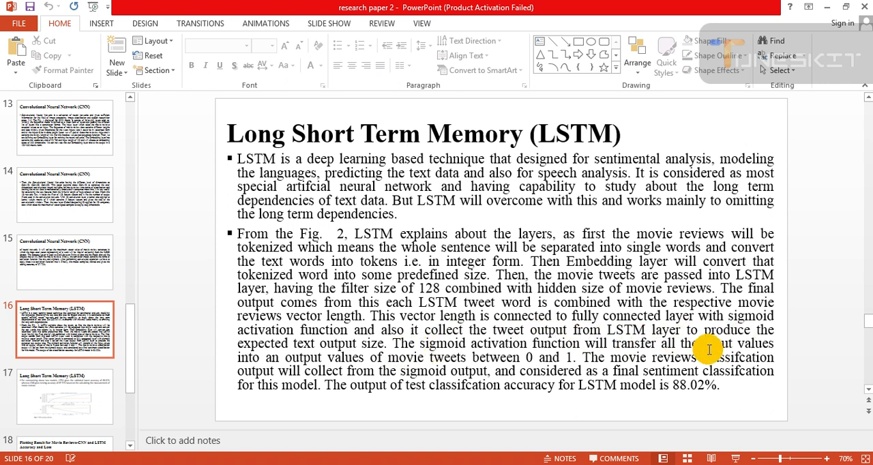
pyautogui.moveTo(375, 355)
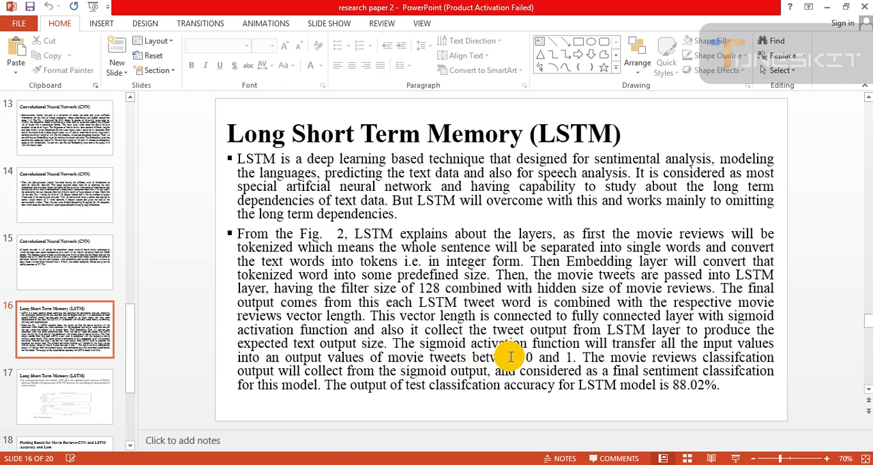
pyautogui.moveTo(607, 355)
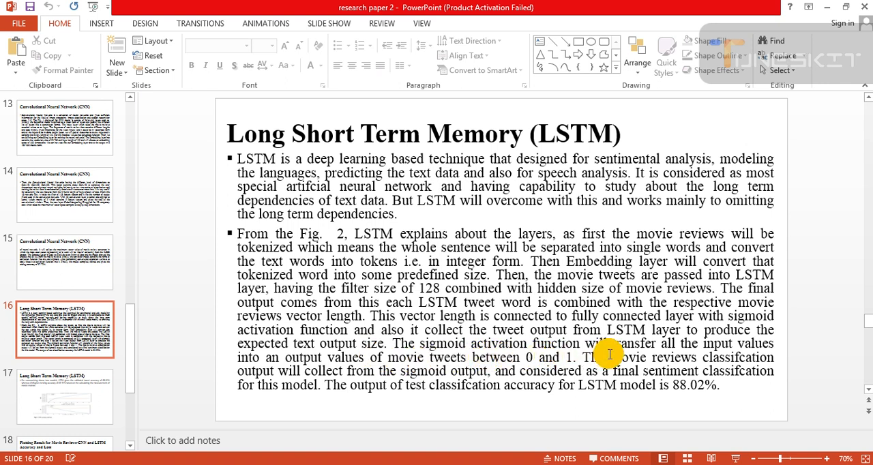
pyautogui.moveTo(310, 376)
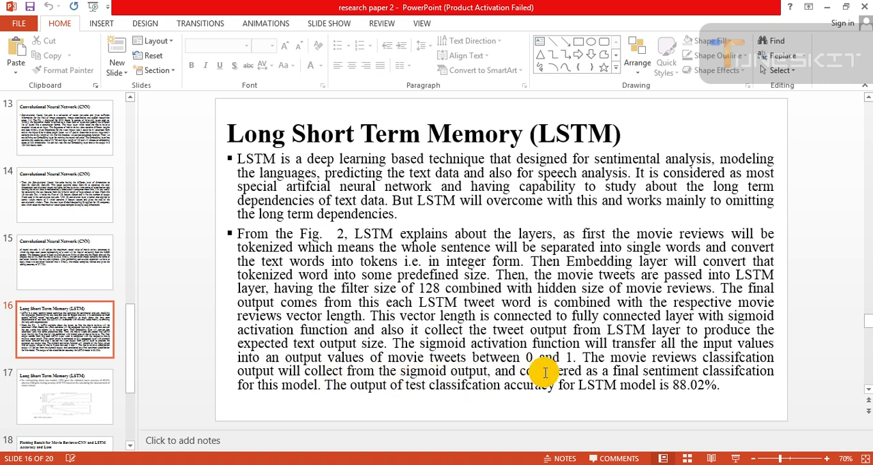
pyautogui.moveTo(399, 361)
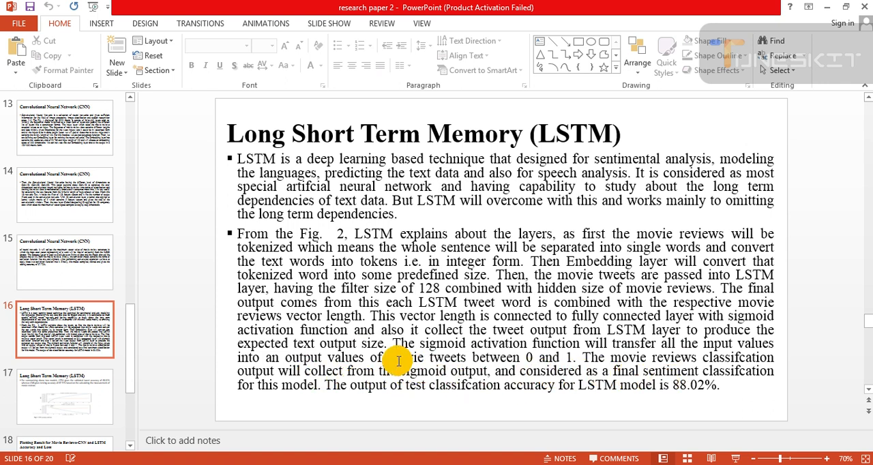
pyautogui.moveTo(501, 379)
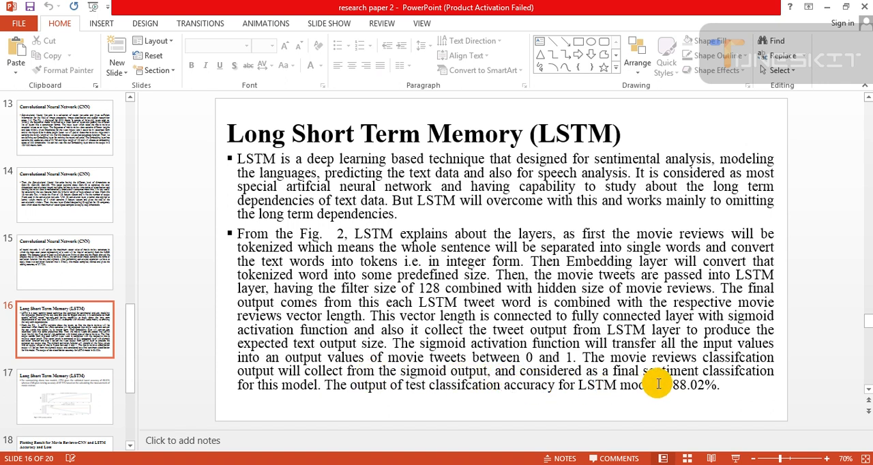
pyautogui.moveTo(401, 401)
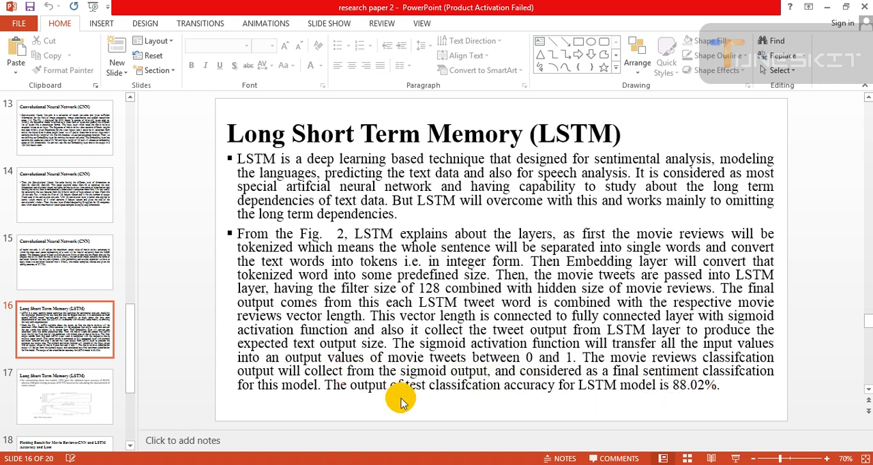
pyautogui.moveTo(549, 415)
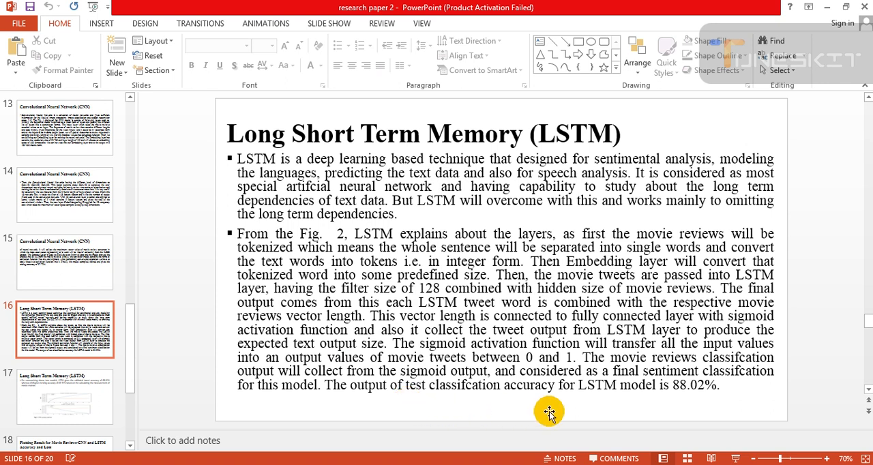
pyautogui.moveTo(697, 413)
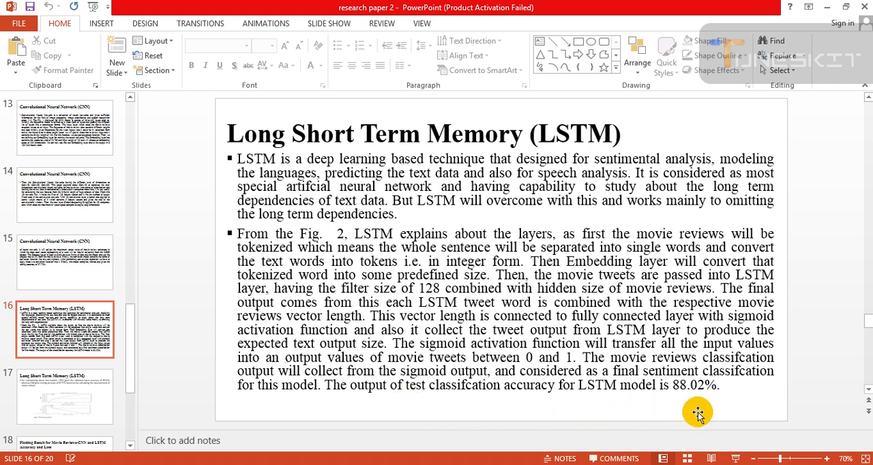
pyautogui.moveTo(689, 407)
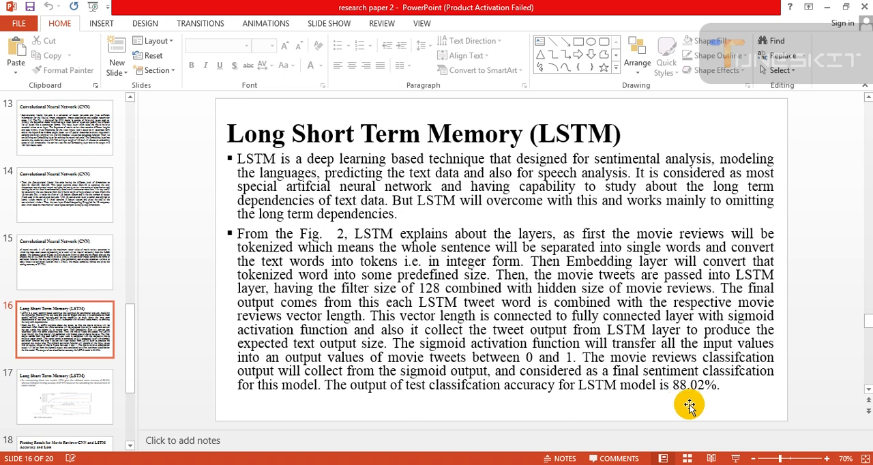
pyautogui.moveTo(179, 324)
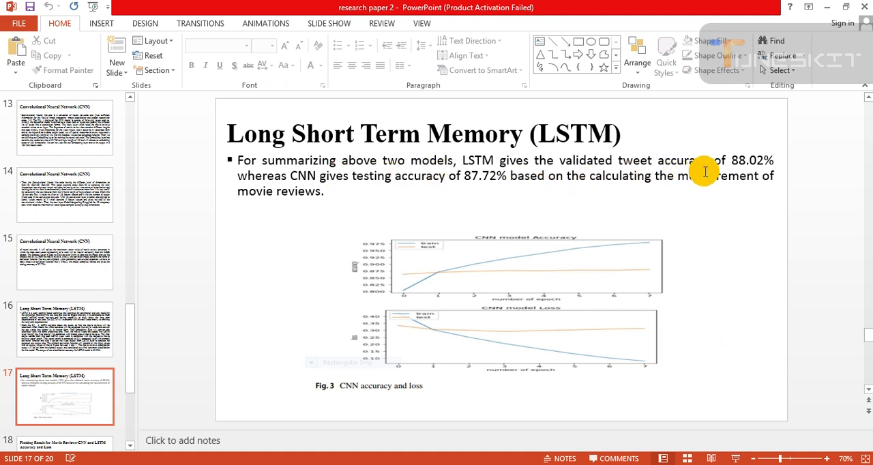
pyautogui.moveTo(393, 205)
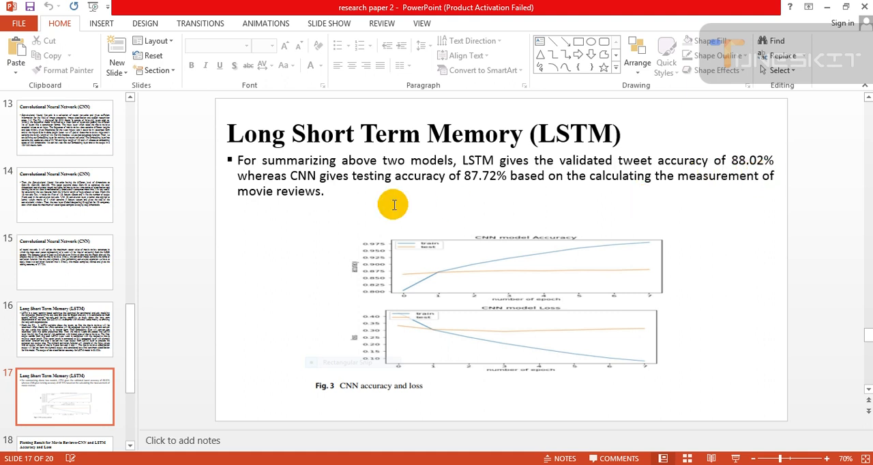
pyautogui.moveTo(448, 182)
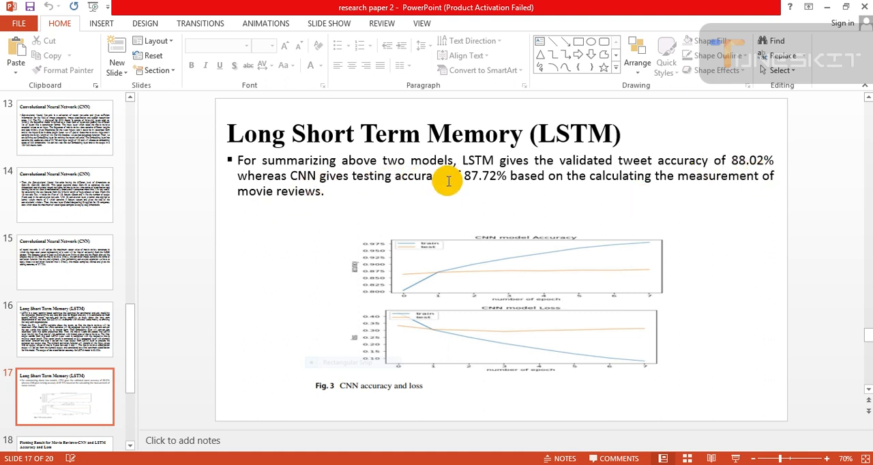
pyautogui.moveTo(488, 183)
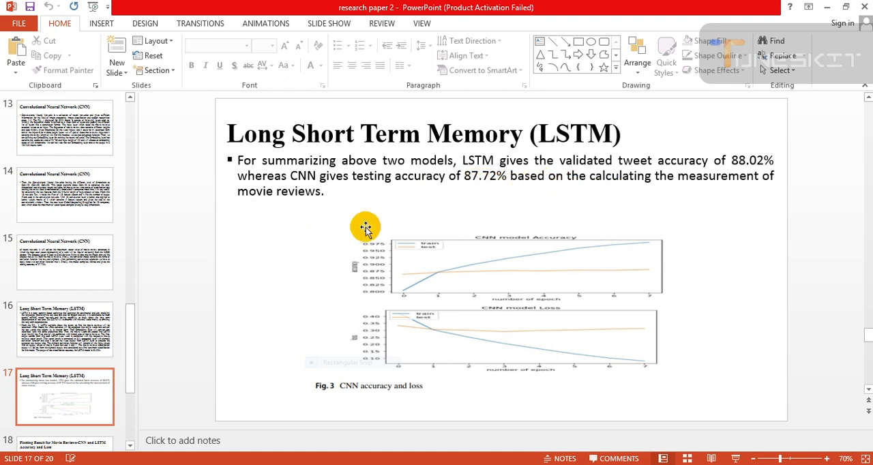
pyautogui.moveTo(613, 264)
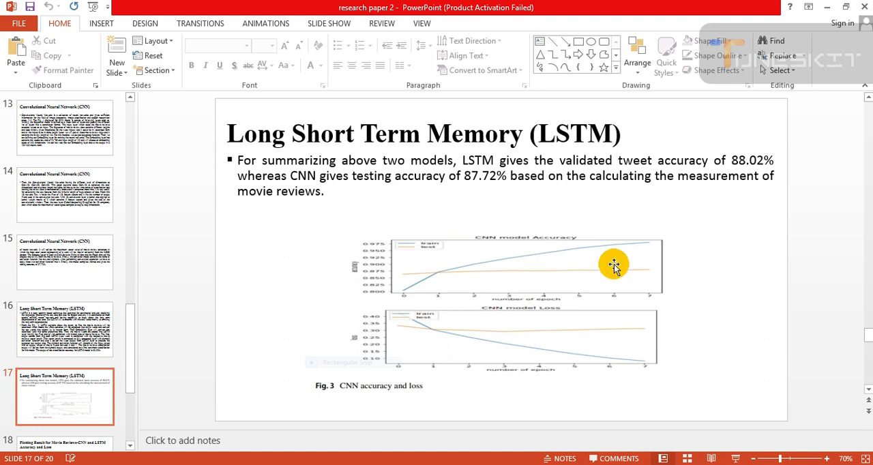
pyautogui.moveTo(593, 293)
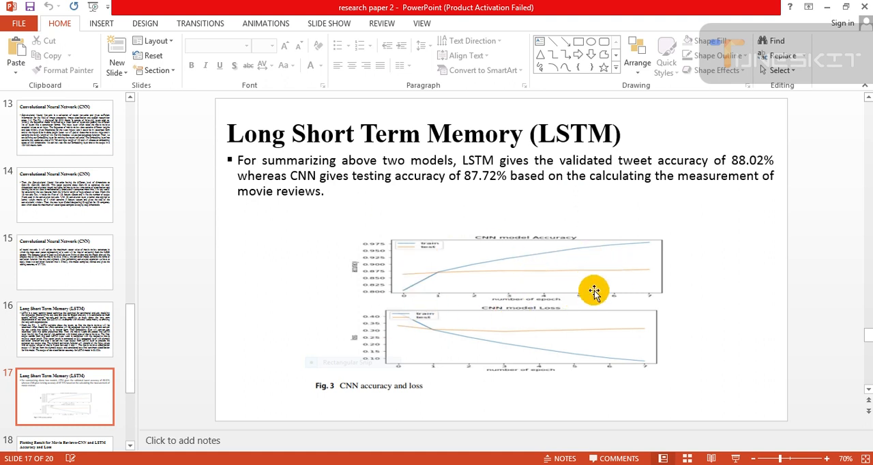
pyautogui.moveTo(543, 197)
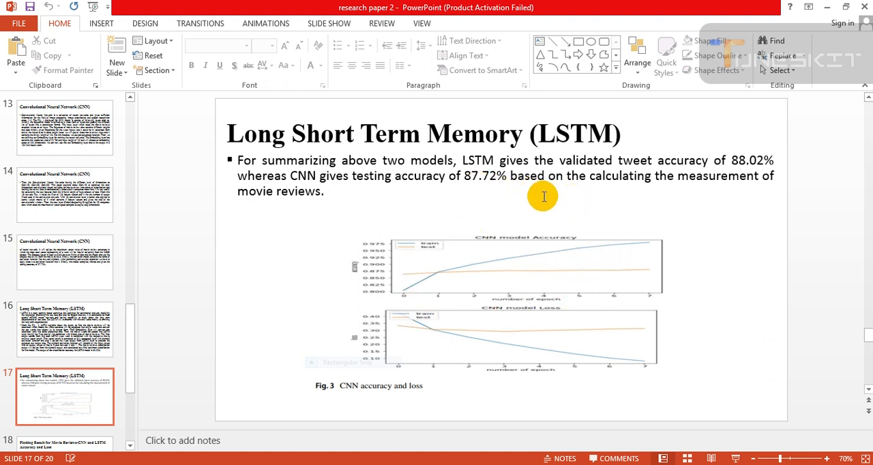
pyautogui.moveTo(314, 289)
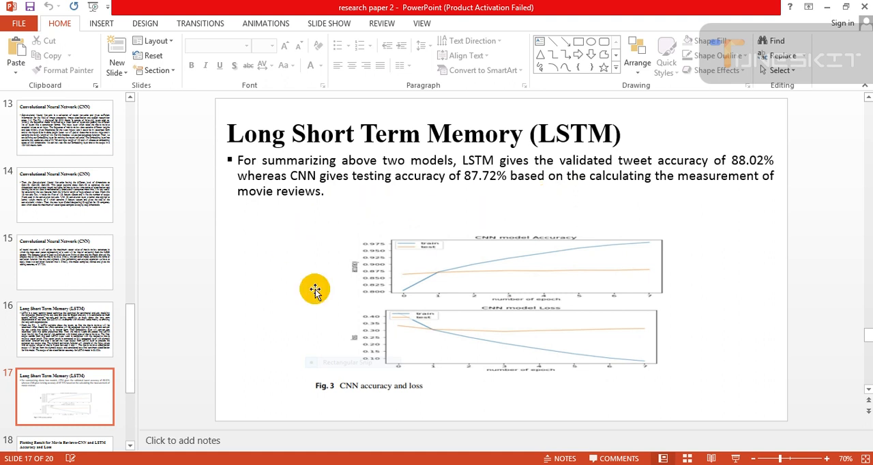
pyautogui.moveTo(176, 269)
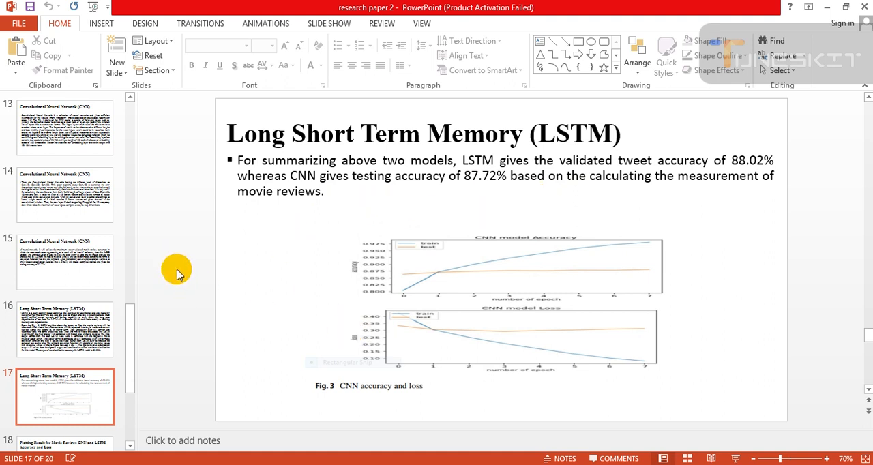
# Display slide 18, Plotting Result for Movie Reviews, with the Fig. 4 LSTM charts
pyautogui.click(64, 330)
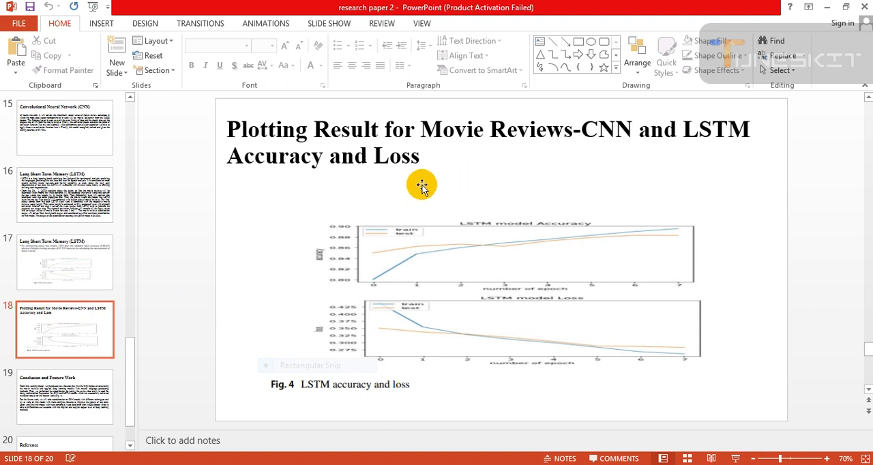
pyautogui.moveTo(526, 171)
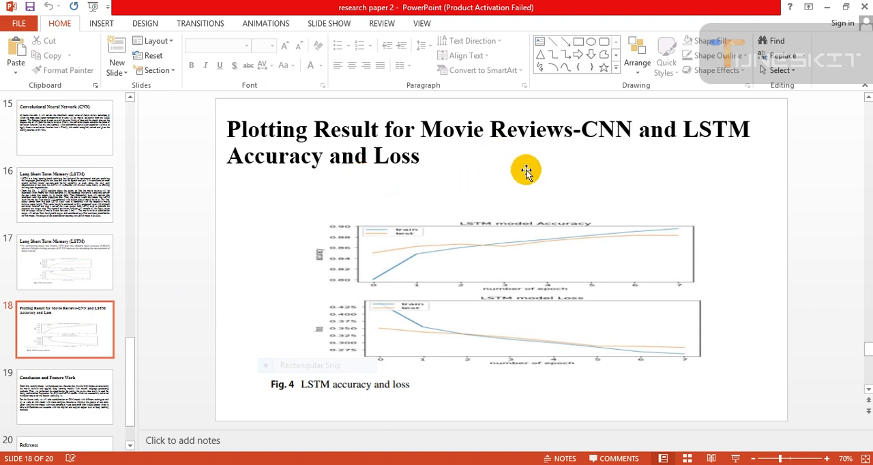
pyautogui.moveTo(399, 184)
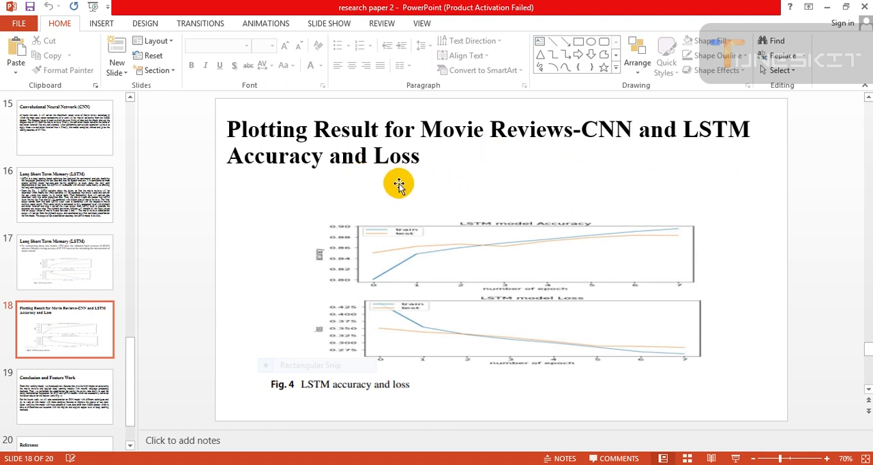
pyautogui.moveTo(603, 234)
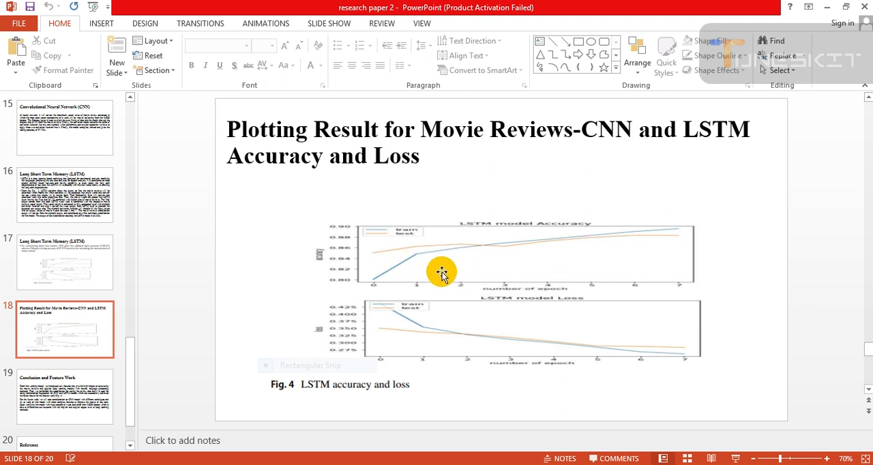
pyautogui.moveTo(641, 223)
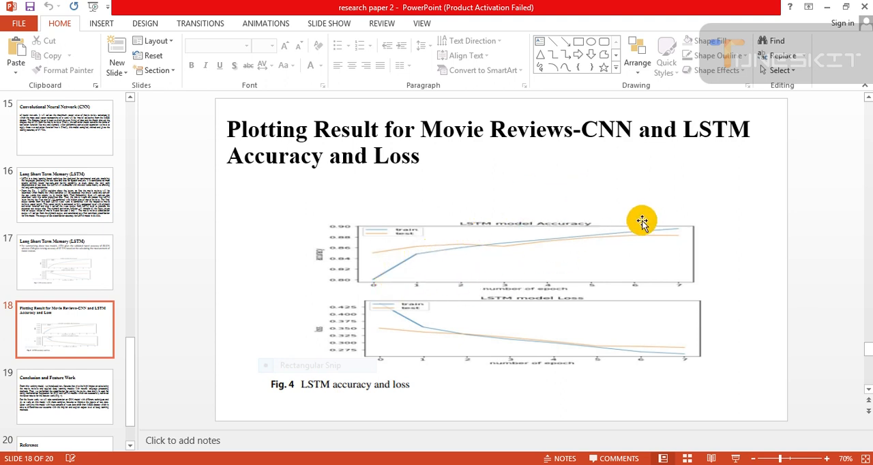
pyautogui.moveTo(435, 247)
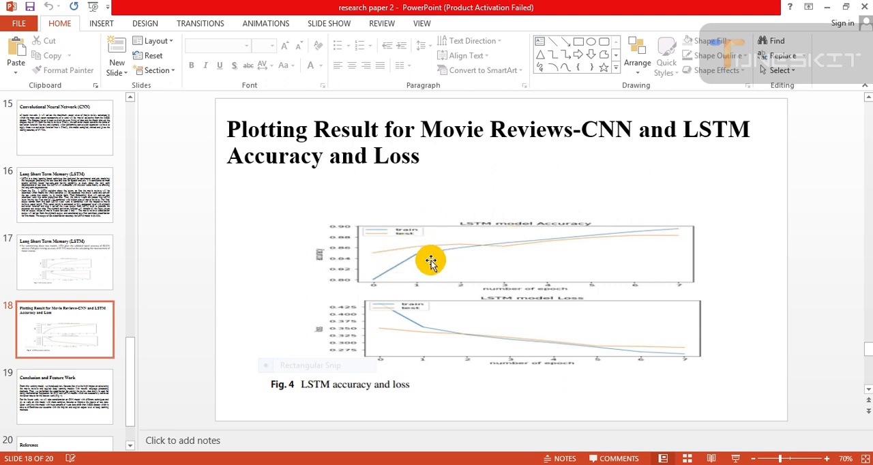
pyautogui.moveTo(464, 283)
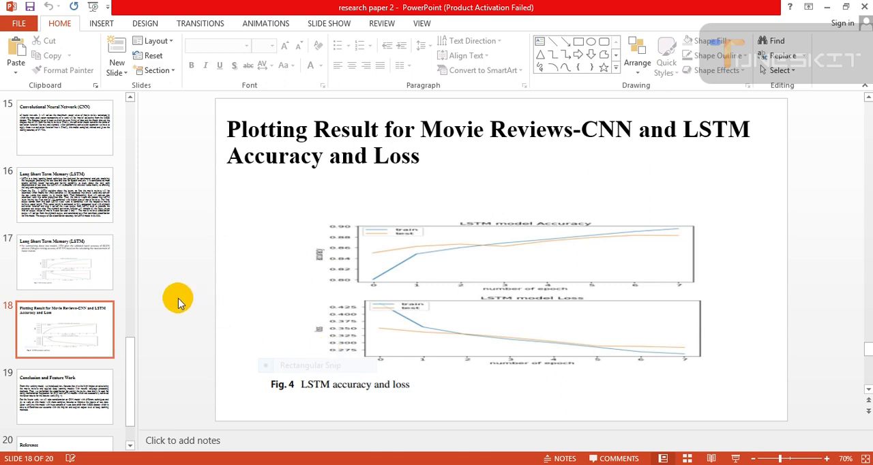
# View slide 19, Conclusion and Feature Work, then move to slide 20, Reference
pyautogui.click(65, 397)
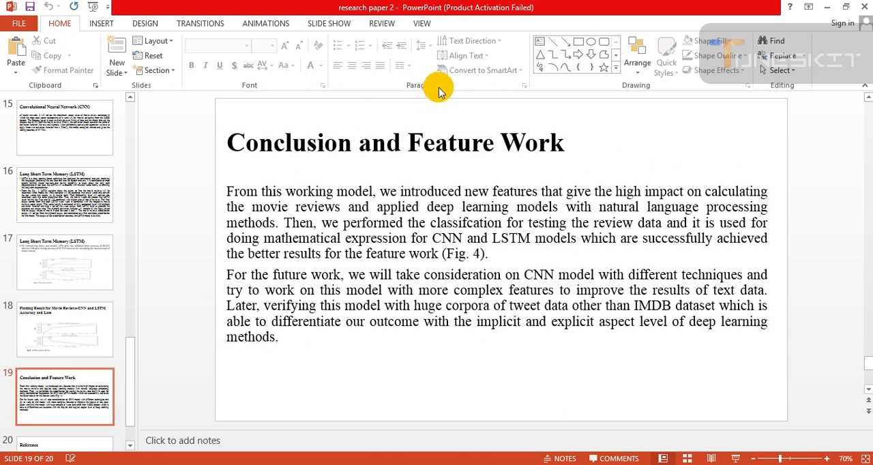
pyautogui.moveTo(310, 198)
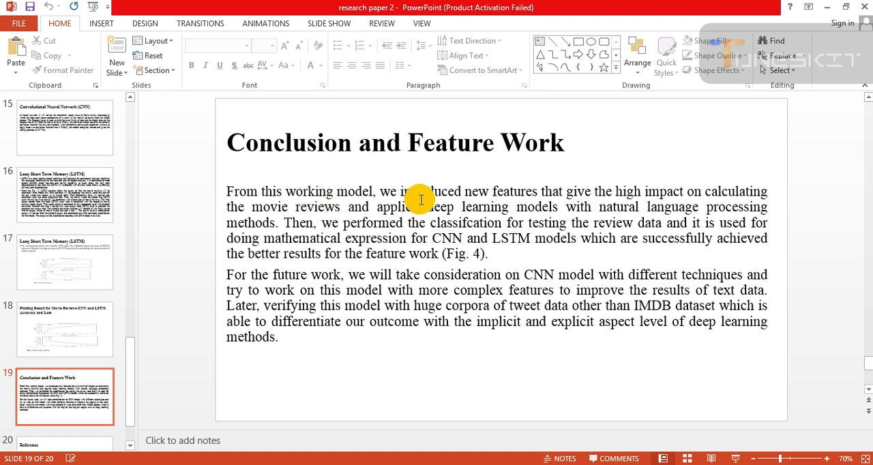
pyautogui.moveTo(659, 210)
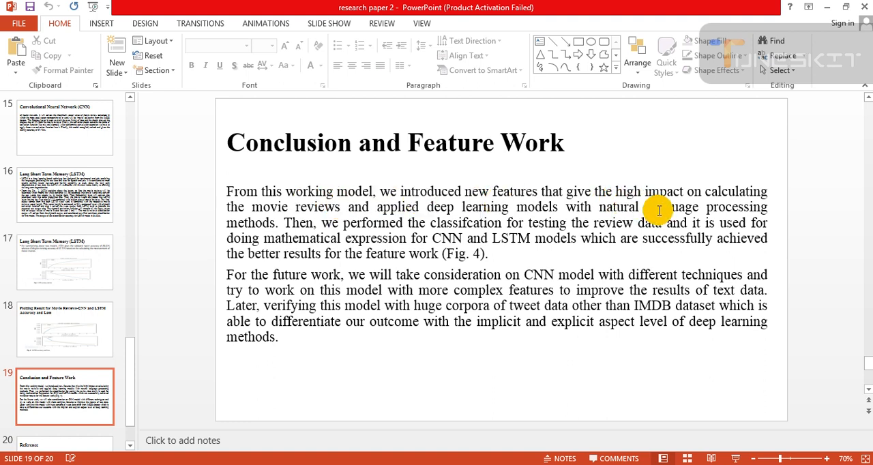
pyautogui.moveTo(371, 225)
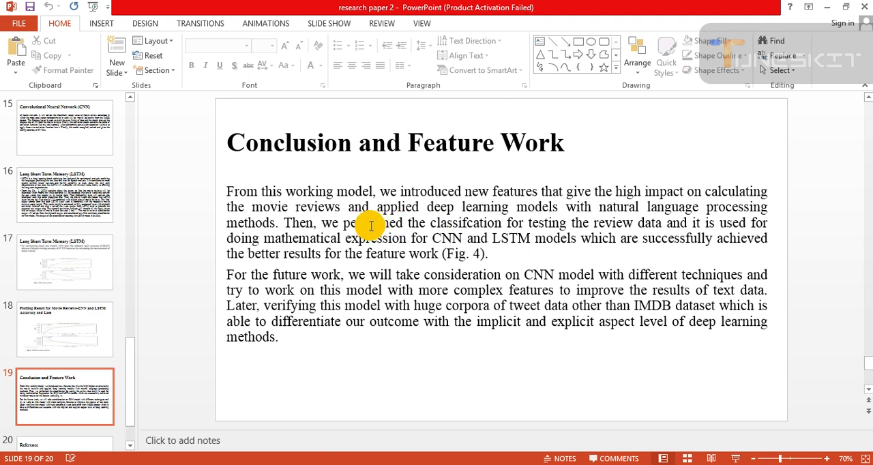
pyautogui.moveTo(549, 213)
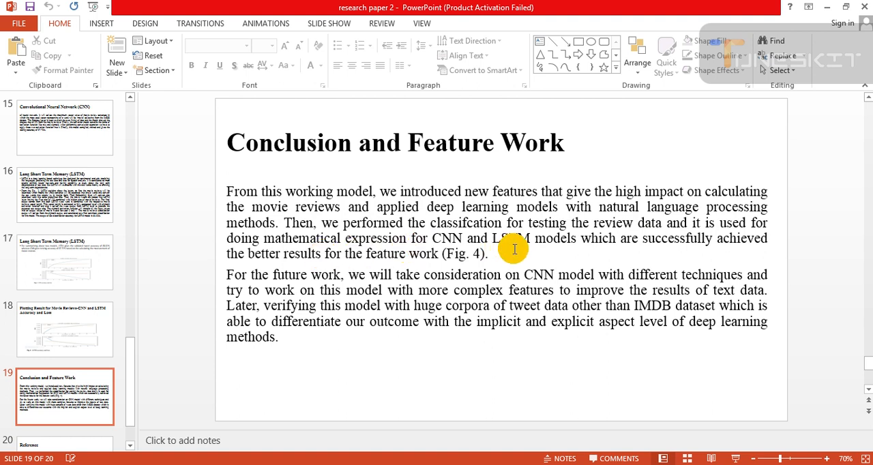
pyautogui.moveTo(688, 251)
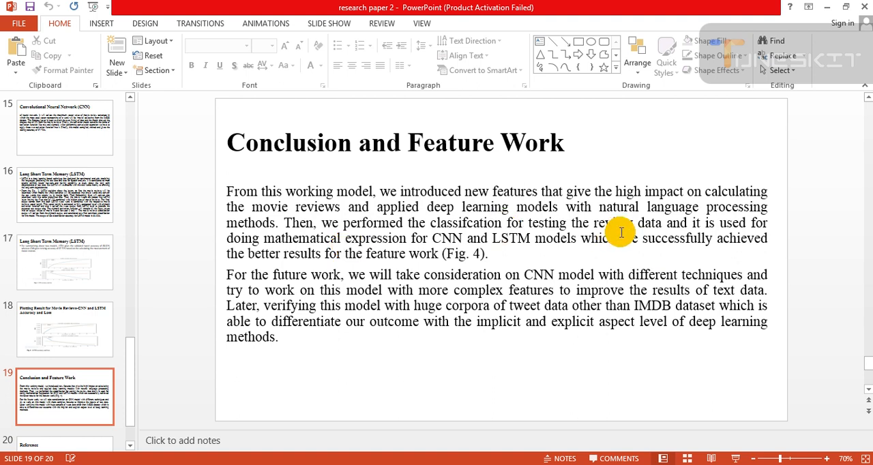
pyautogui.moveTo(667, 261)
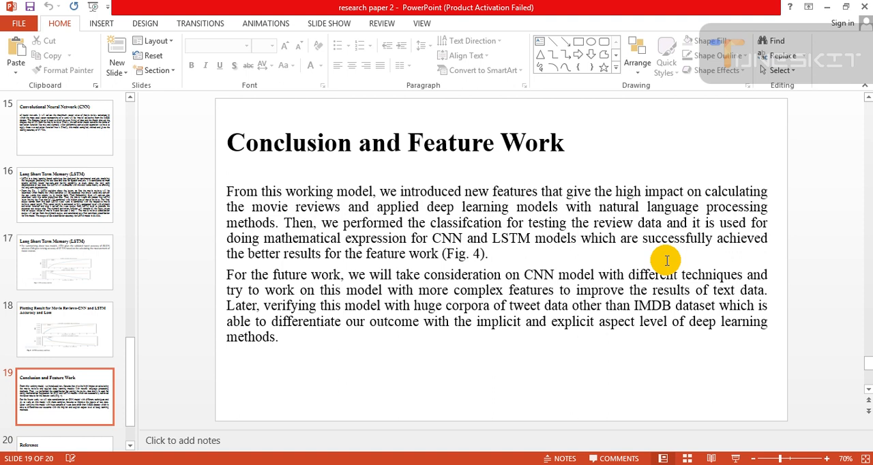
pyautogui.moveTo(350, 317)
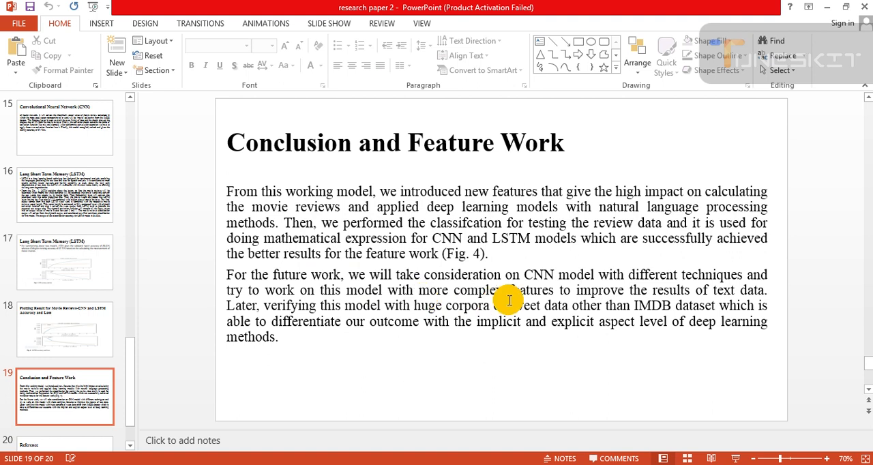
pyautogui.moveTo(650, 294)
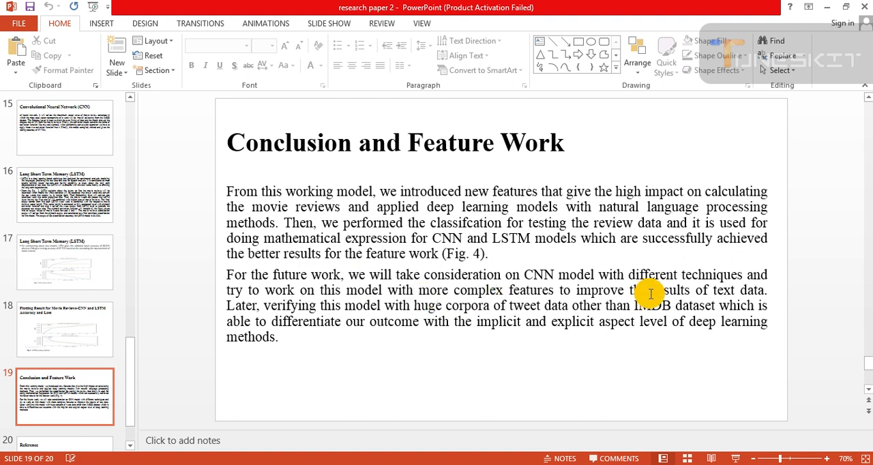
pyautogui.moveTo(461, 289)
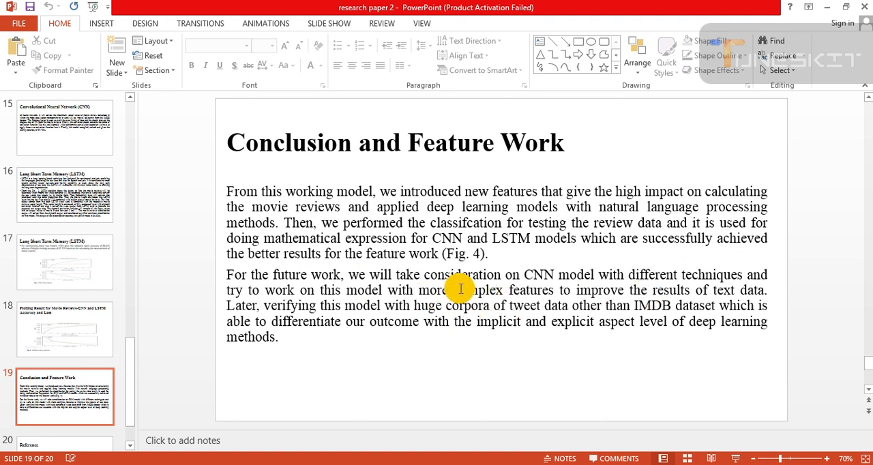
pyautogui.moveTo(657, 305)
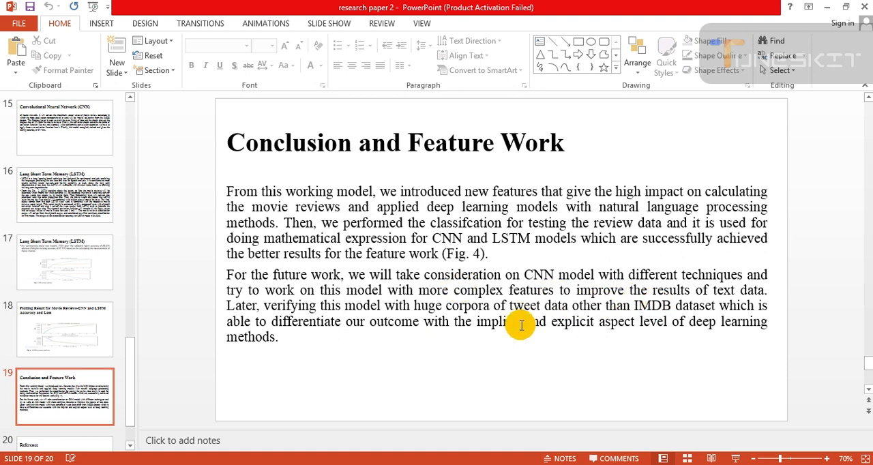
pyautogui.moveTo(394, 319)
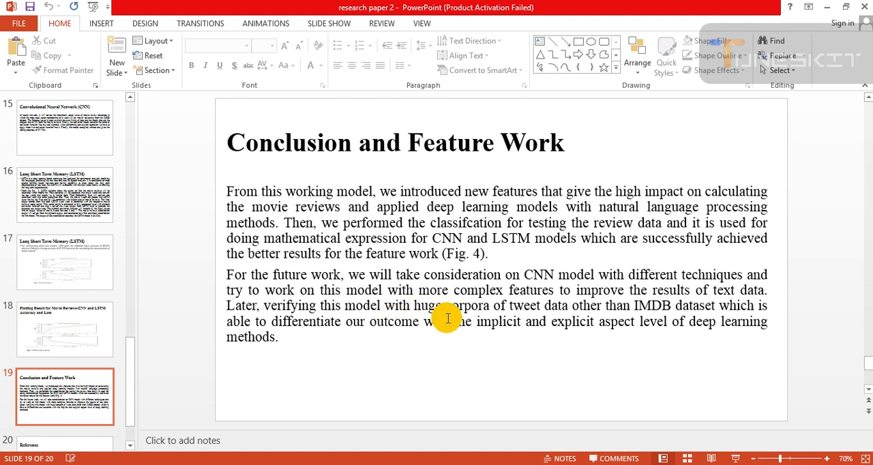
pyautogui.moveTo(607, 315)
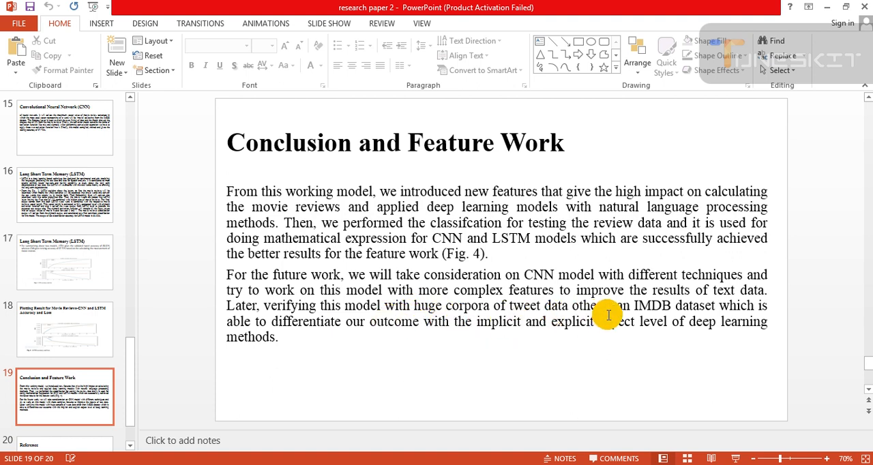
pyautogui.moveTo(674, 322)
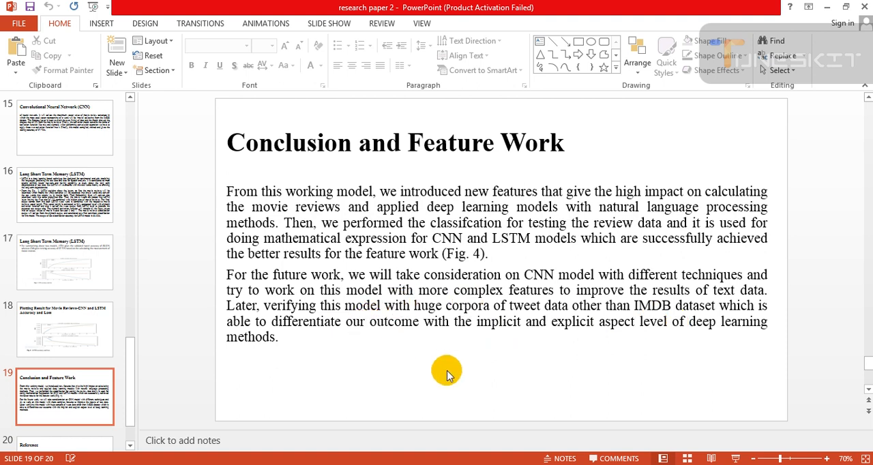
pyautogui.moveTo(548, 345)
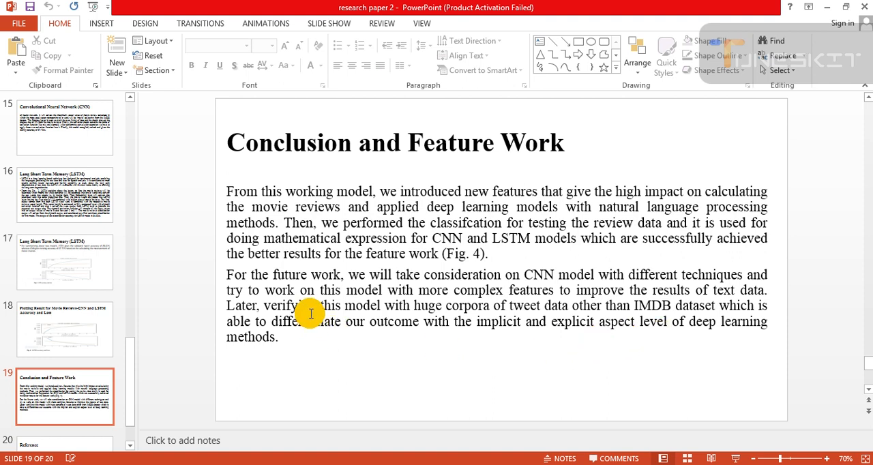
pyautogui.click(65, 406)
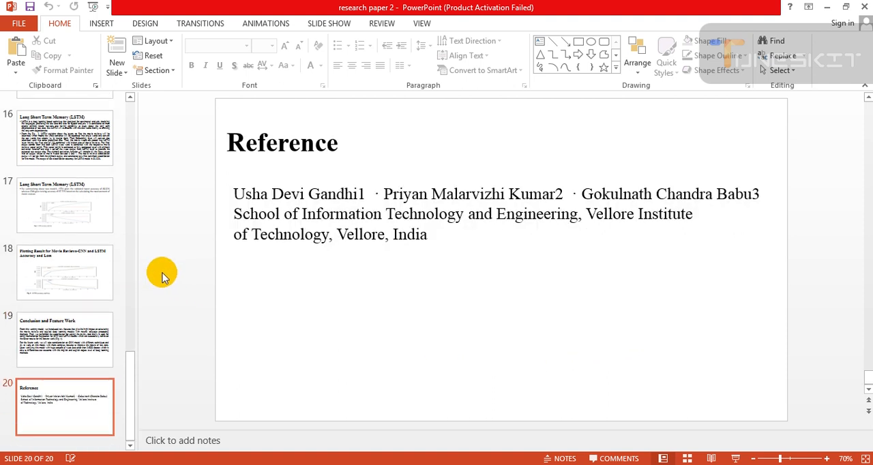
pyautogui.moveTo(387, 185)
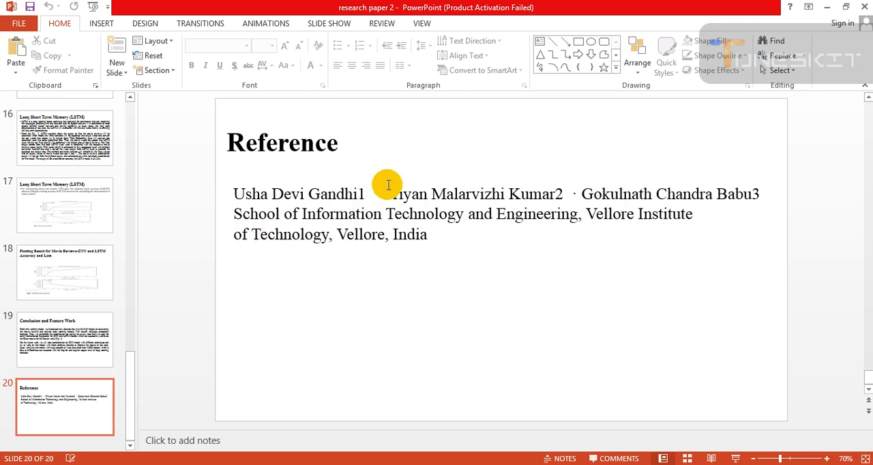